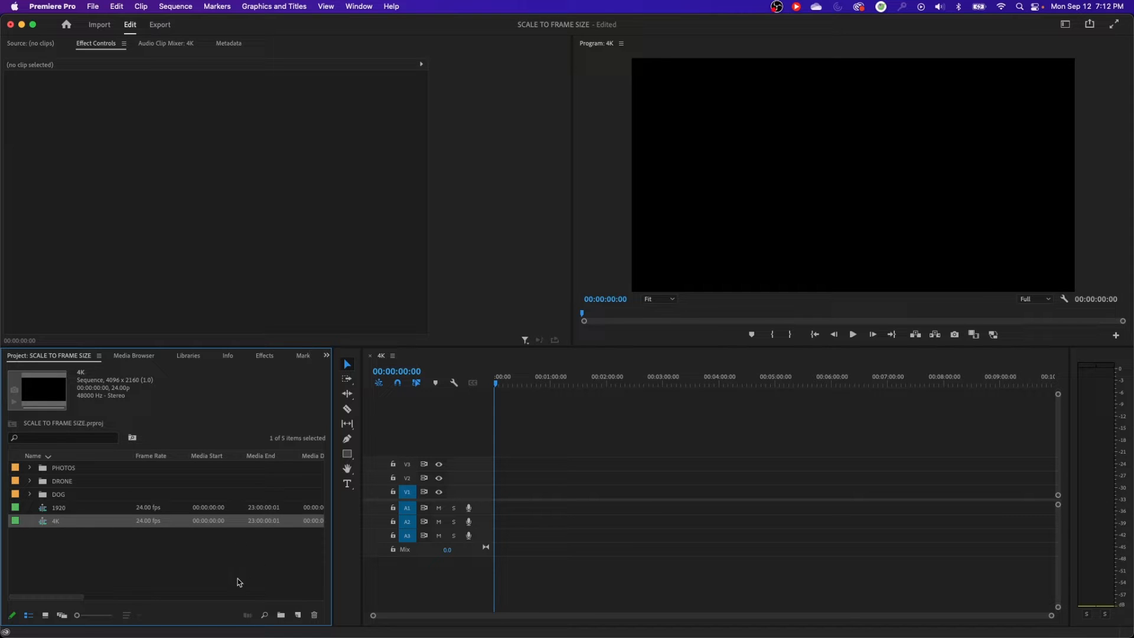
Inspect the drone clip resolution and the stills in the PHOTOS folder
left_click(30, 481)
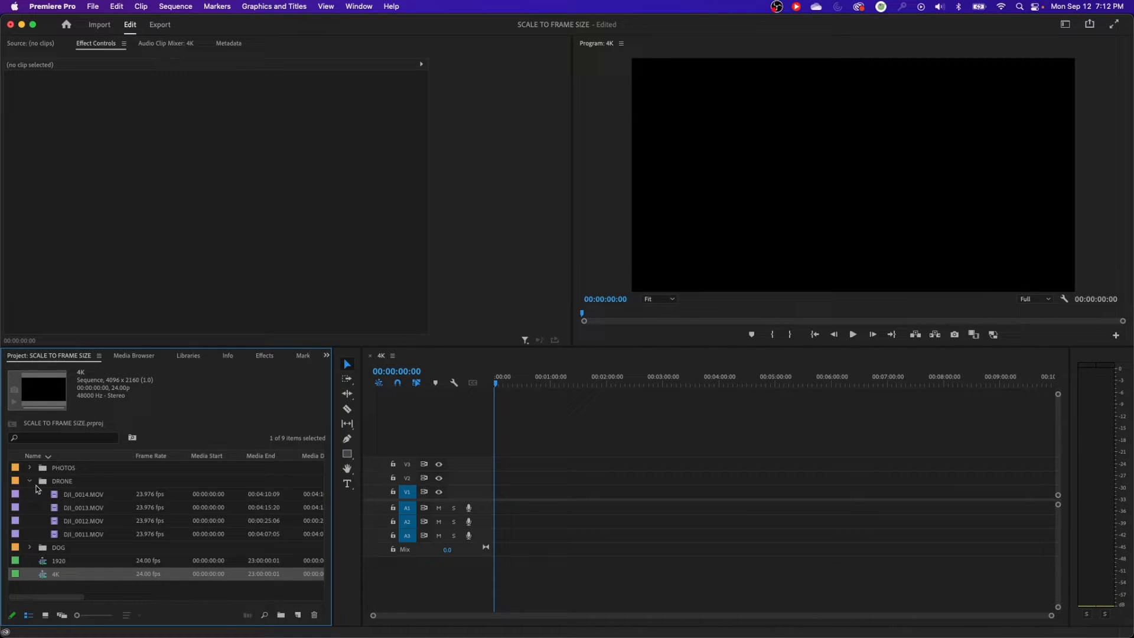
left_click(84, 494)
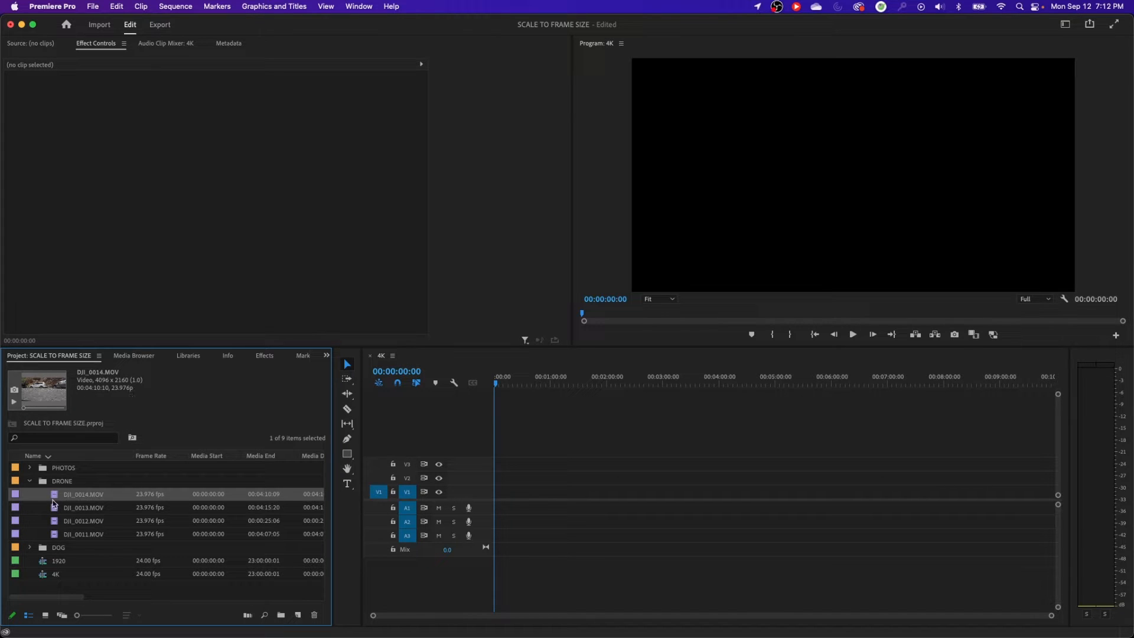
left_click(29, 481)
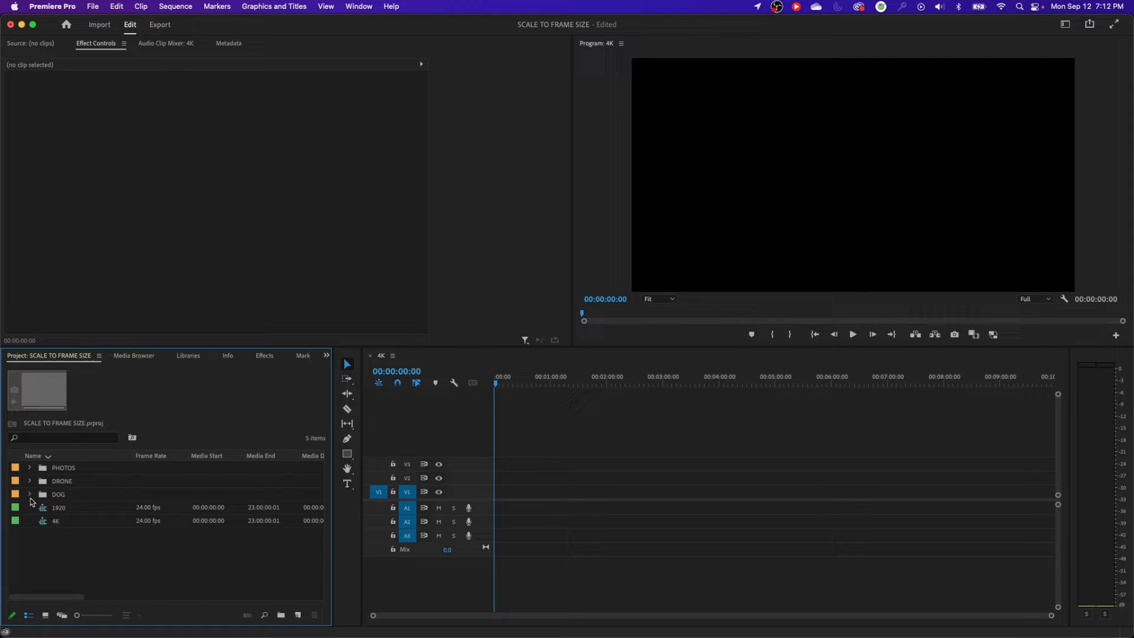
left_click(30, 493)
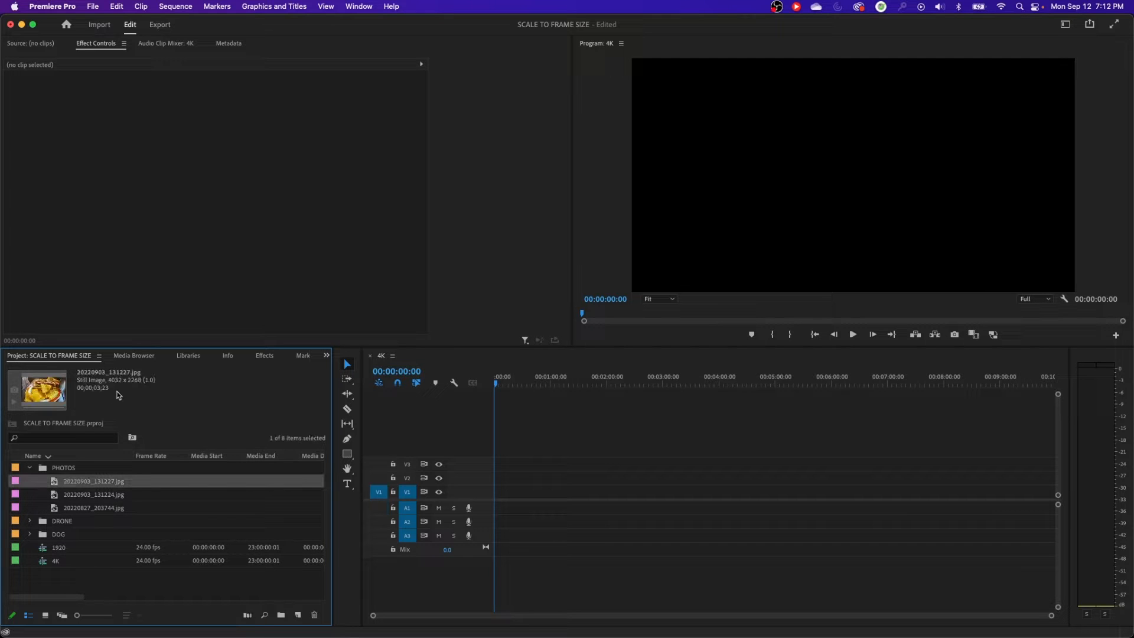
mouse_move(138, 412)
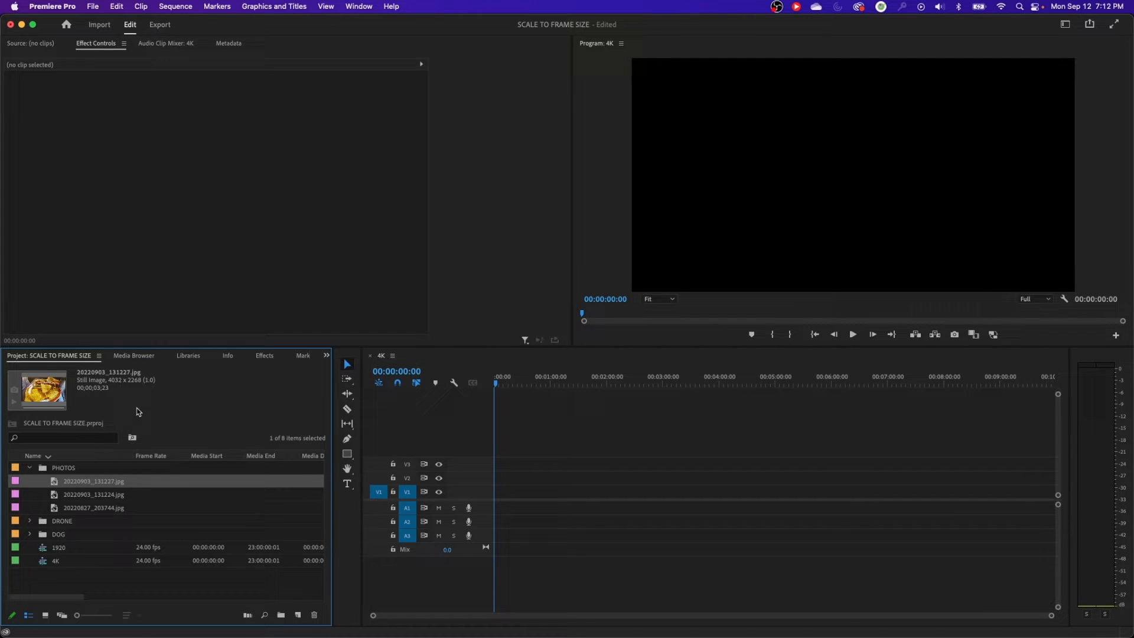
mouse_move(138, 396)
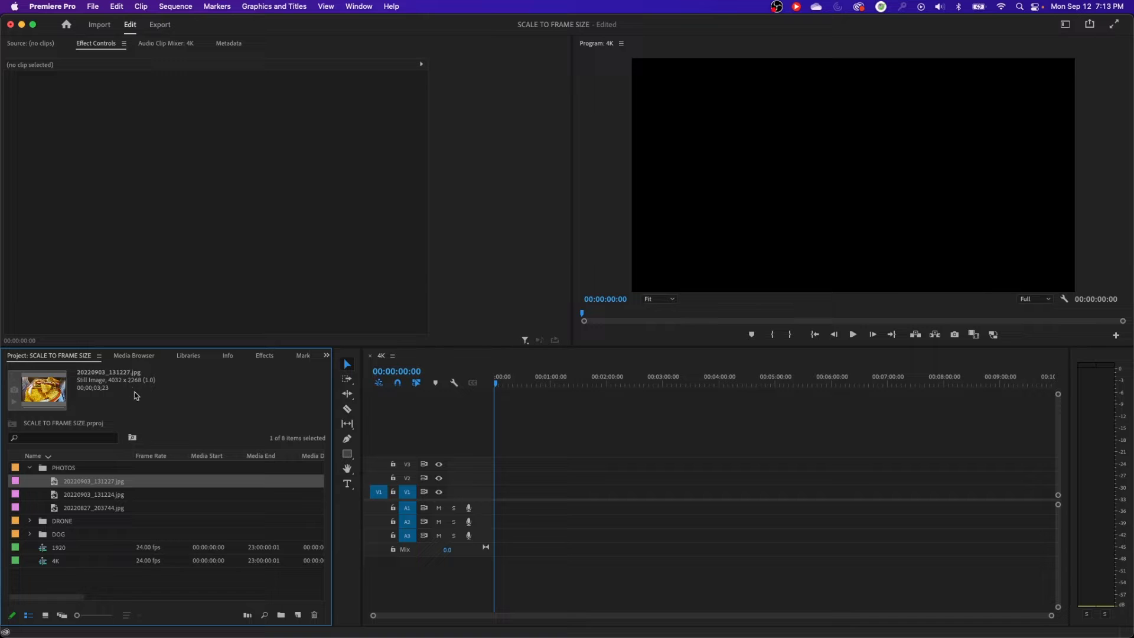
left_click(93, 508)
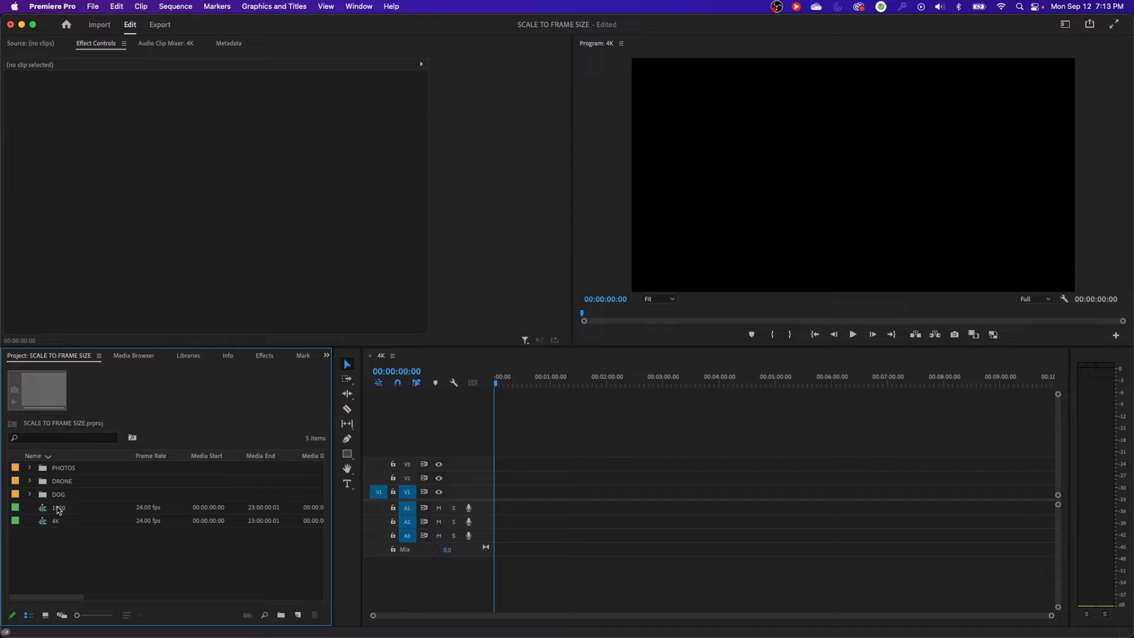
Compare the frame sizes of the 1920 and 4K sequences, leaving 1920 selected
left_click(59, 507)
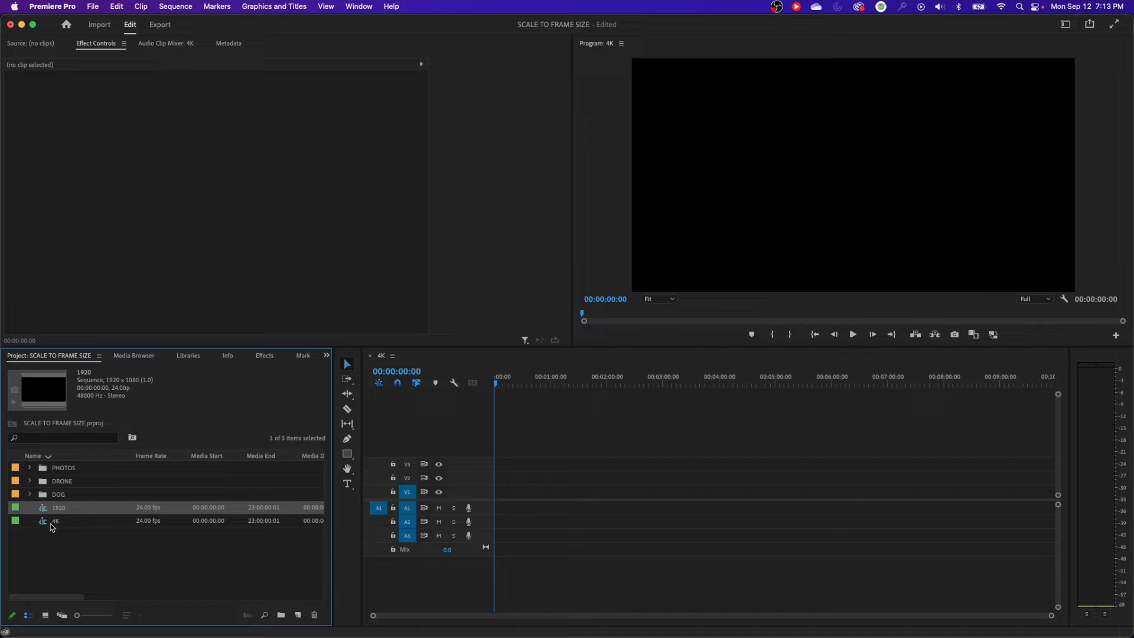
left_click(55, 521)
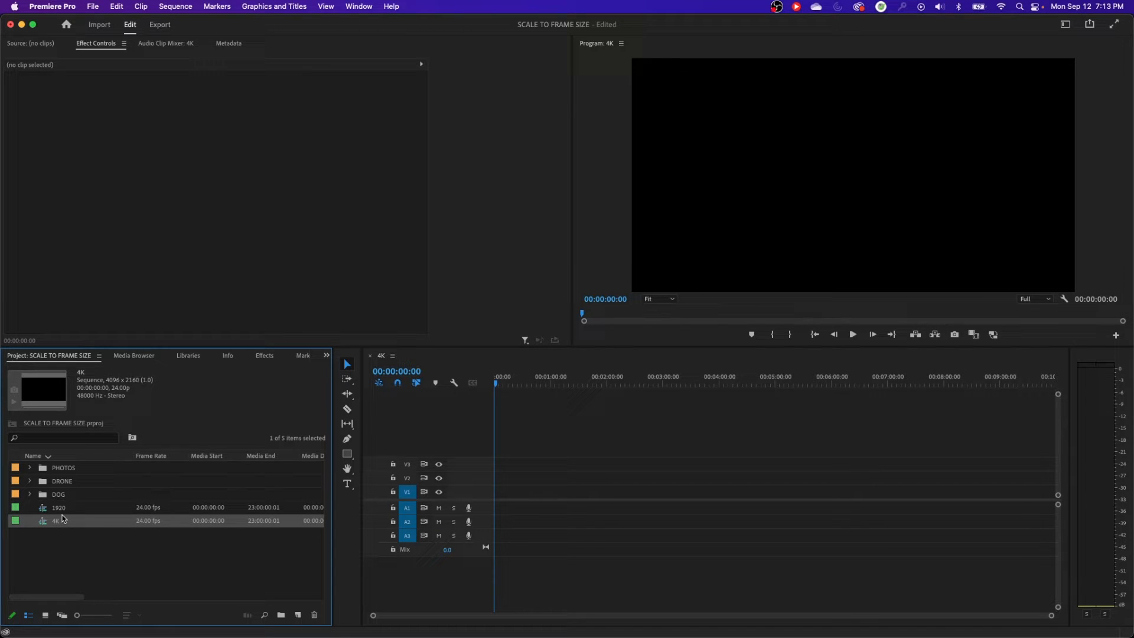
left_click(59, 507)
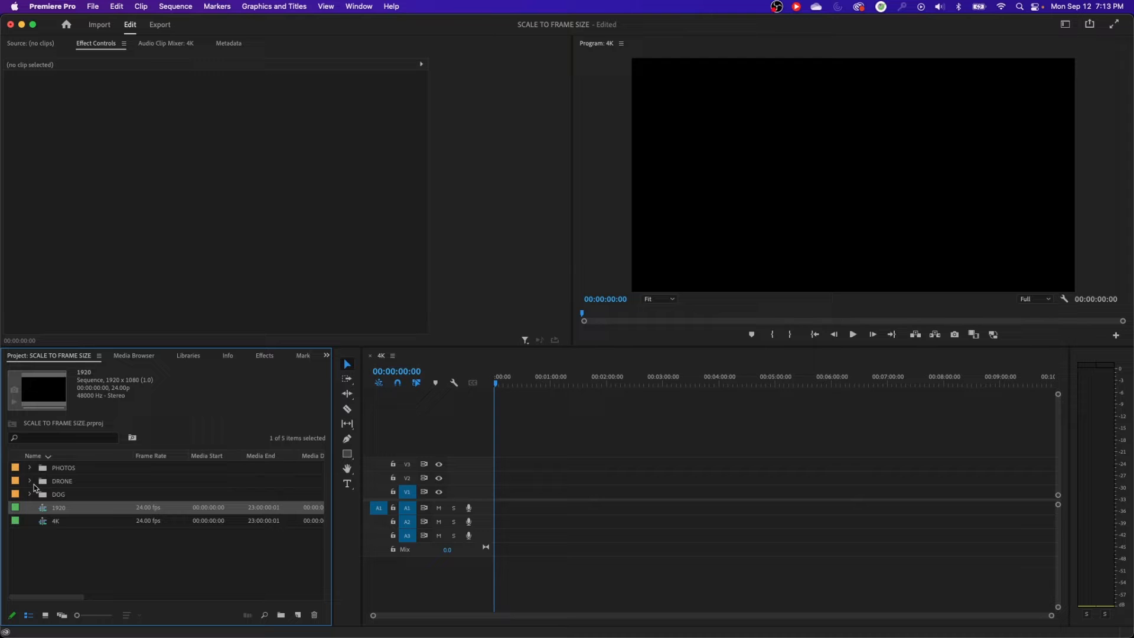
Review the Media preferences, keeping Default Media Scaling at None
left_click(51, 6)
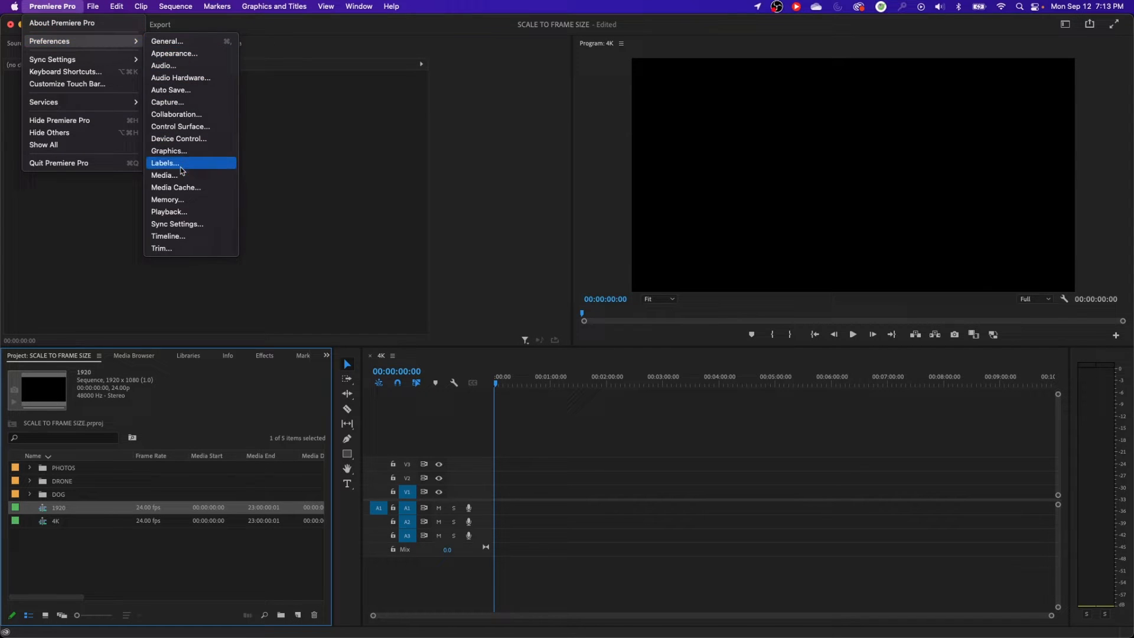
left_click(164, 175)
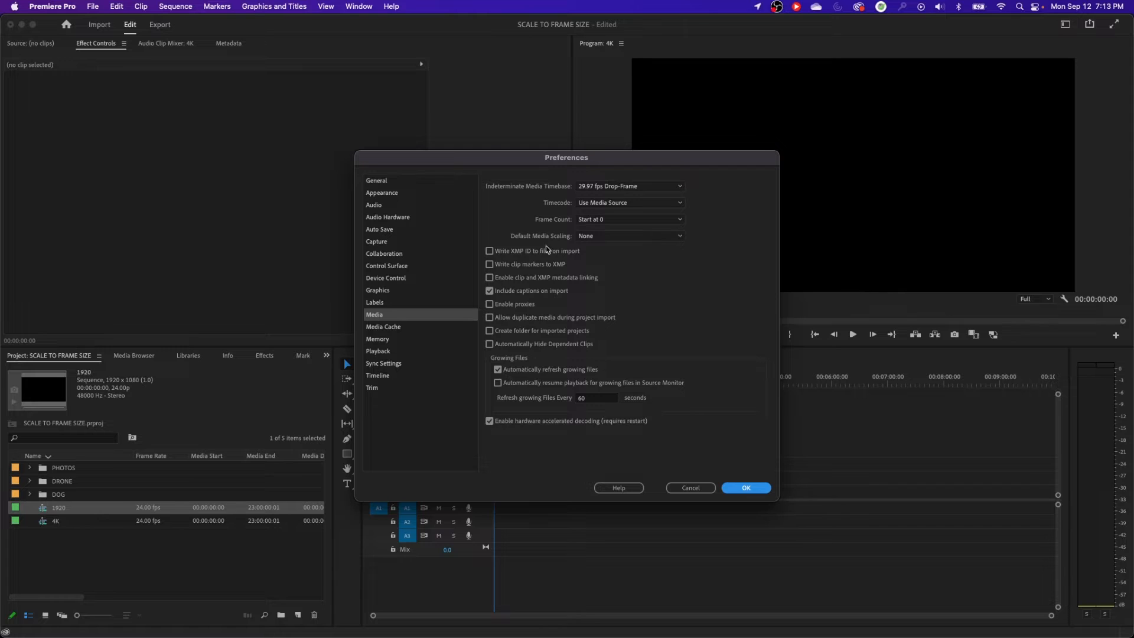
mouse_move(586, 235)
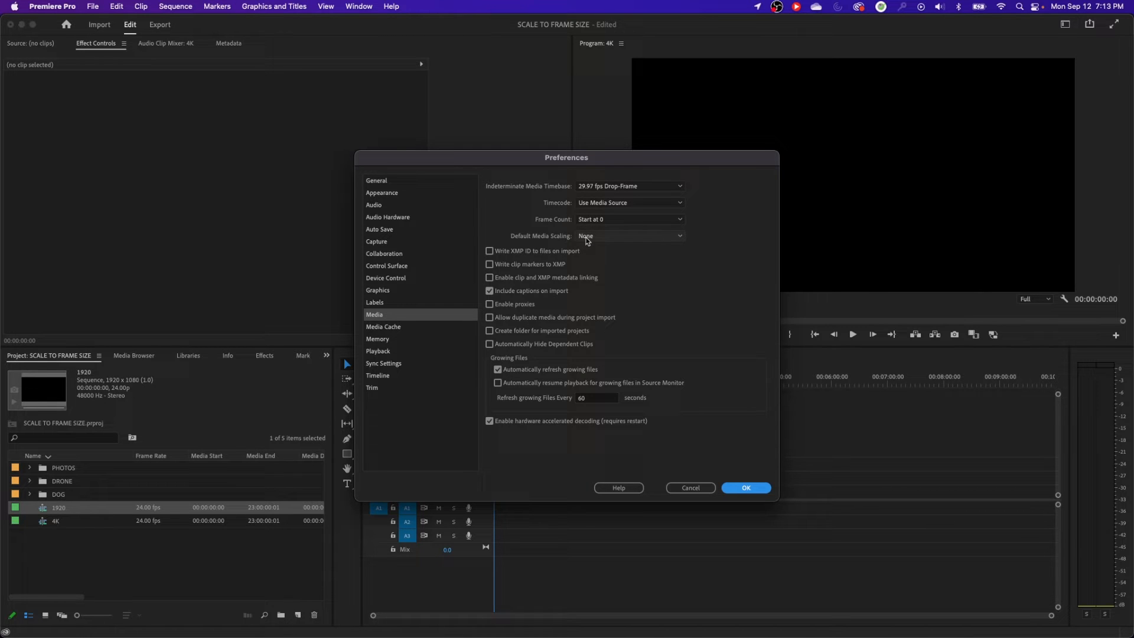
mouse_move(593, 241)
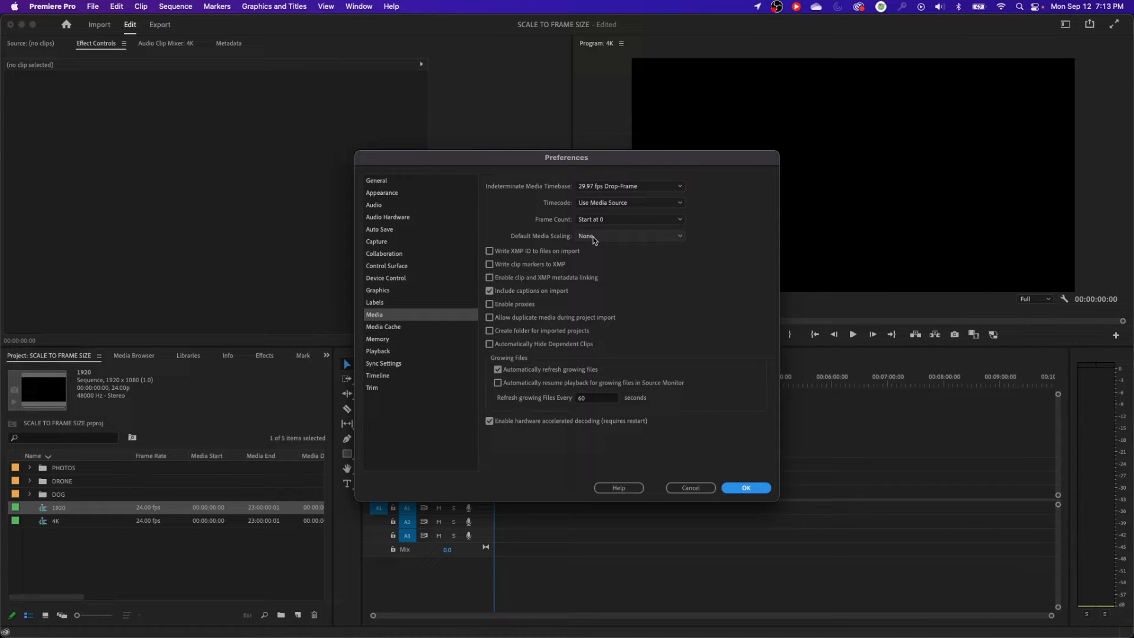
left_click(628, 235)
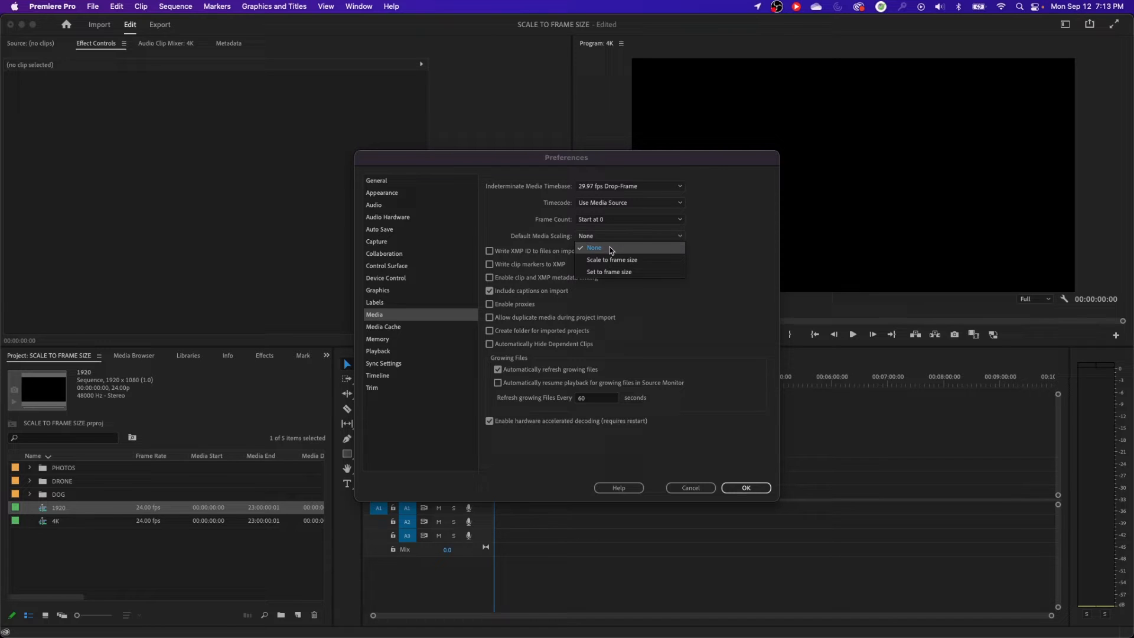
mouse_move(619, 271)
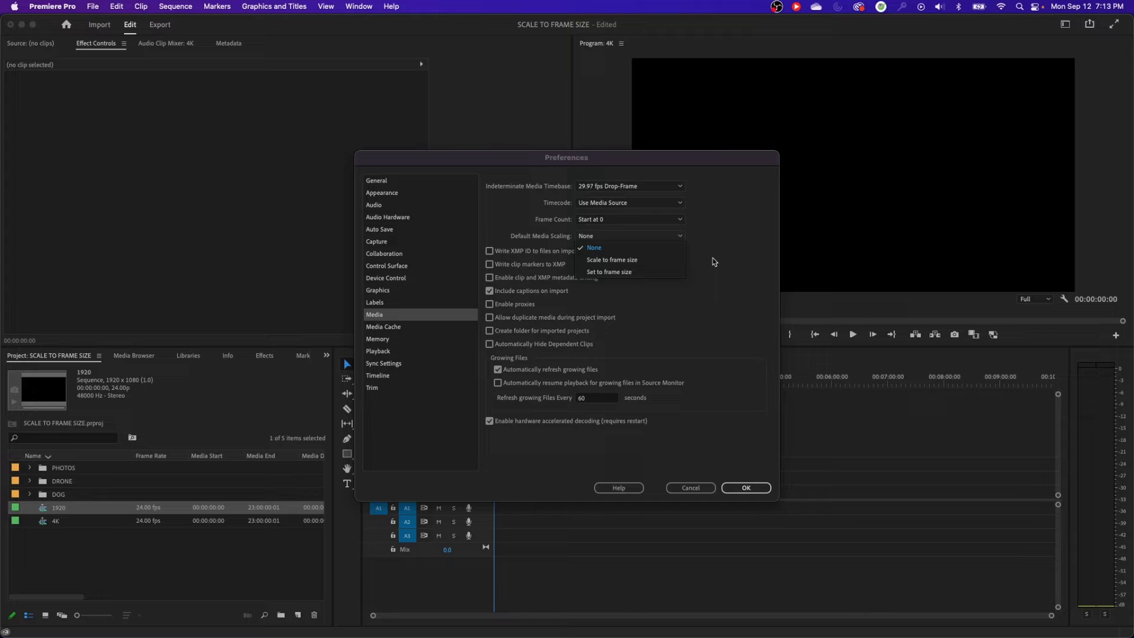
left_click(592, 247)
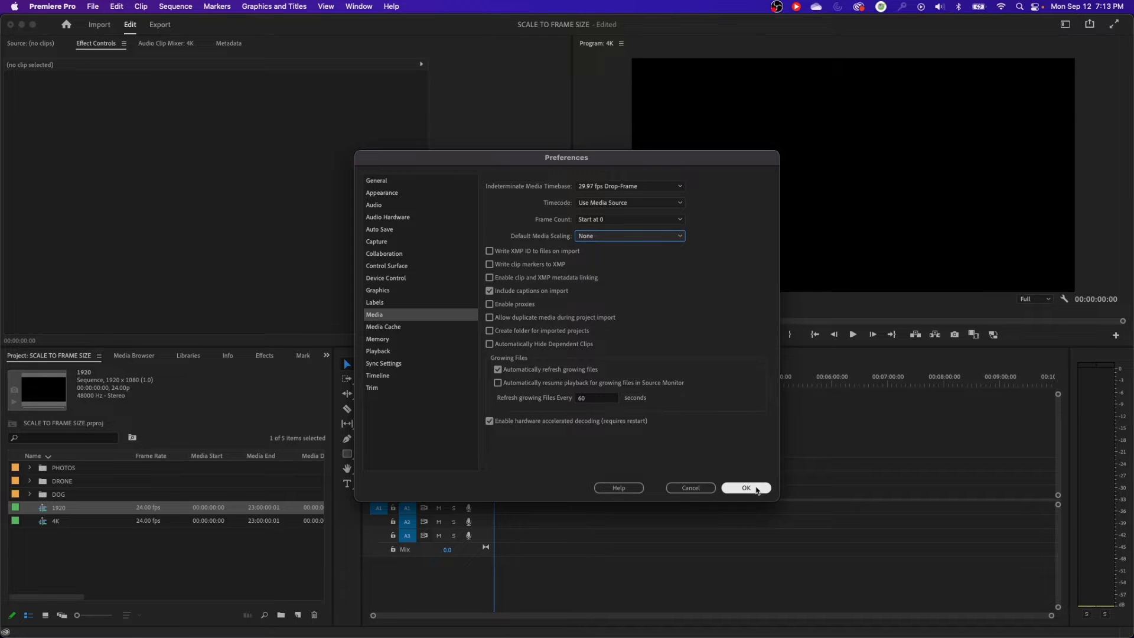
left_click(745, 486)
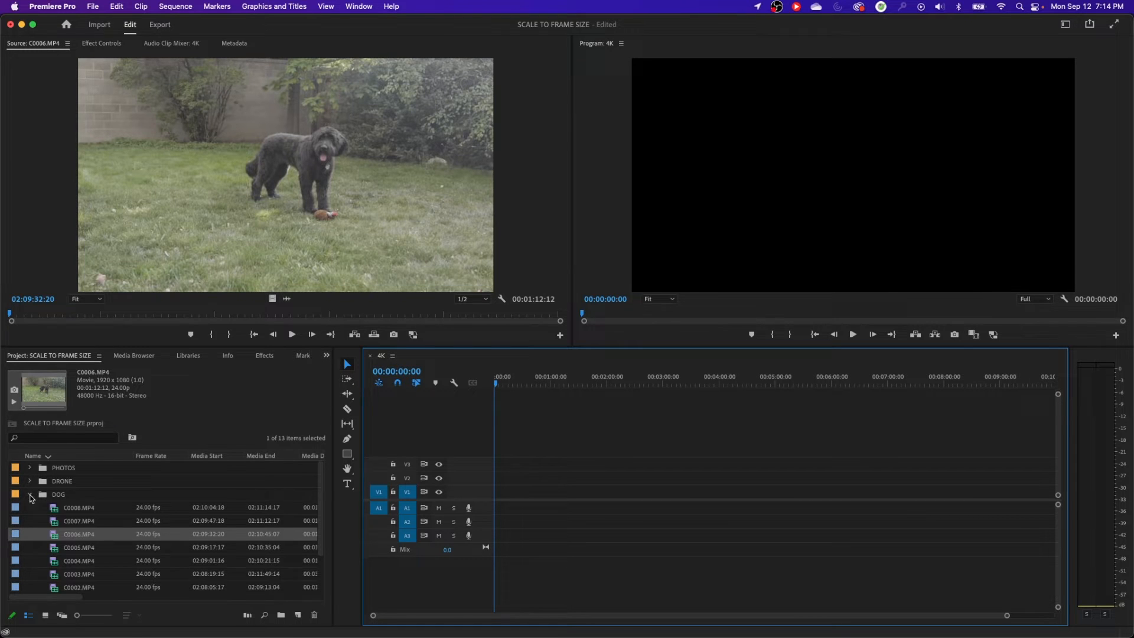
Collapse and re-expand the DOG bin to reach clip C0006.MP4
left_click(30, 497)
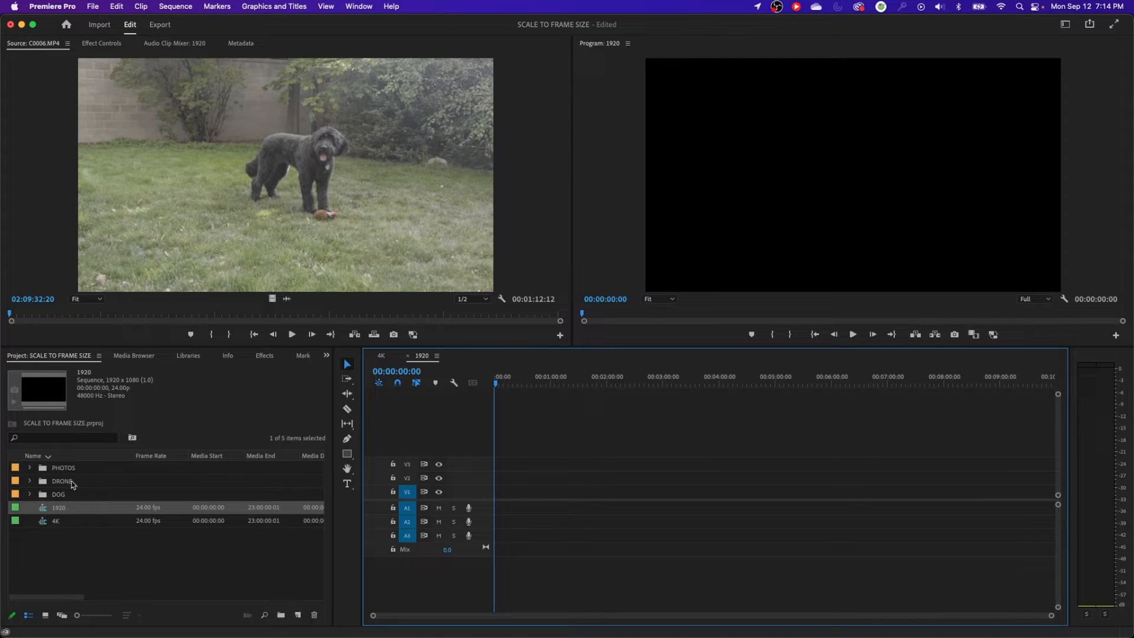
left_click(29, 494)
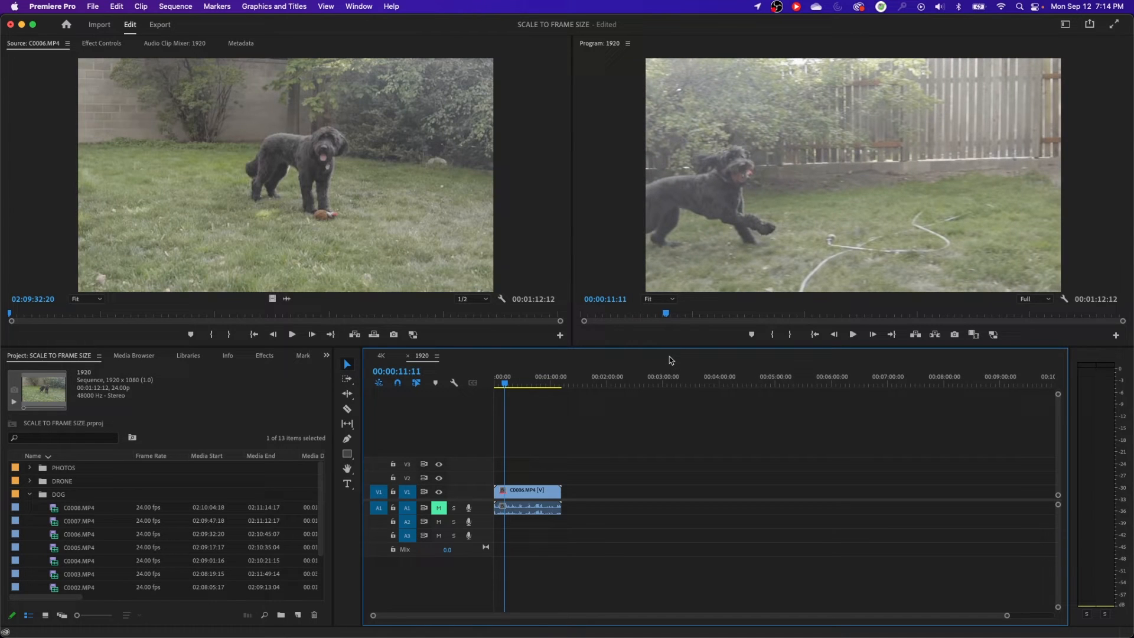
mouse_move(203, 472)
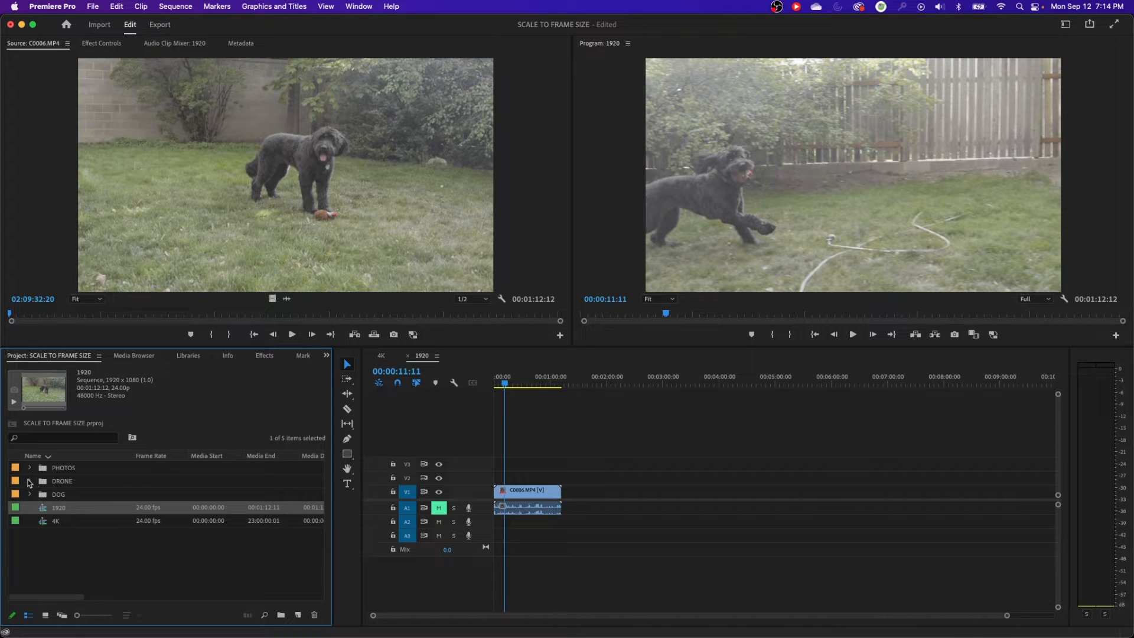
Expand the DRONE bin and preview DJI_0014.MOV in the Source Monitor
left_click(30, 481)
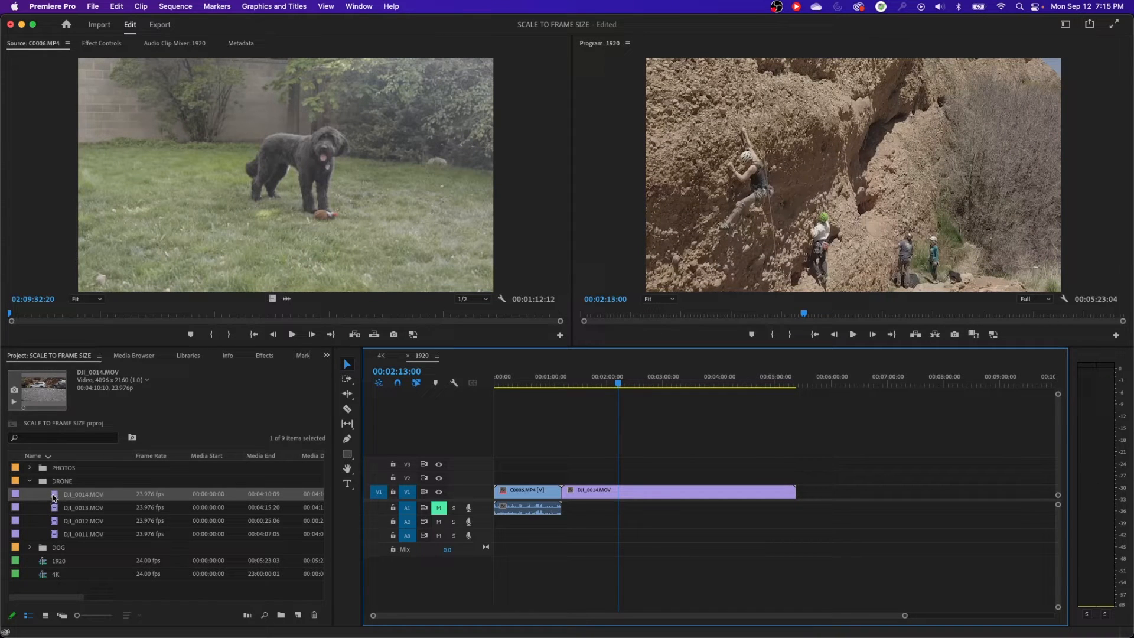
double_click(83, 494)
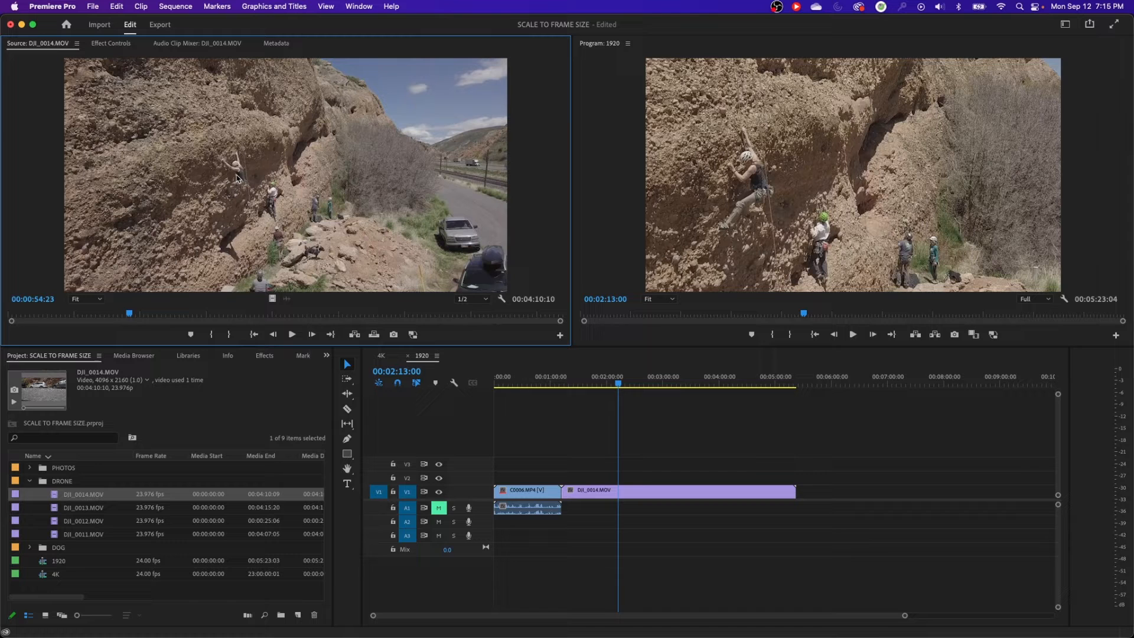
mouse_move(257, 141)
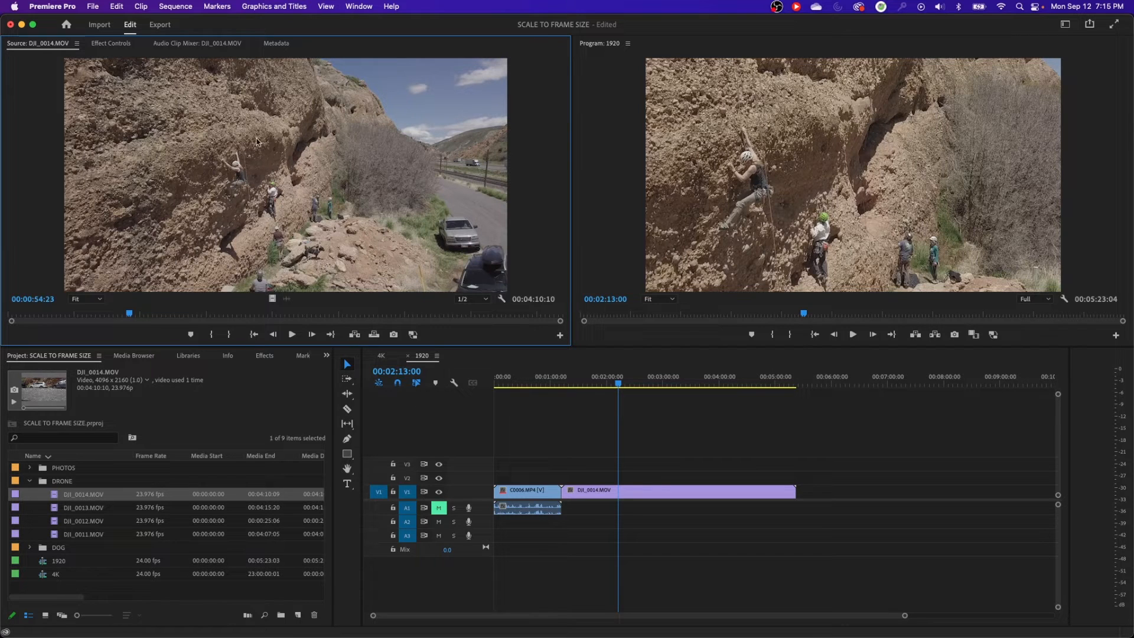
mouse_move(847, 270)
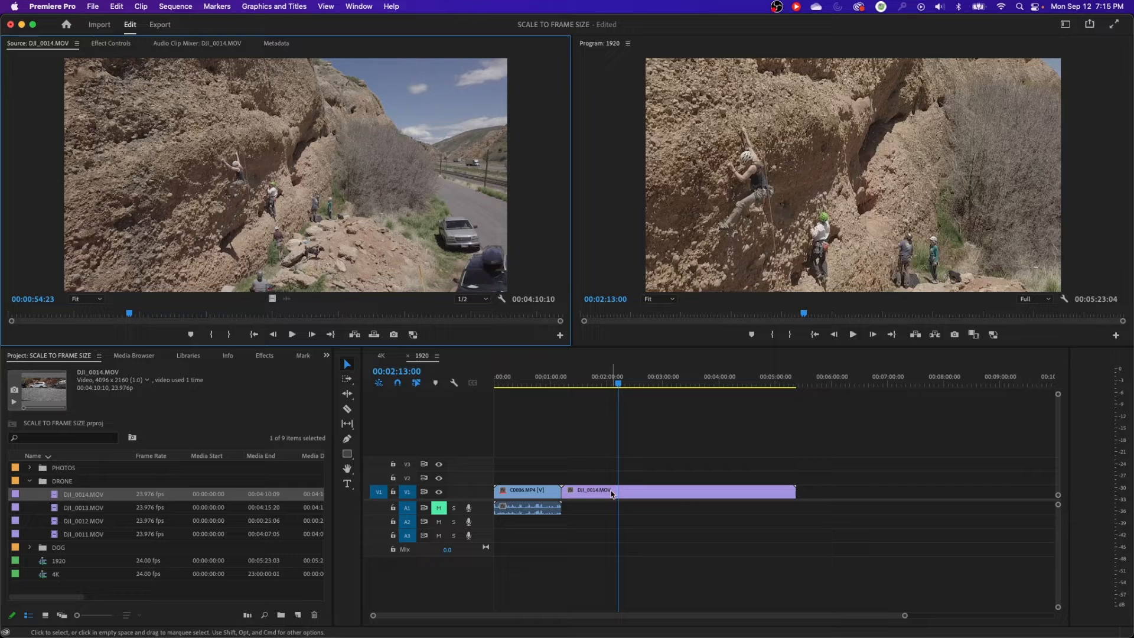
Apply Scale to Frame Size to the DJI_0014.MOV clip on the timeline
right_click(594, 491)
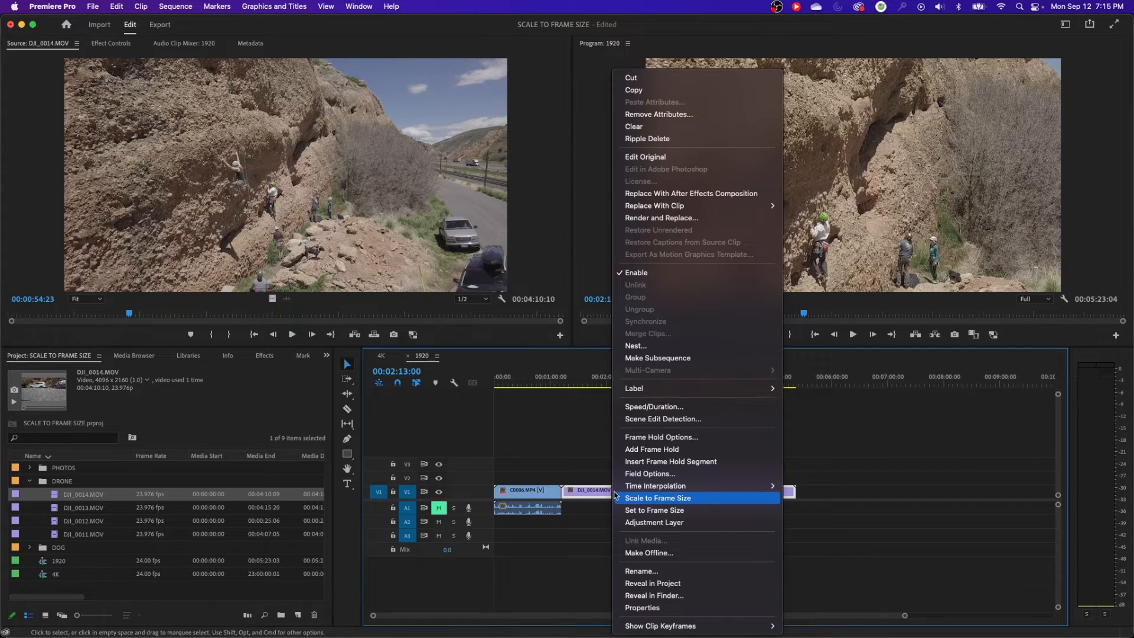
mouse_move(655, 510)
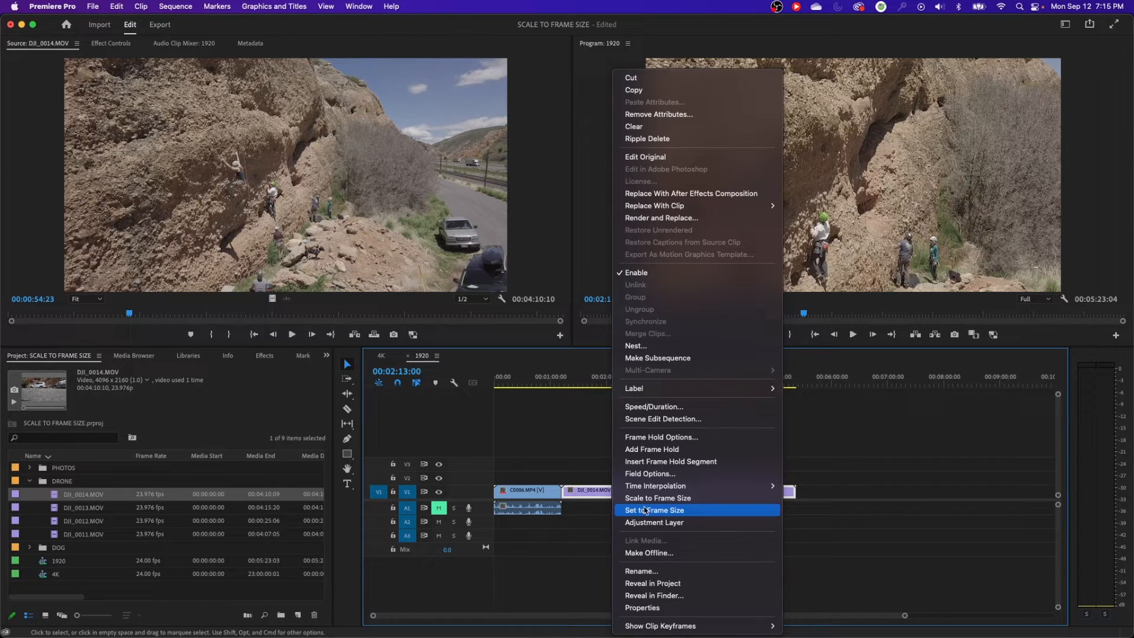
left_click(654, 510)
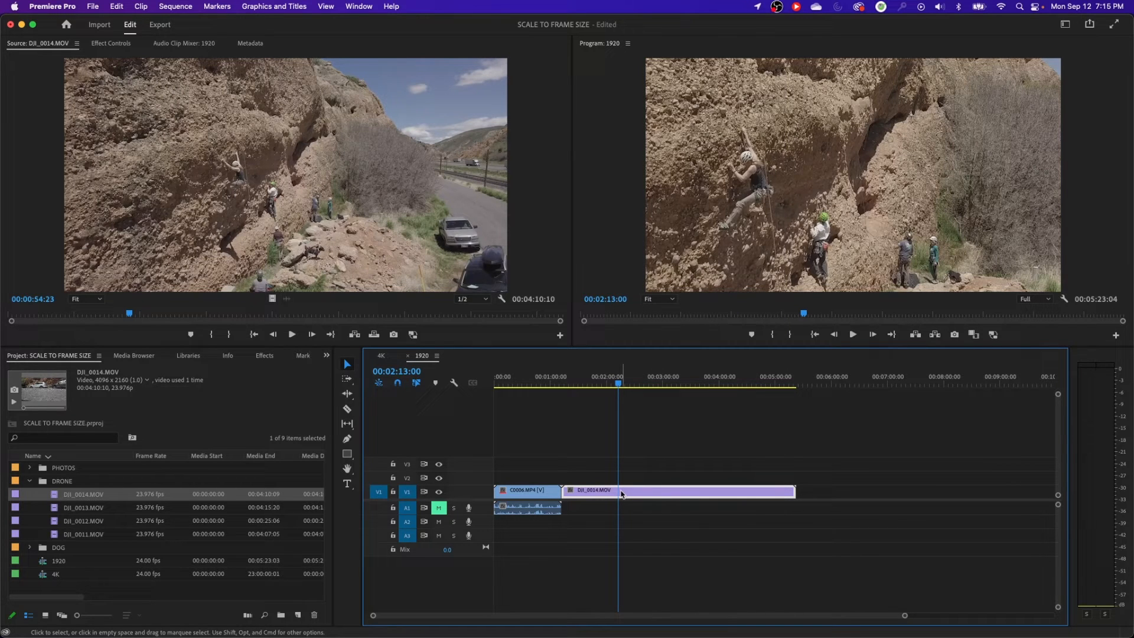
mouse_move(622, 493)
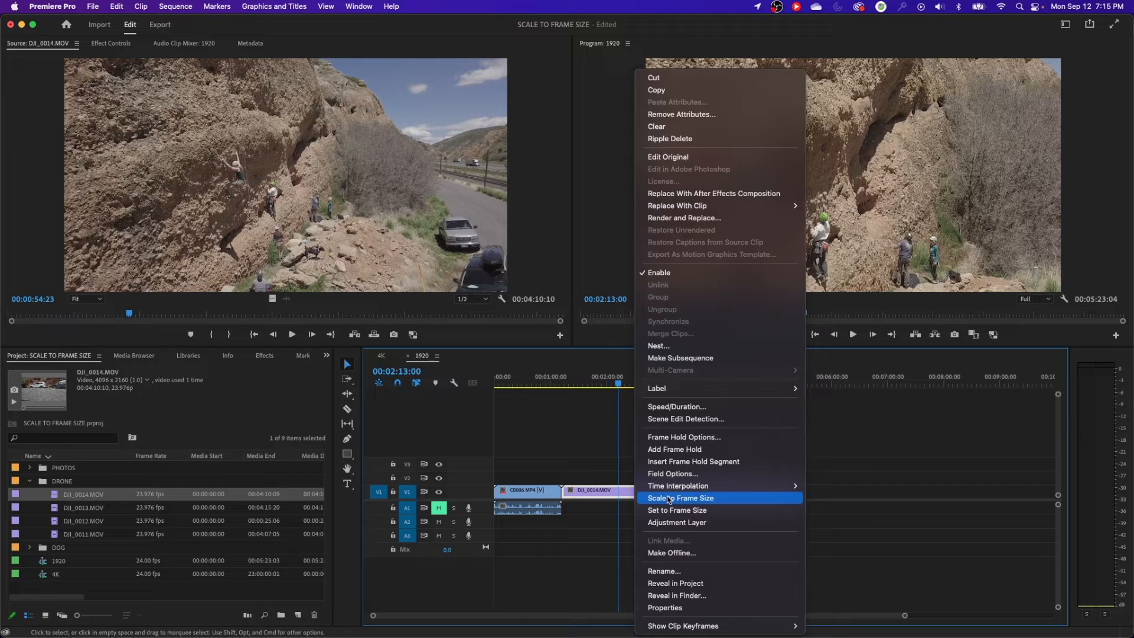
left_click(680, 498)
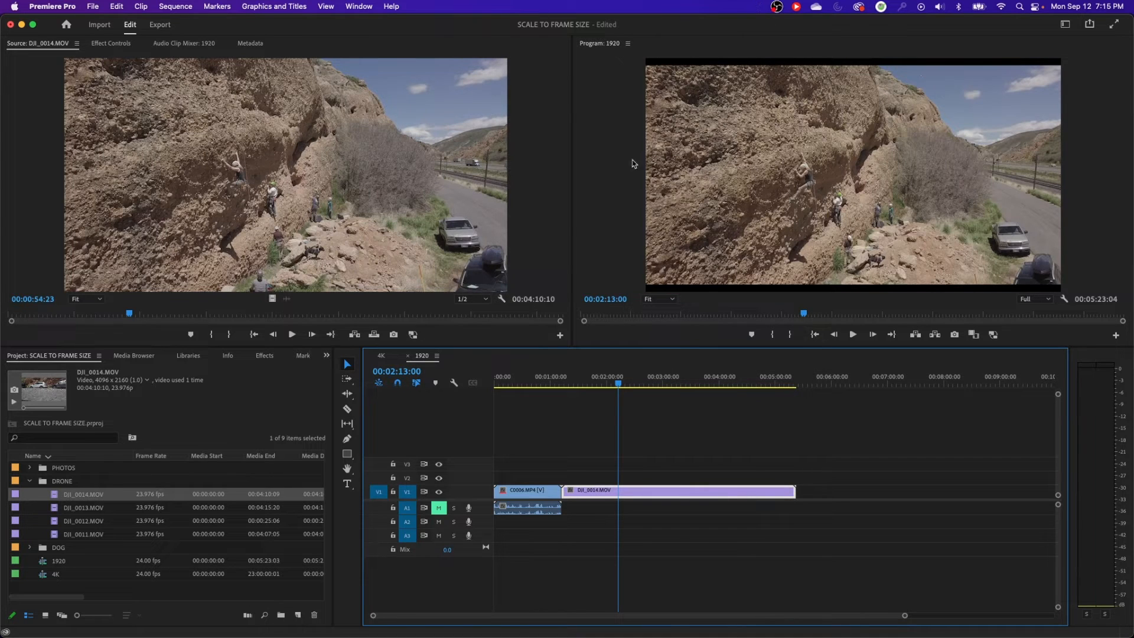
mouse_move(799, 62)
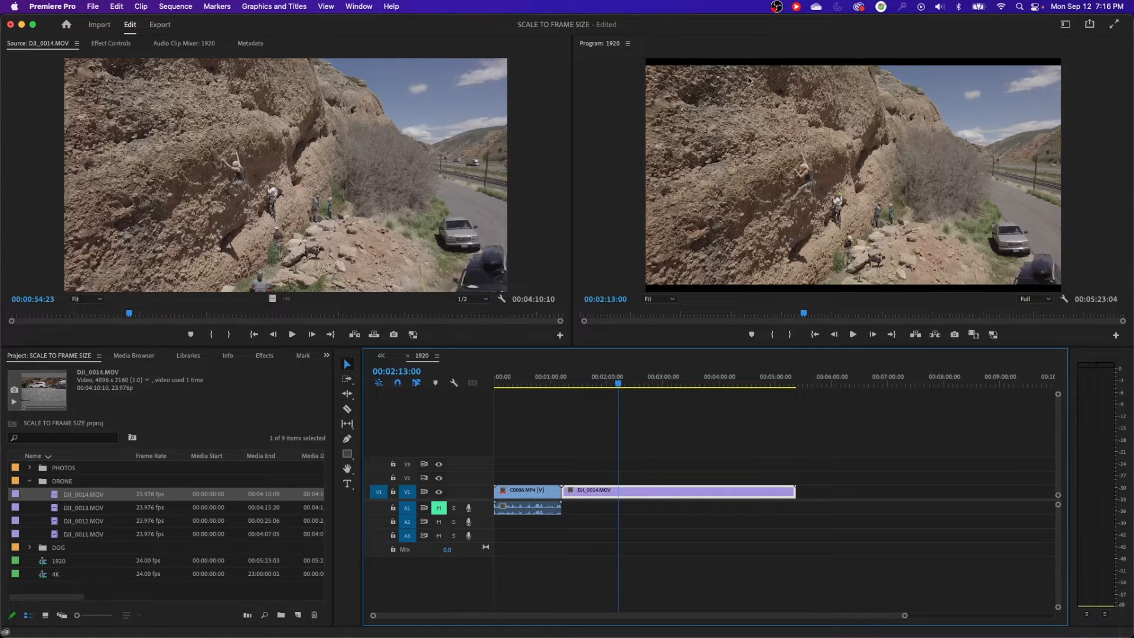
mouse_move(862, 63)
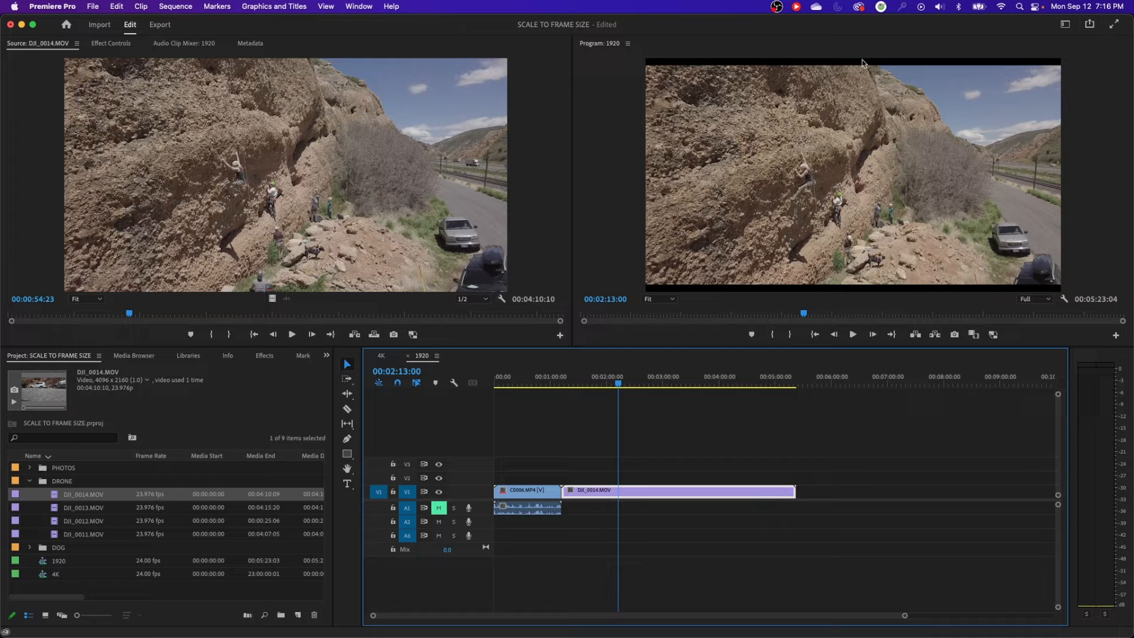
mouse_move(467, 341)
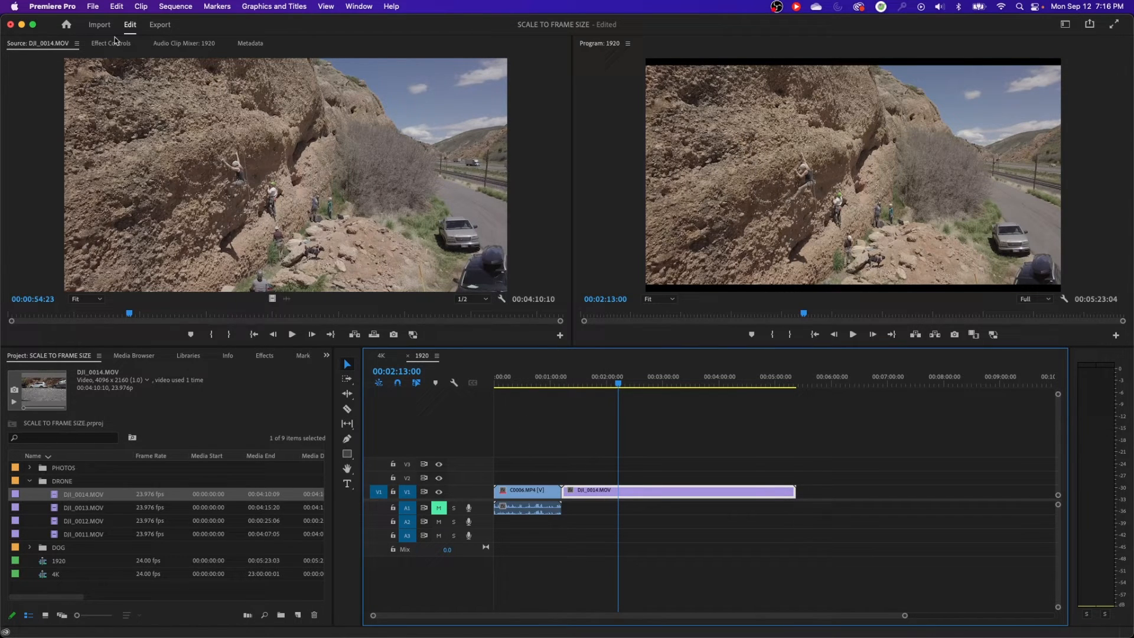
Show the drone clip's Motion effect in Effect Controls, with Scale still at 100
left_click(110, 42)
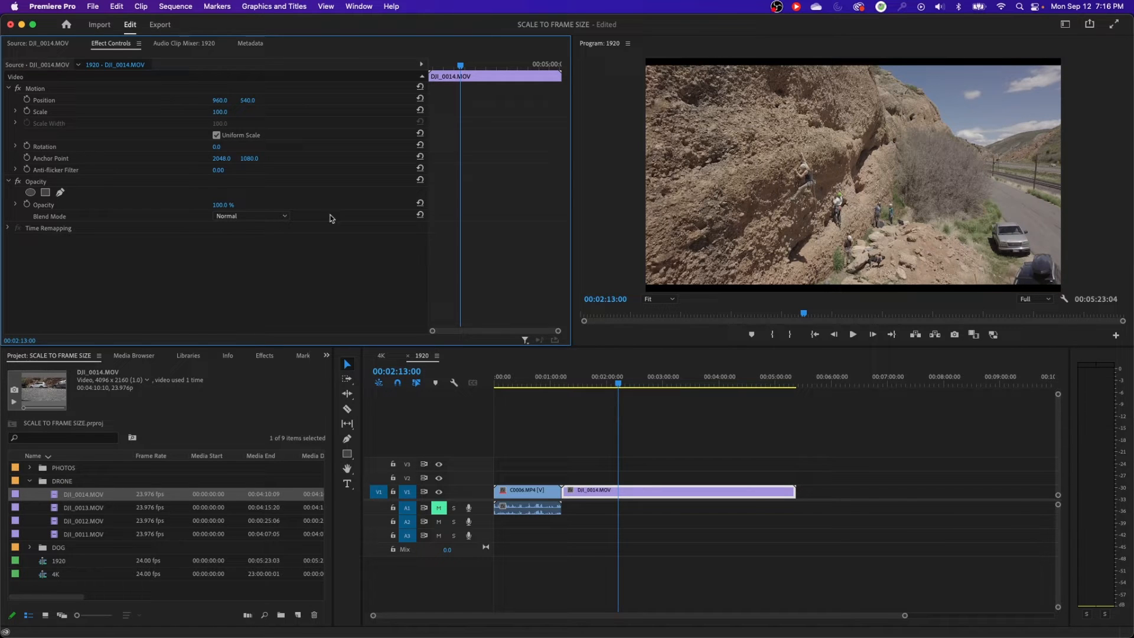
left_click(525, 490)
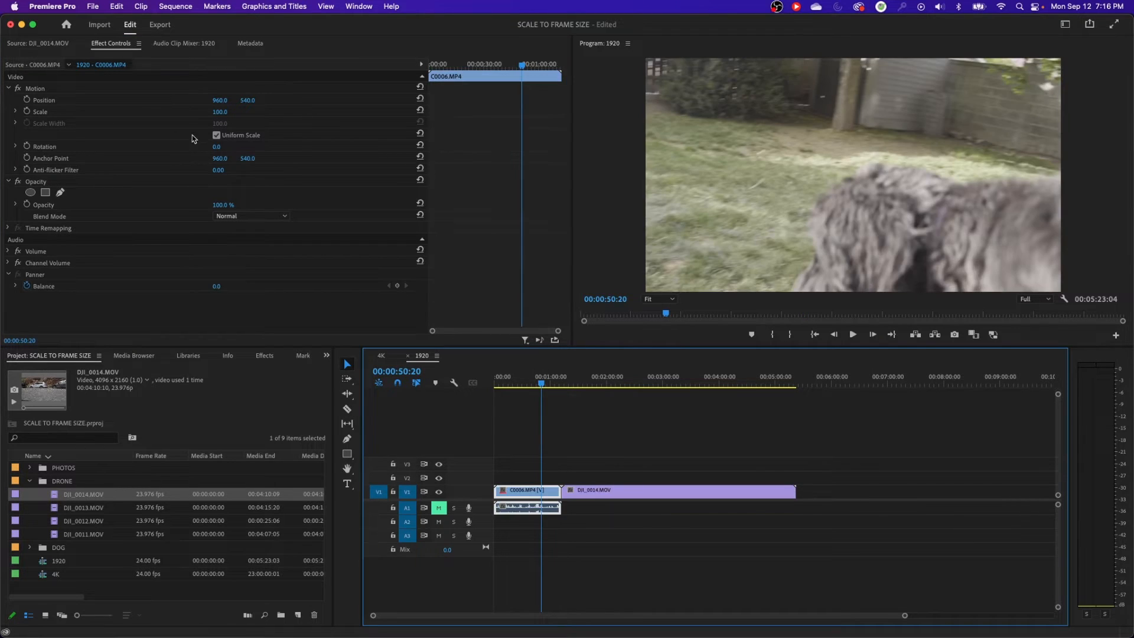
left_click(635, 380)
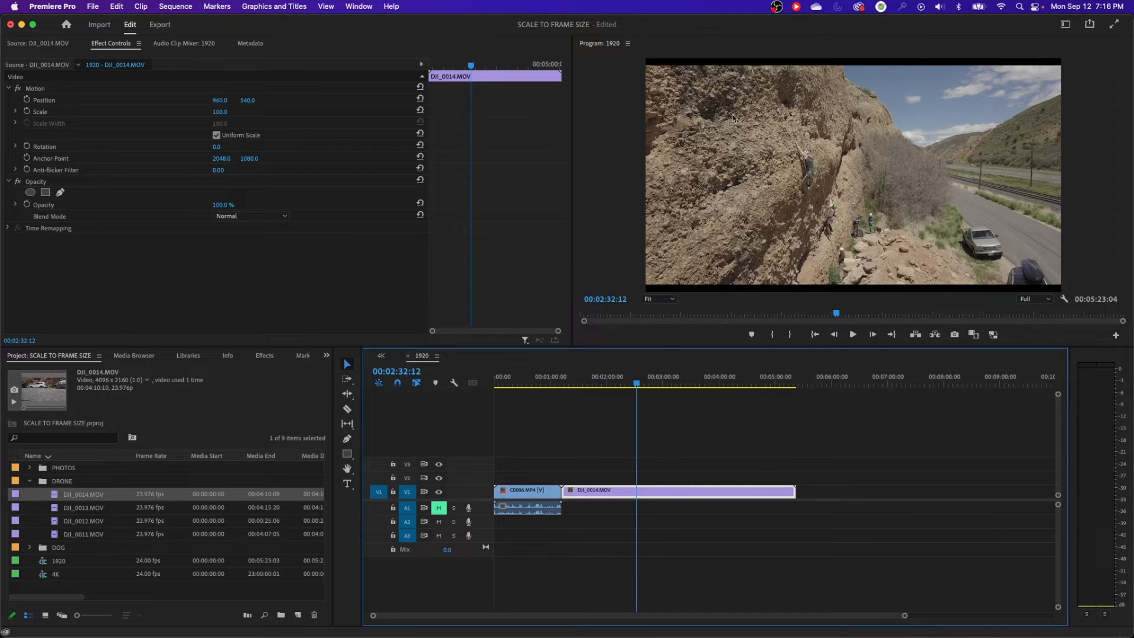
mouse_move(698, 313)
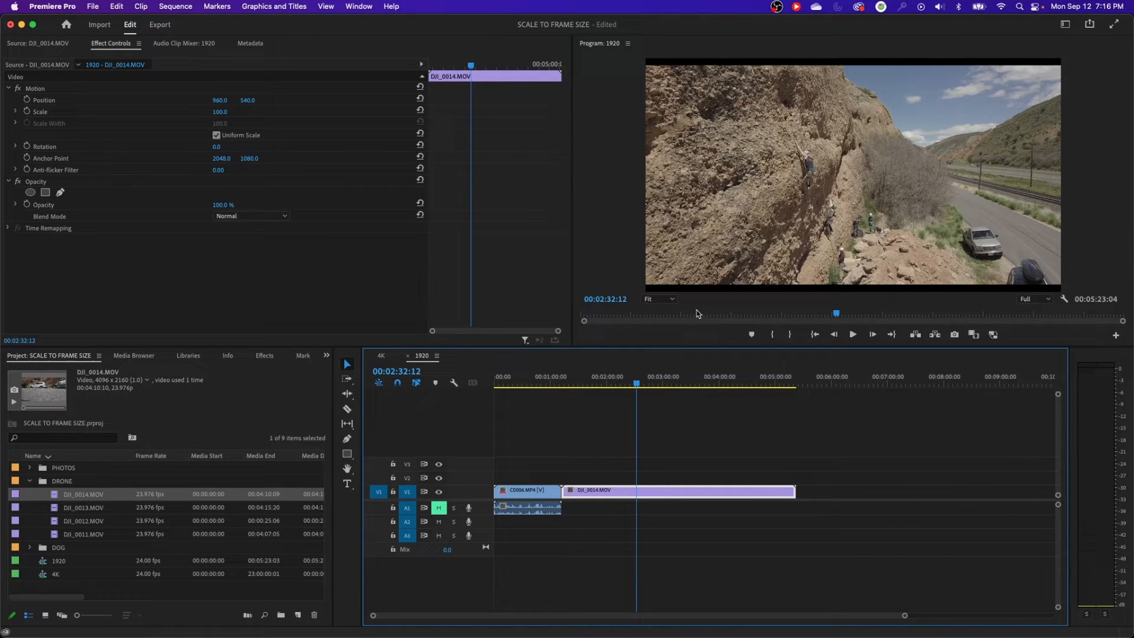
mouse_move(827, 251)
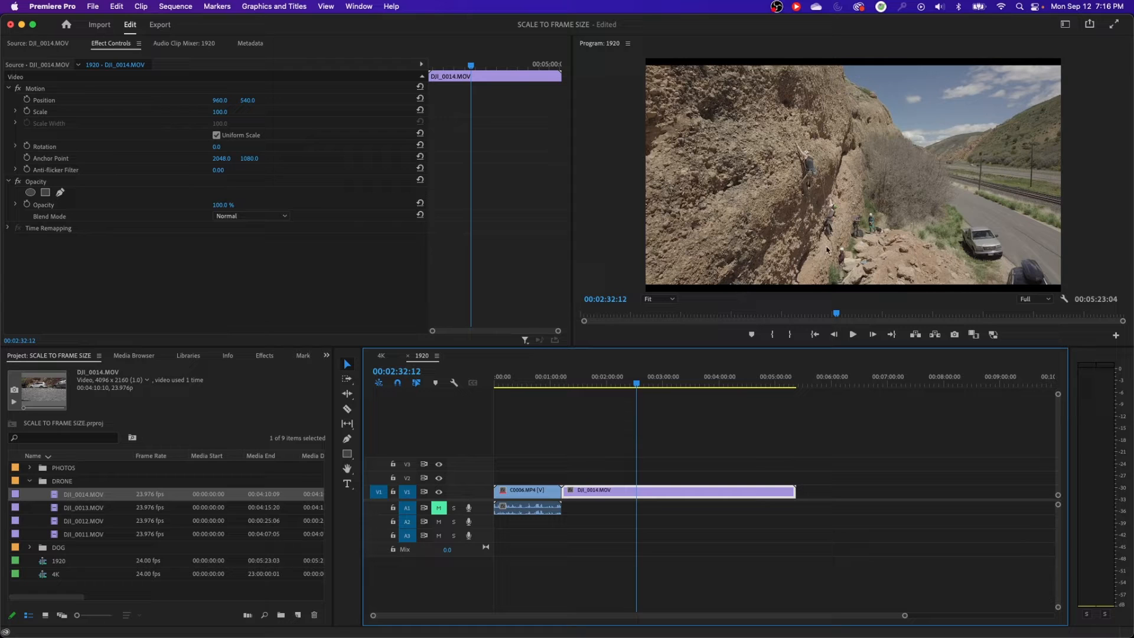
mouse_move(810, 205)
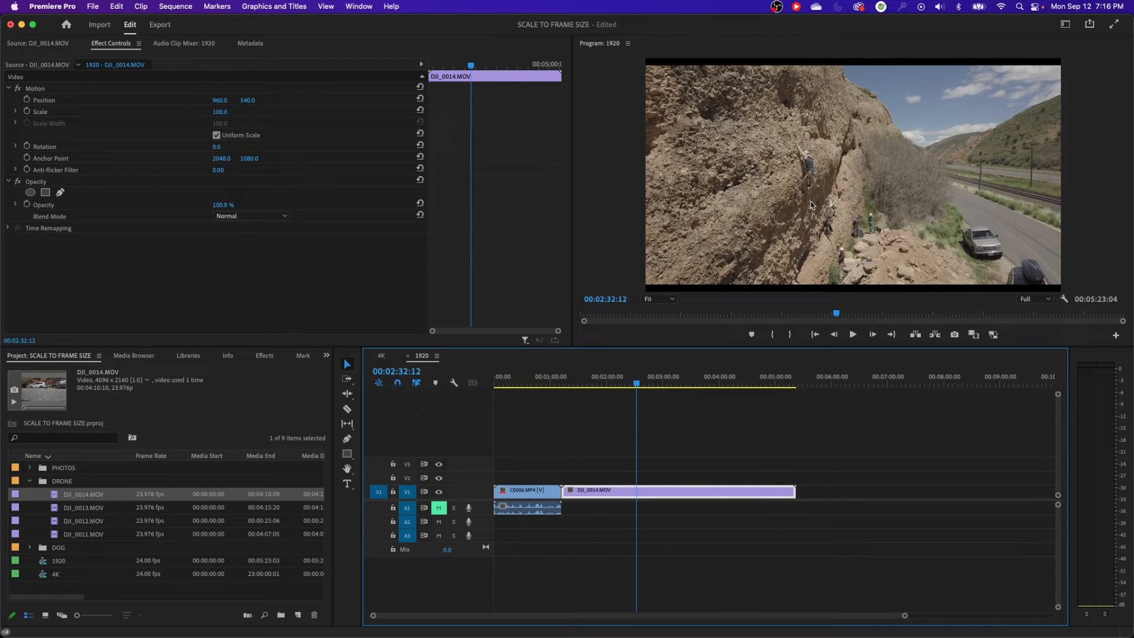
left_click(34, 88)
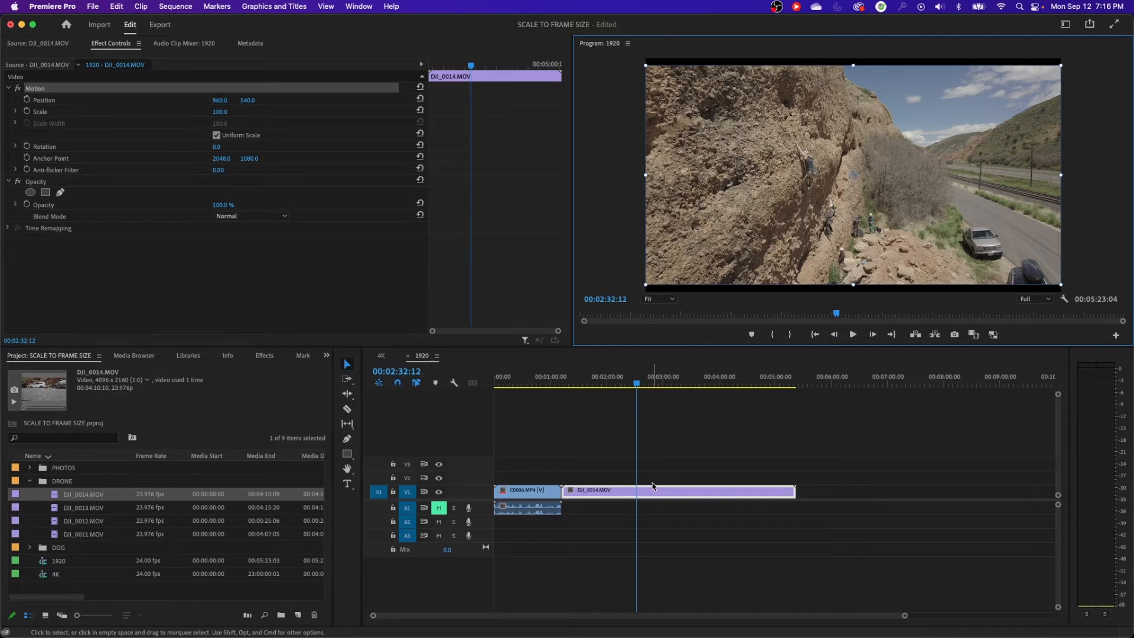
Swap the drone clip's Scale to Frame Size for Set to Frame Size, giving Scale 104.1
right_click(603, 490)
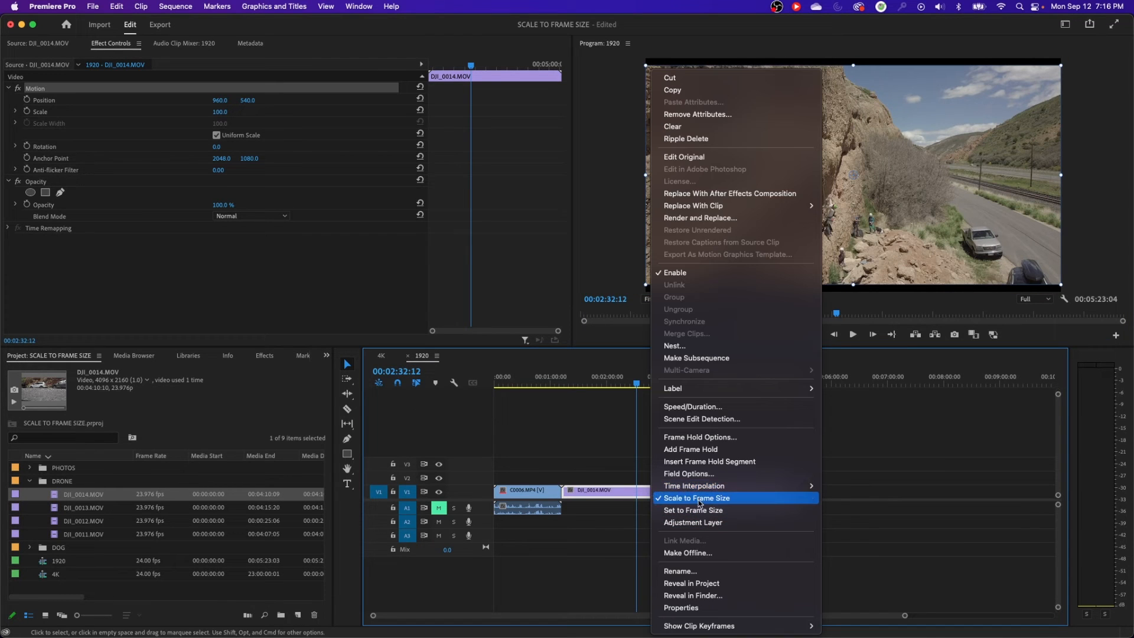
left_click(697, 498)
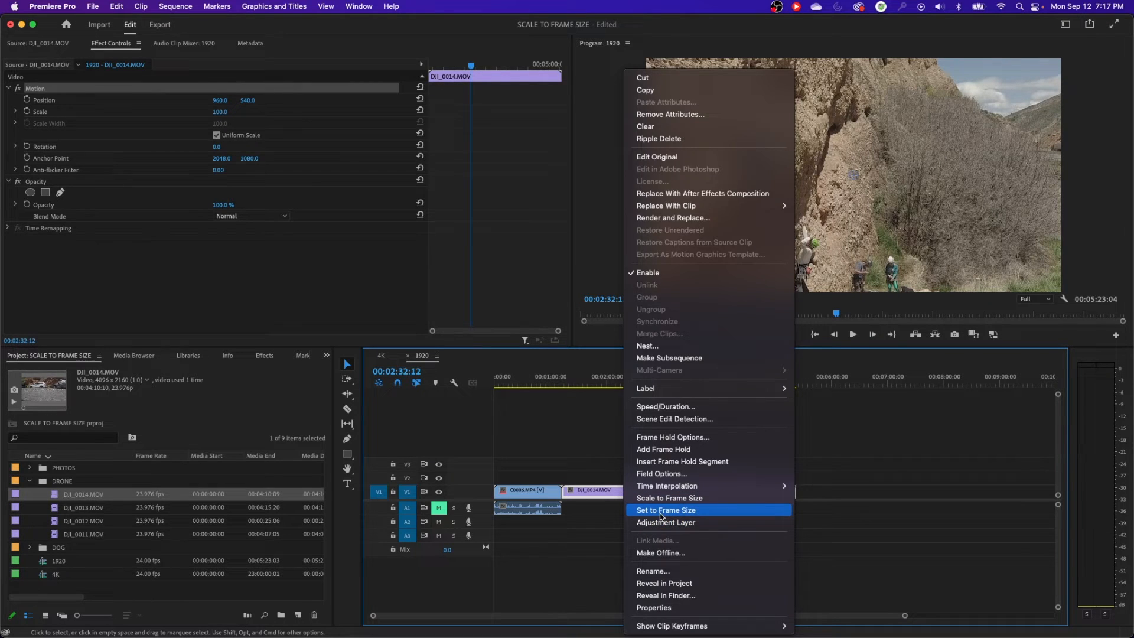
left_click(668, 510)
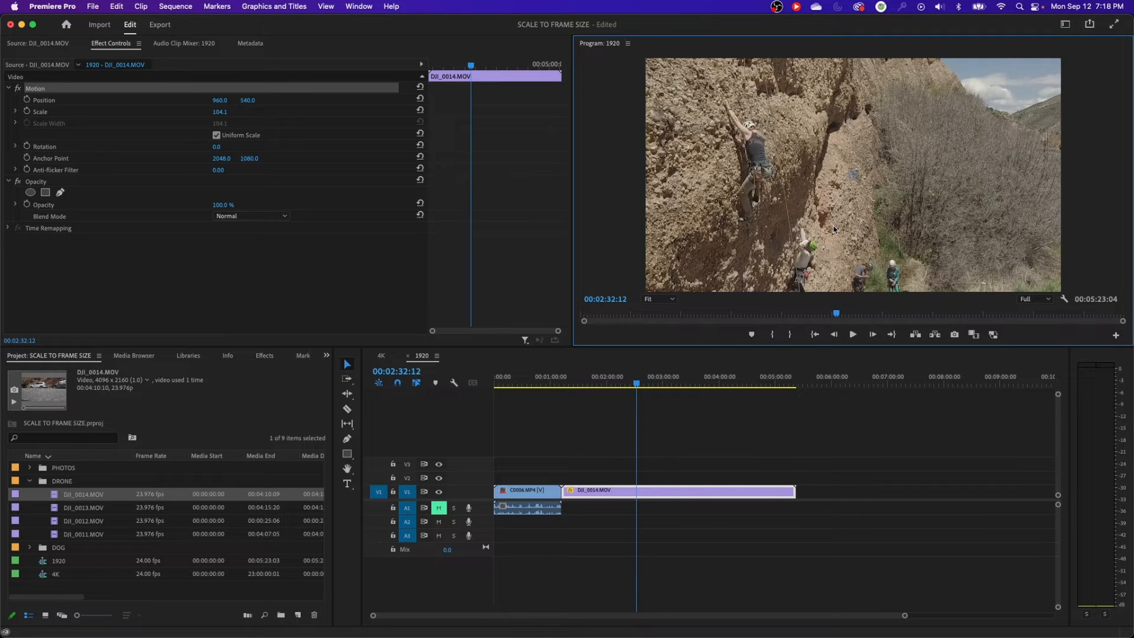
mouse_move(761, 293)
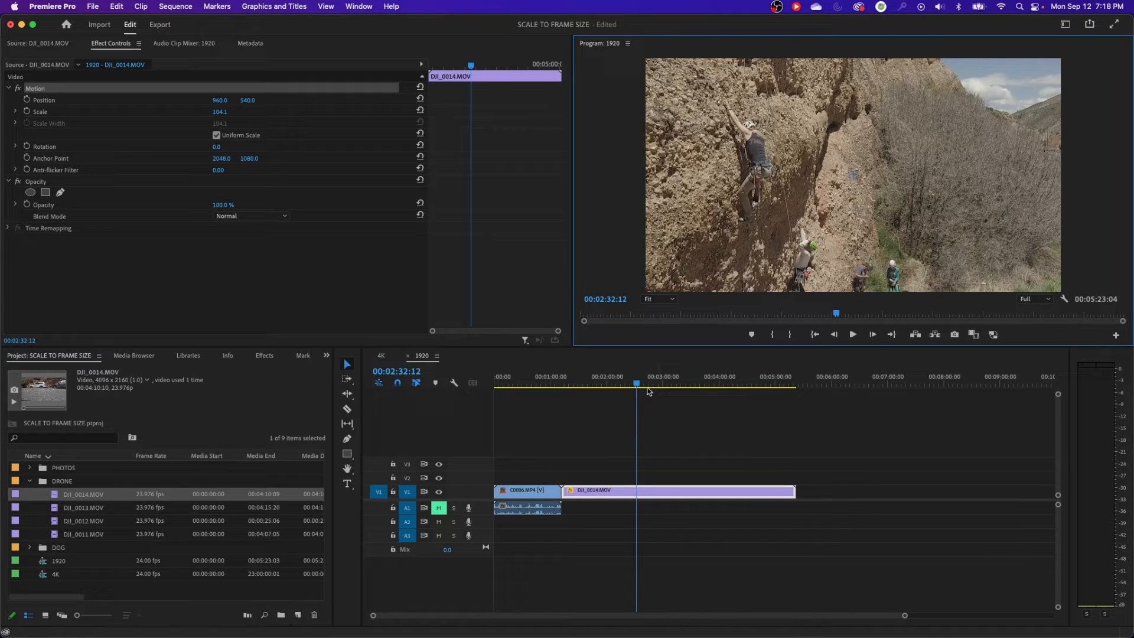
mouse_move(612, 375)
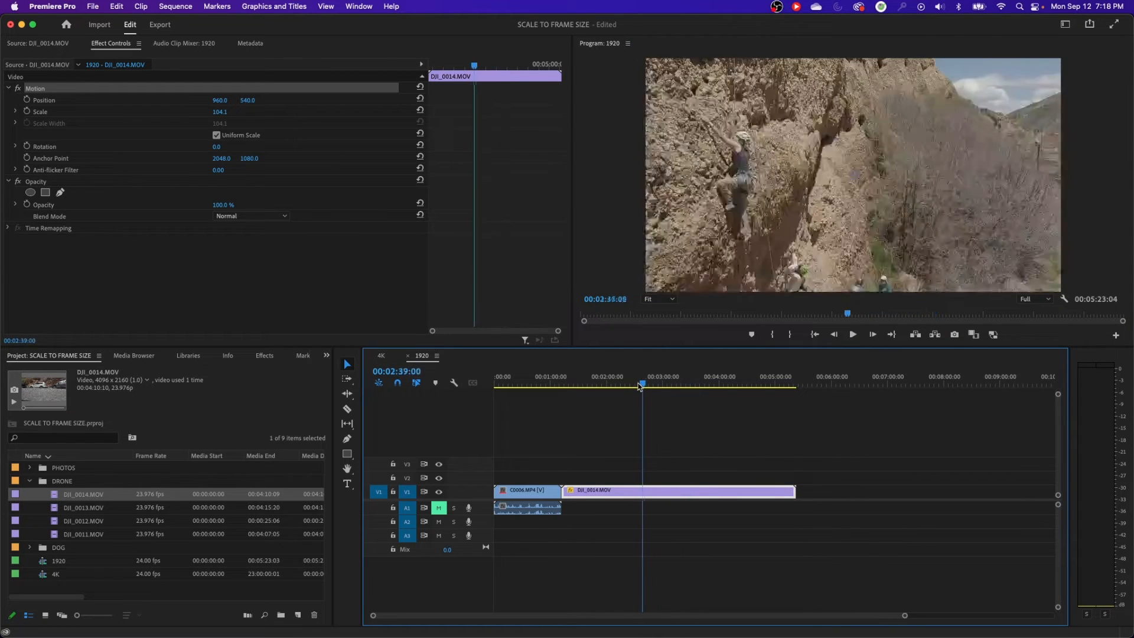
Preview another moment of the drone clip and collapse the DRONE bin
left_click(630, 383)
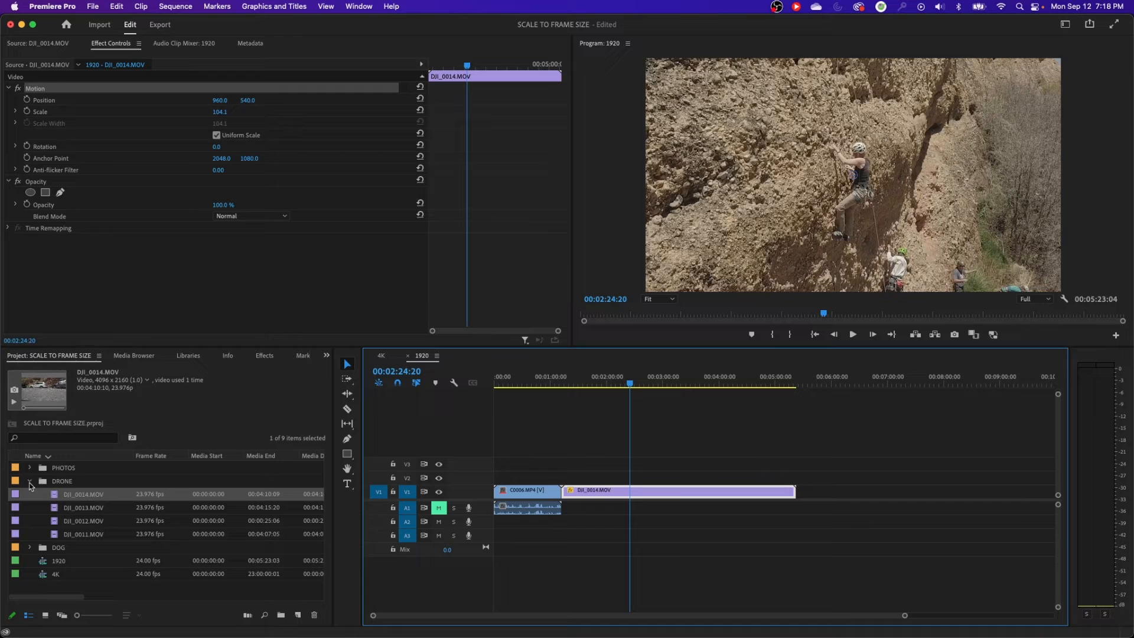
left_click(30, 484)
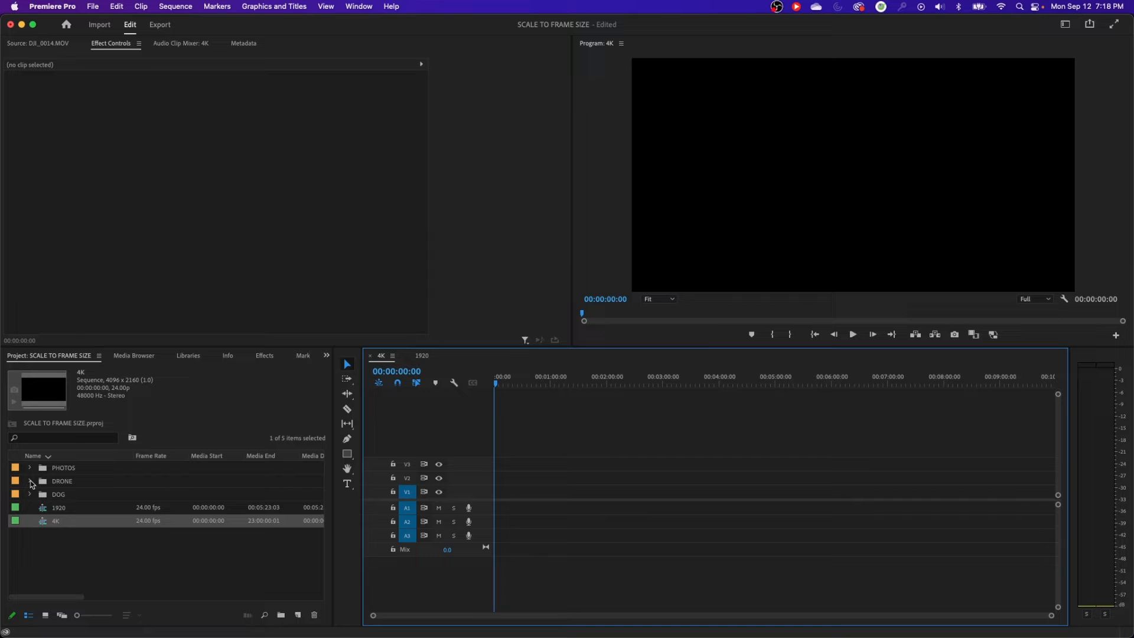
Add DJI_0014.MOV to the 4K sequence, keeping existing settings, and jump to the dog clip
left_click_drag(81, 494, 611, 492)
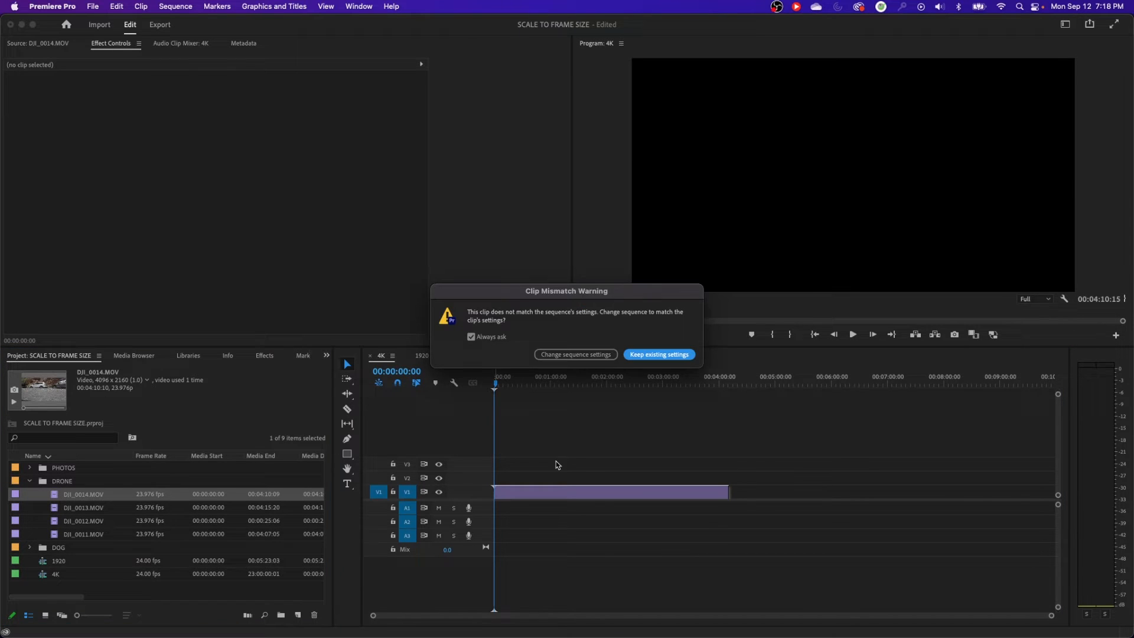
left_click(657, 354)
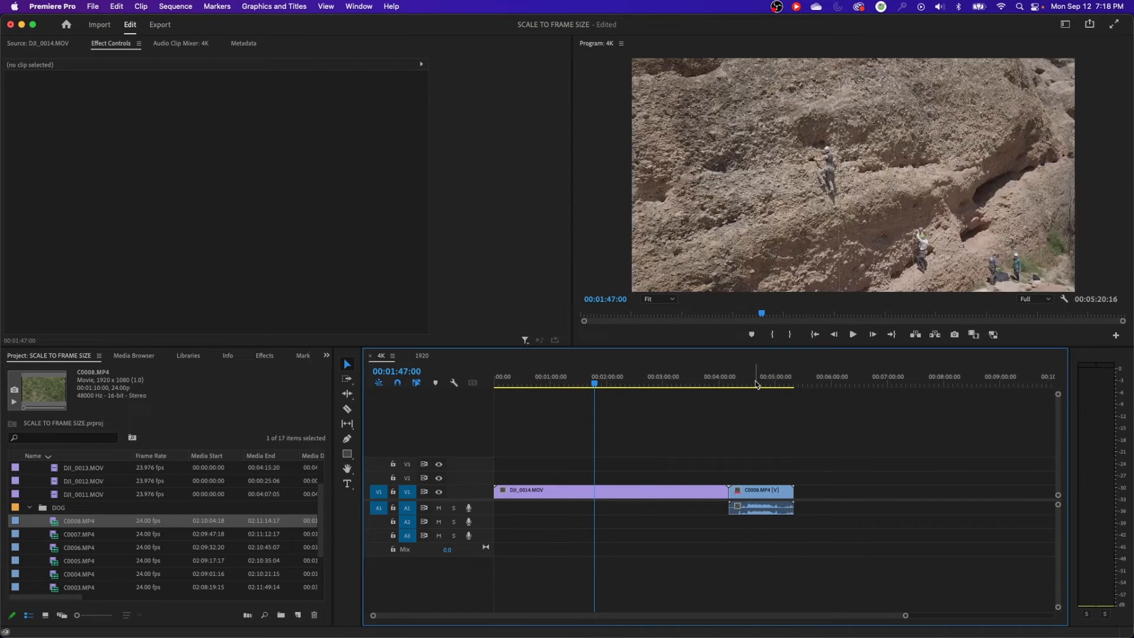
left_click(762, 384)
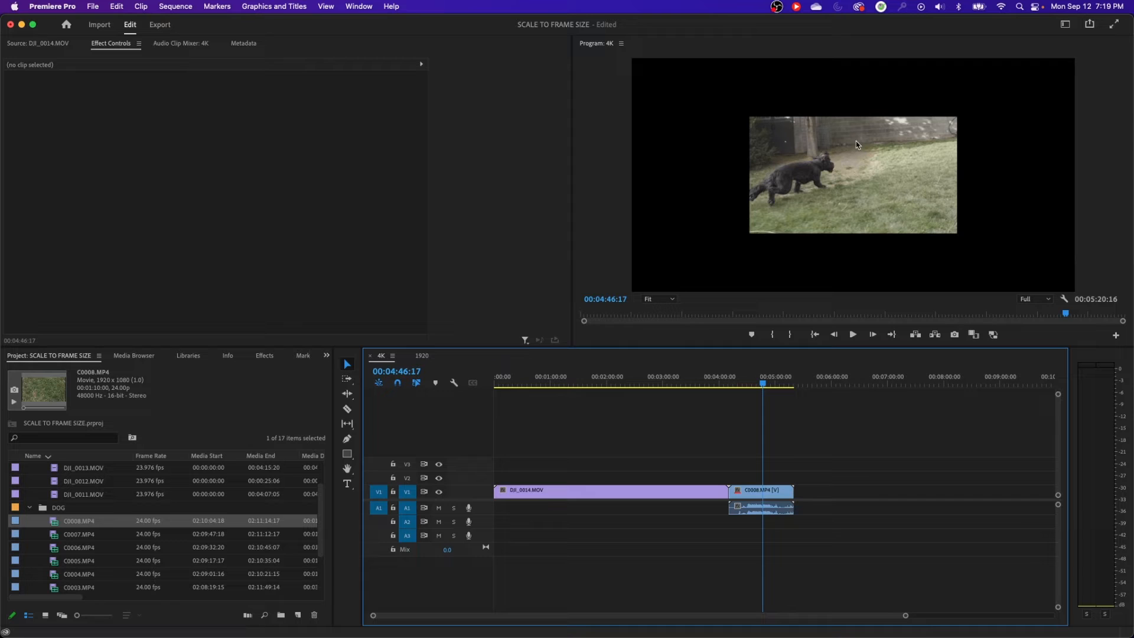
mouse_move(927, 225)
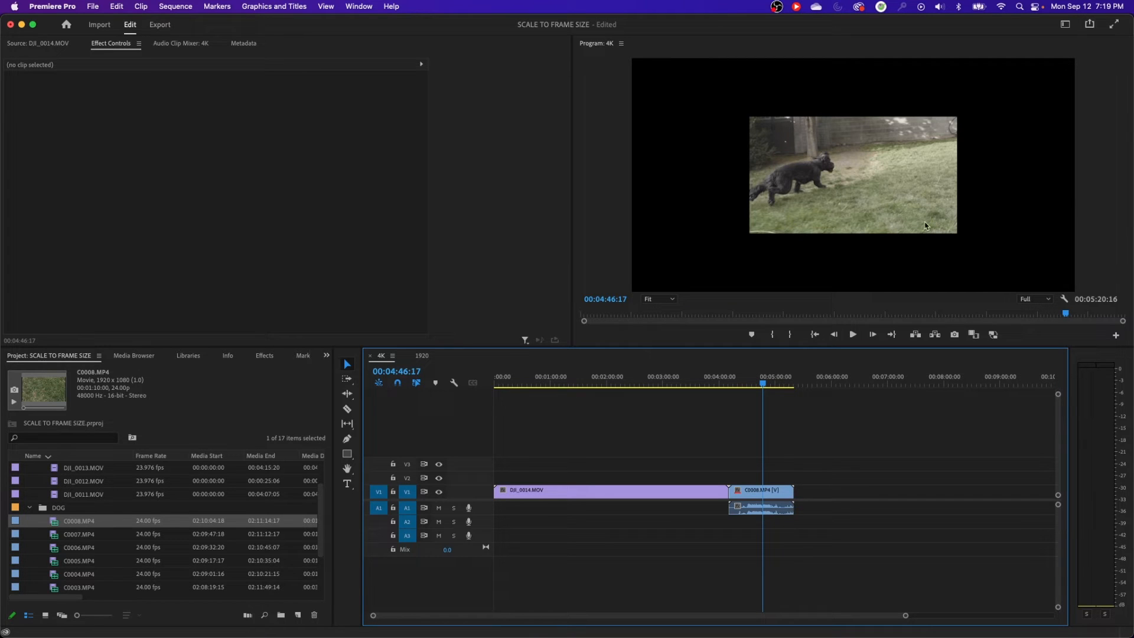
mouse_move(794, 89)
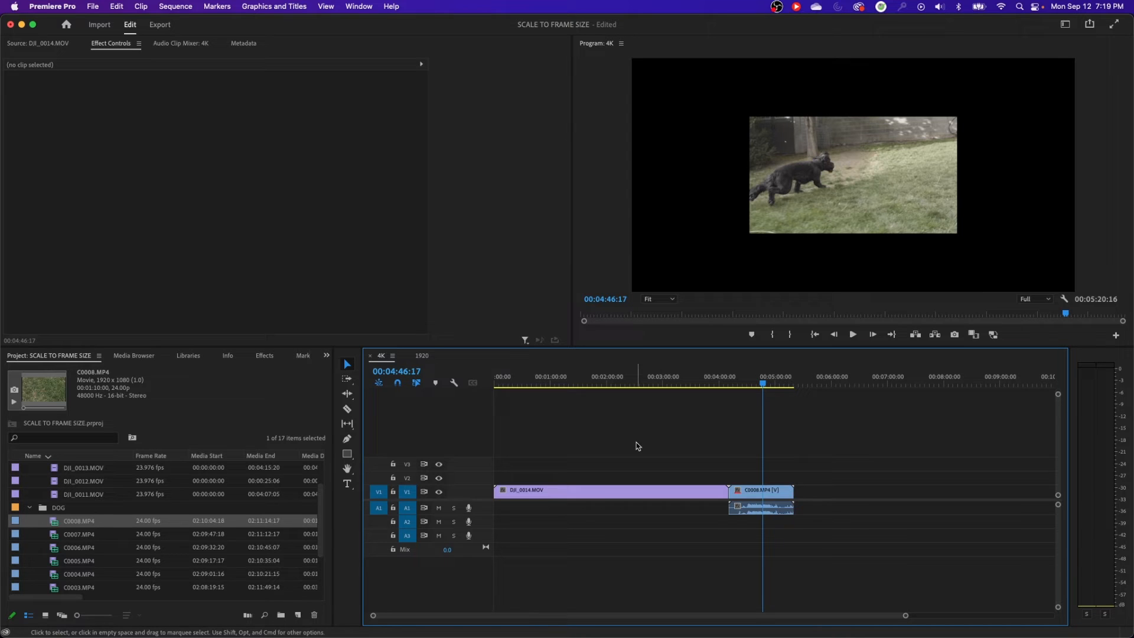
Apply Scale to Frame Size to dog clip C0008.MP4 in the 4K sequence
left_click(761, 491)
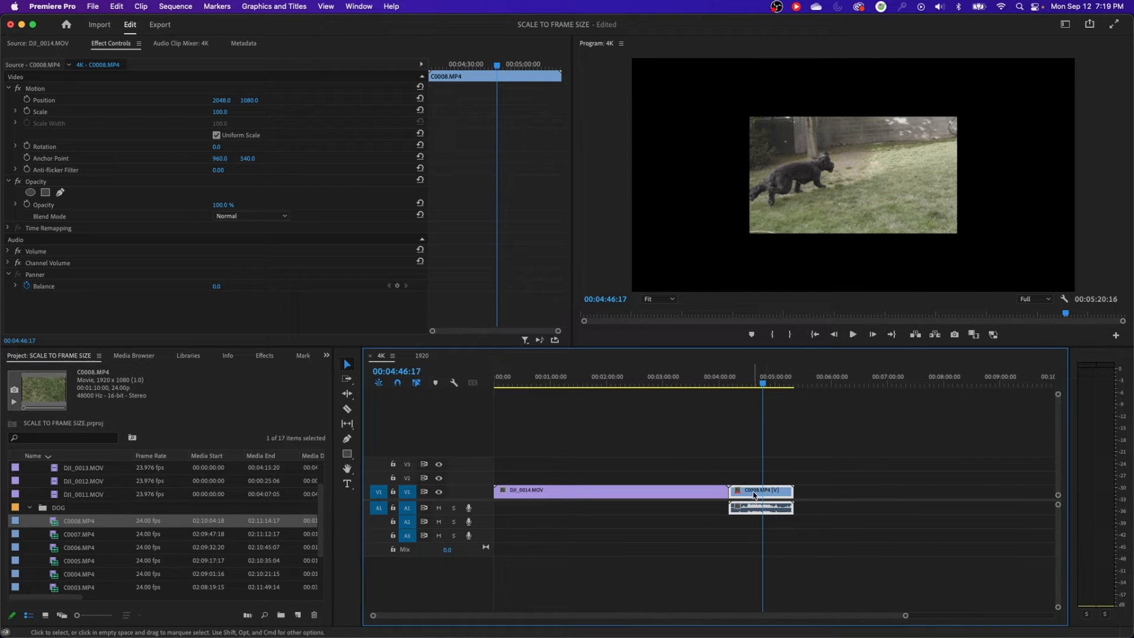
mouse_move(760, 496)
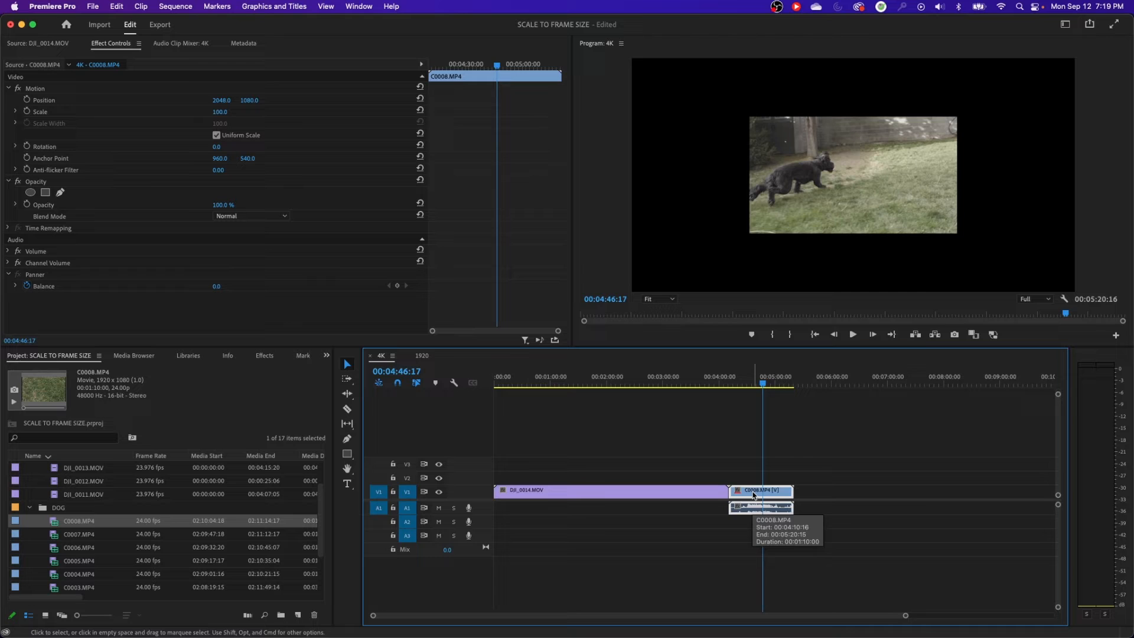
right_click(760, 492)
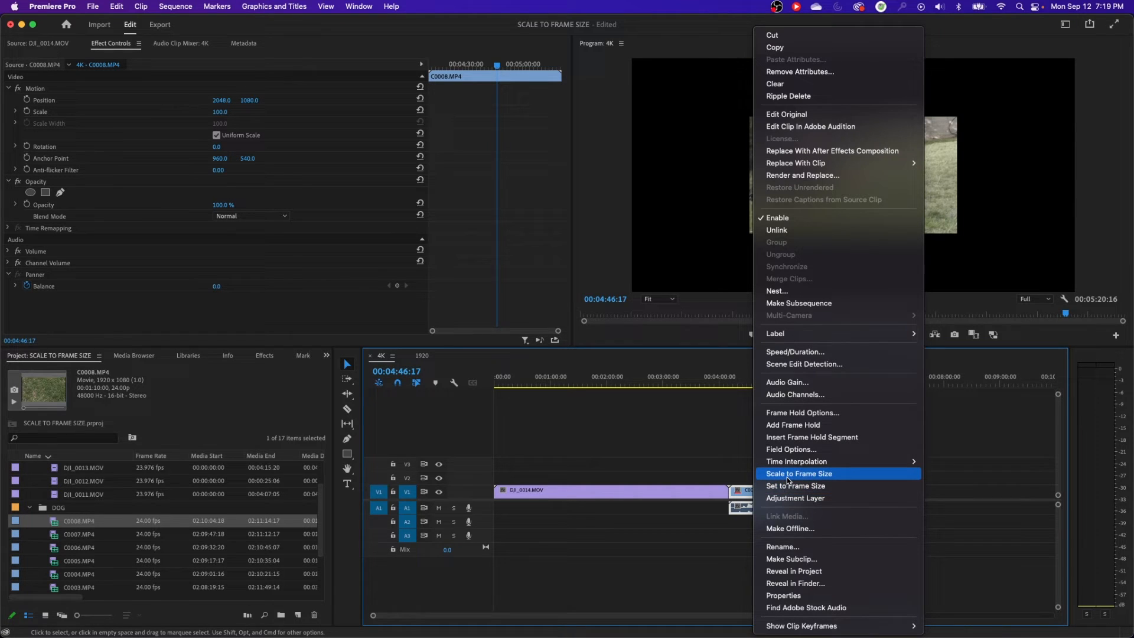
left_click(798, 473)
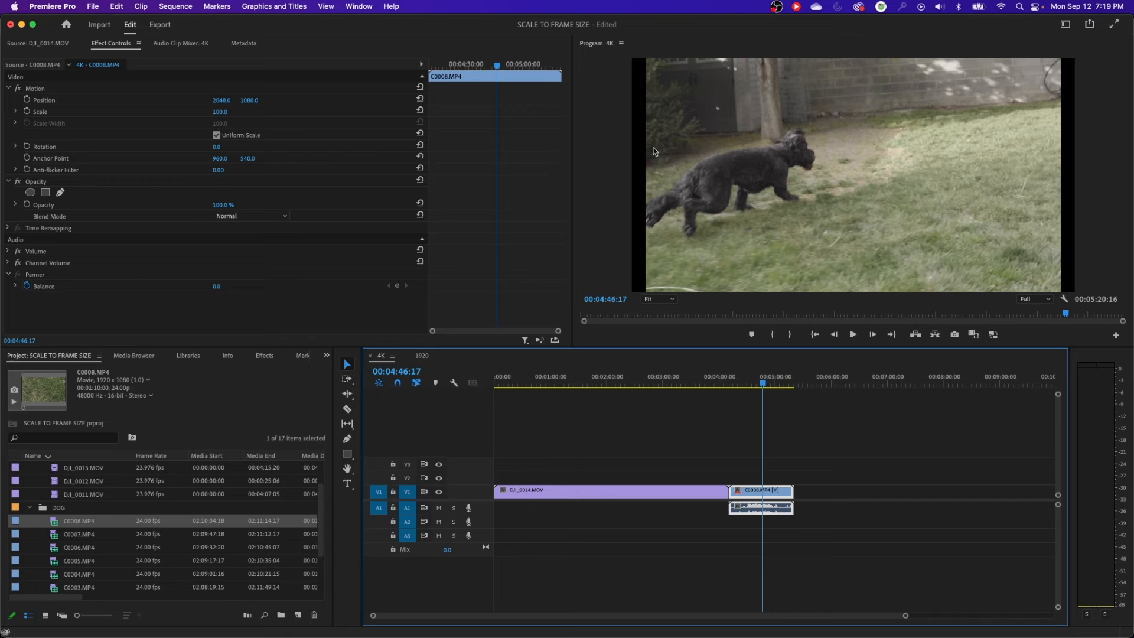
mouse_move(1037, 86)
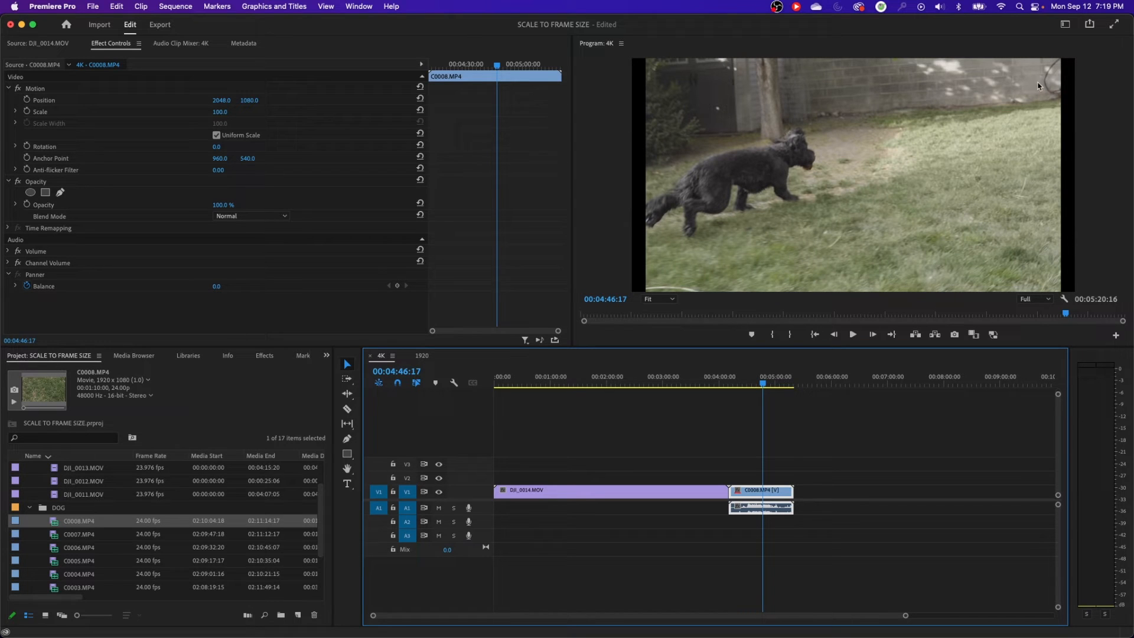
mouse_move(851, 59)
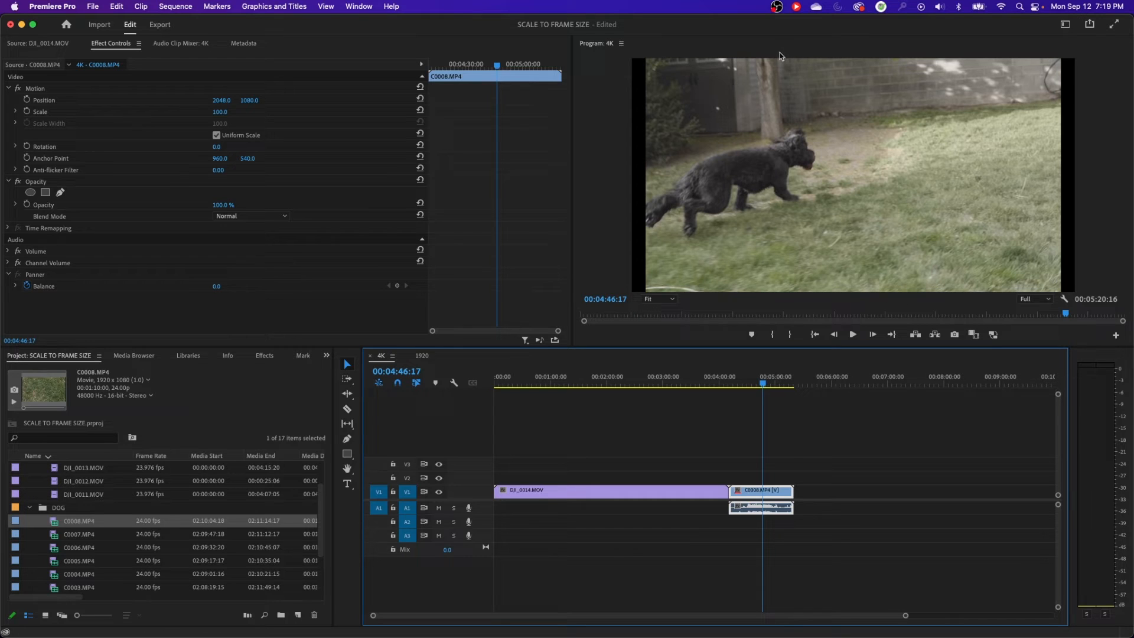
mouse_move(638, 178)
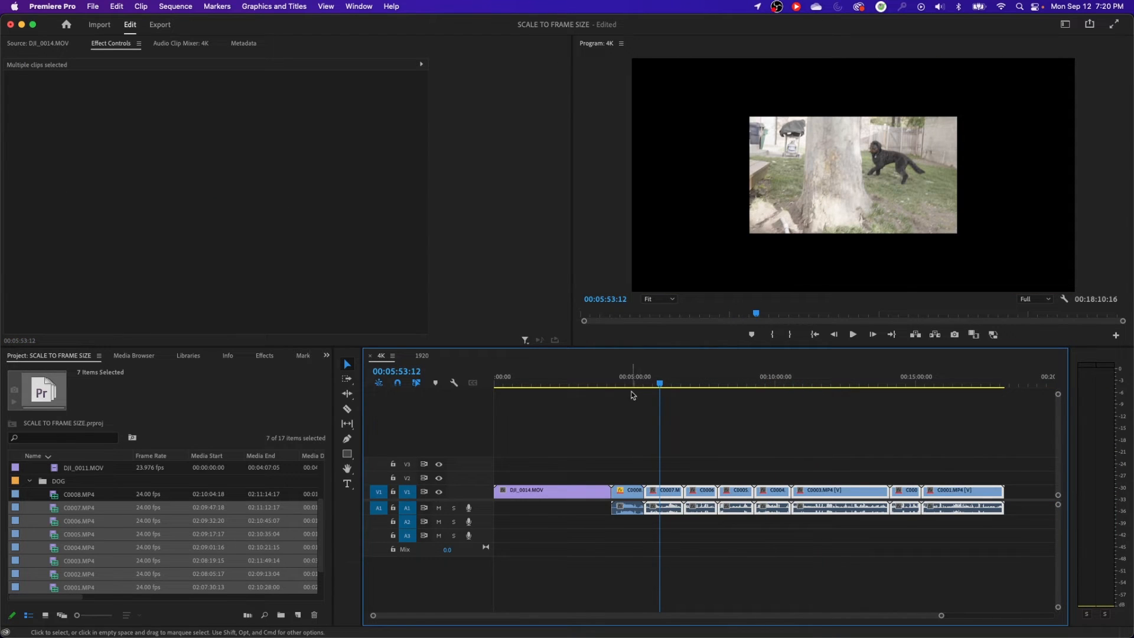
Apply Scale to Frame Size to all the selected dog clips
left_click(668, 383)
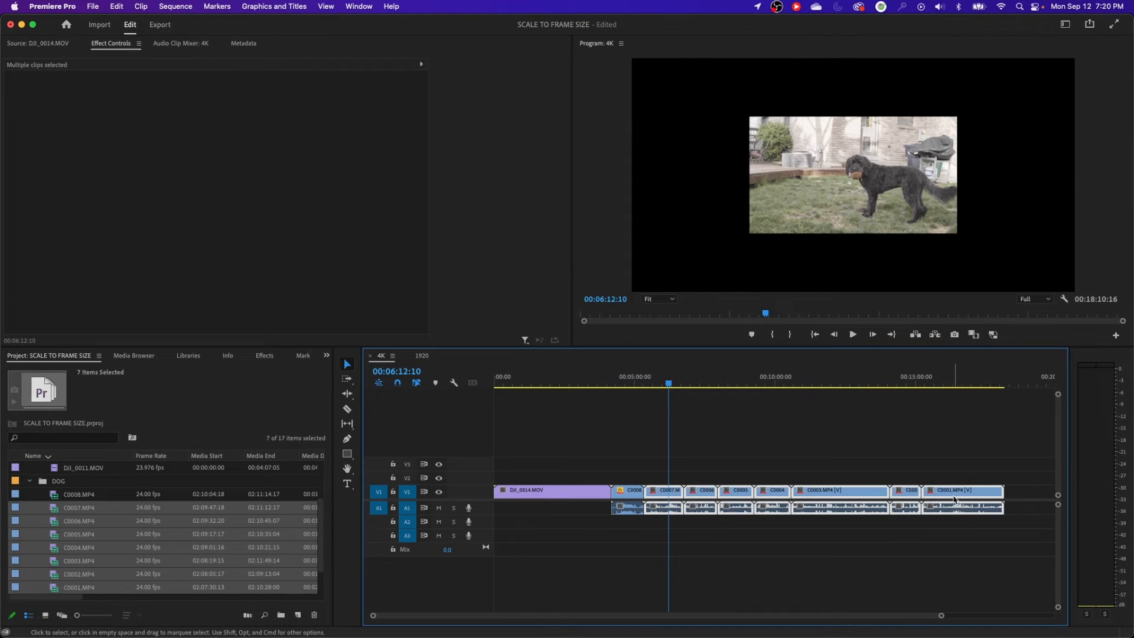
right_click(955, 490)
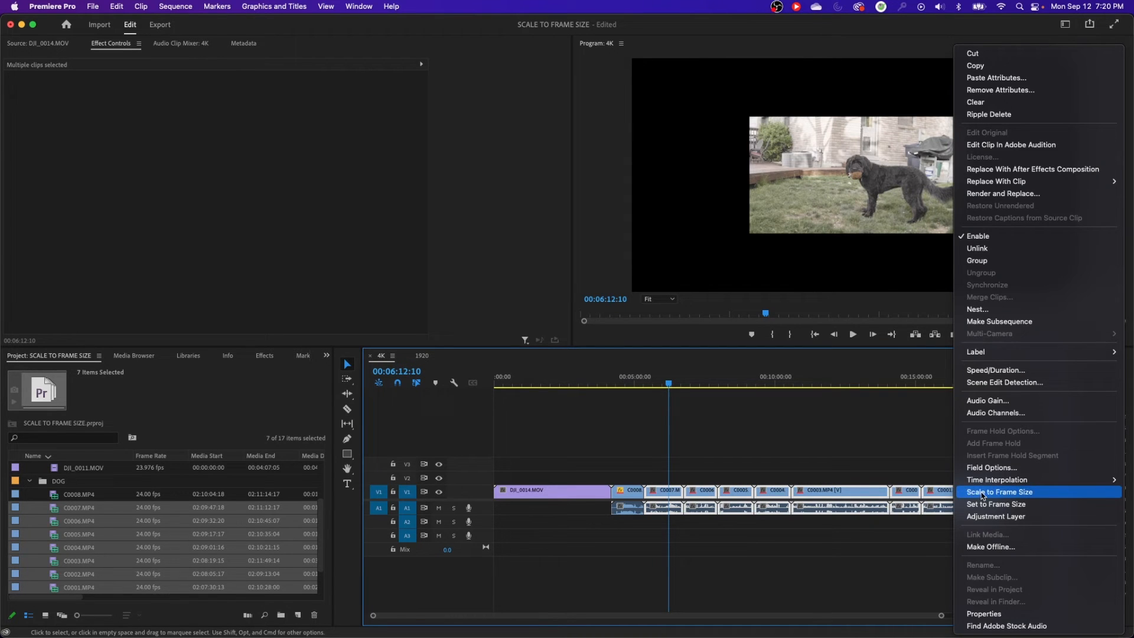
left_click(999, 492)
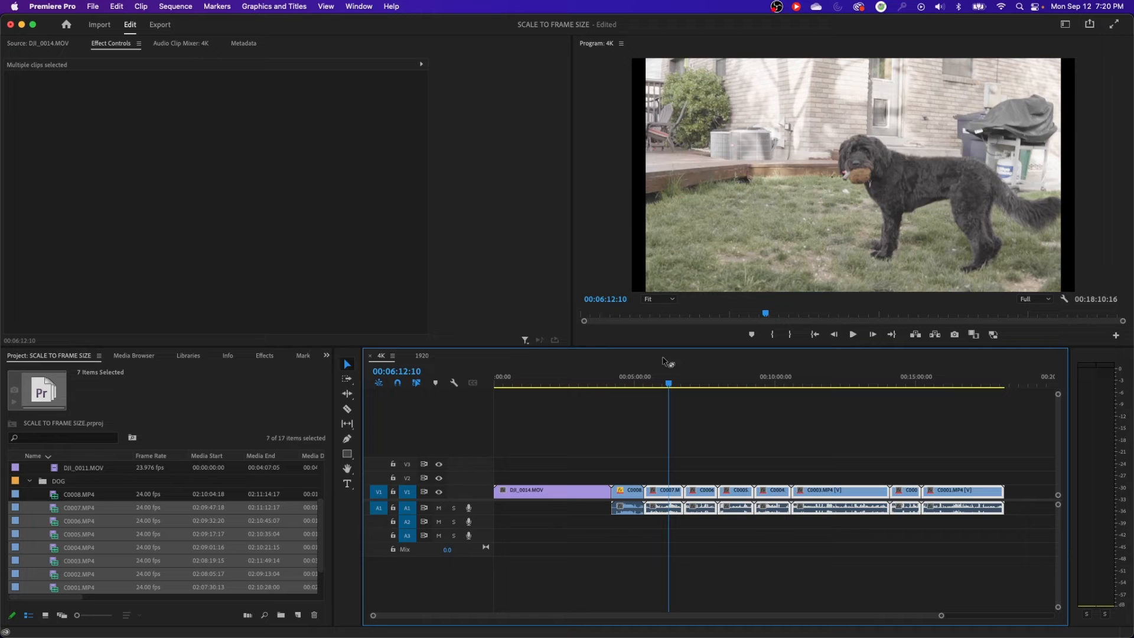
Preview the scaled dog footage and select the C0008.MP4 clip
left_click(634, 384)
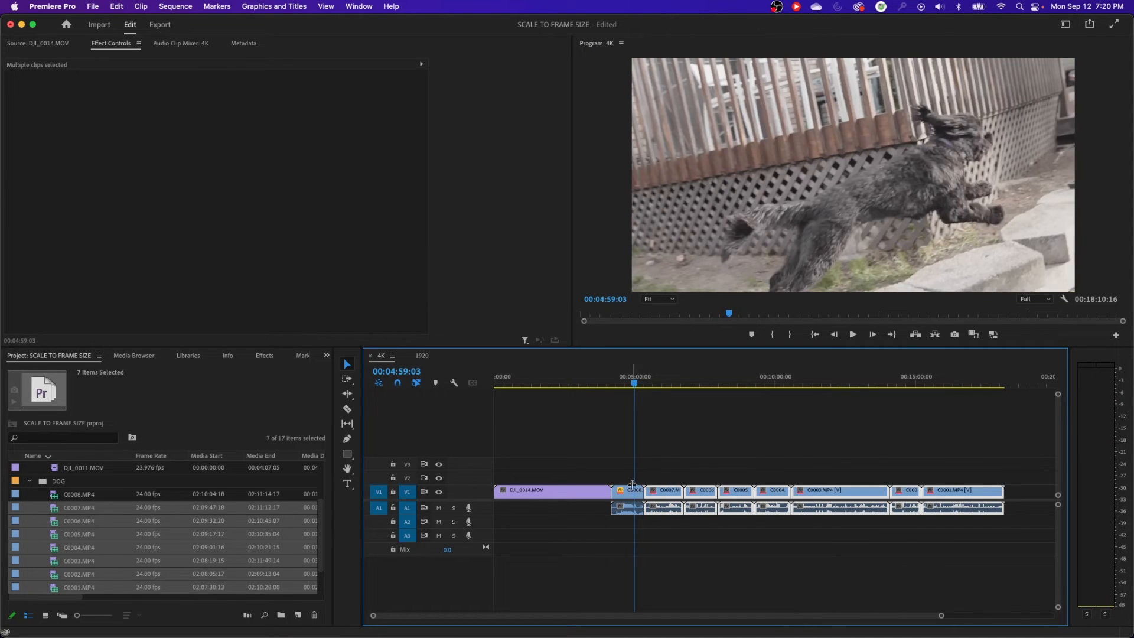
left_click(631, 490)
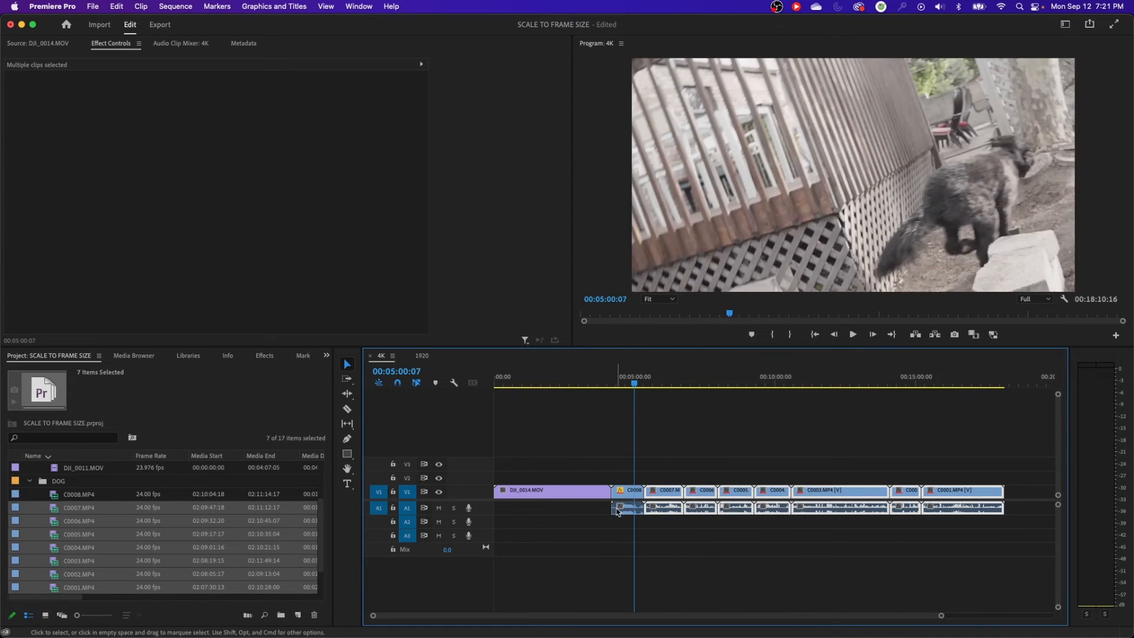
left_click(628, 490)
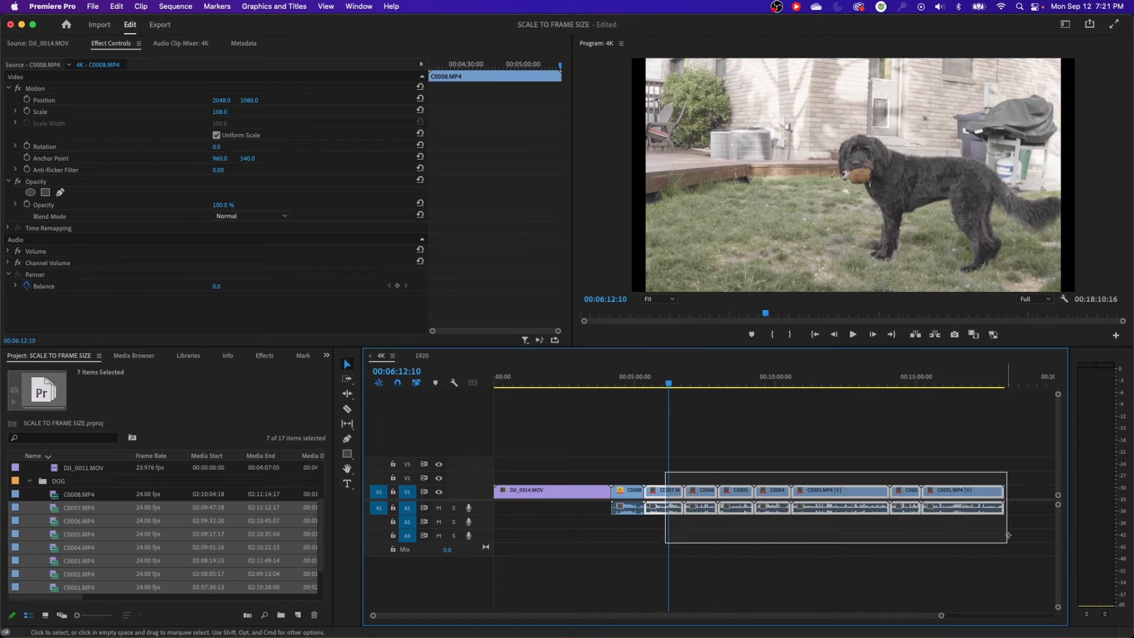
Paste only C0008.MP4's Motion attributes onto the other dog clips
right_click(695, 492)
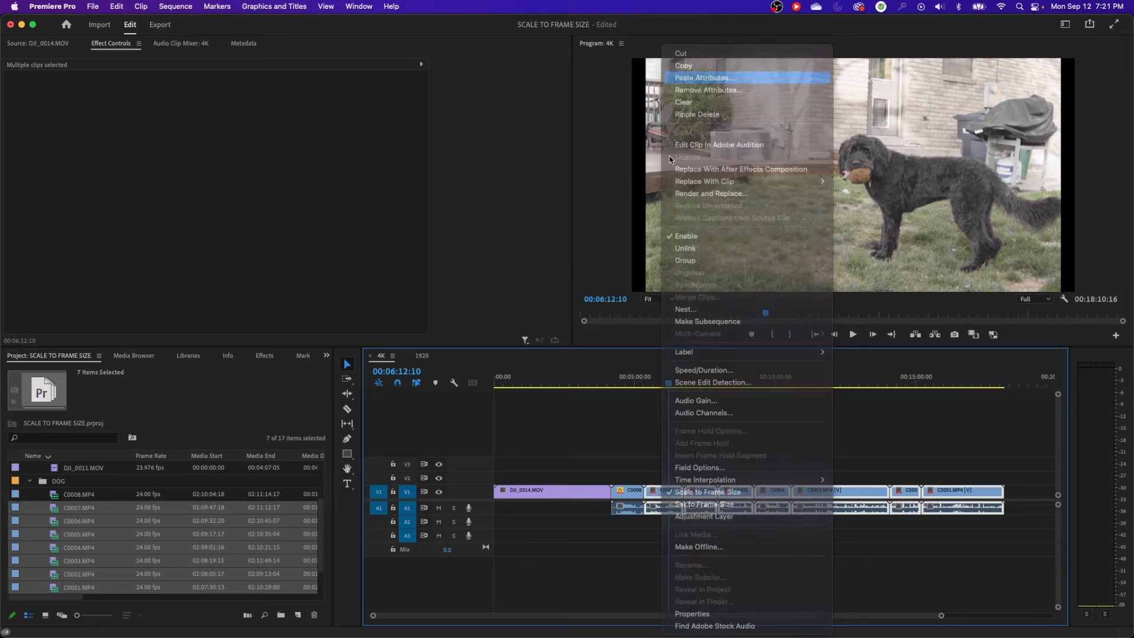
left_click(703, 77)
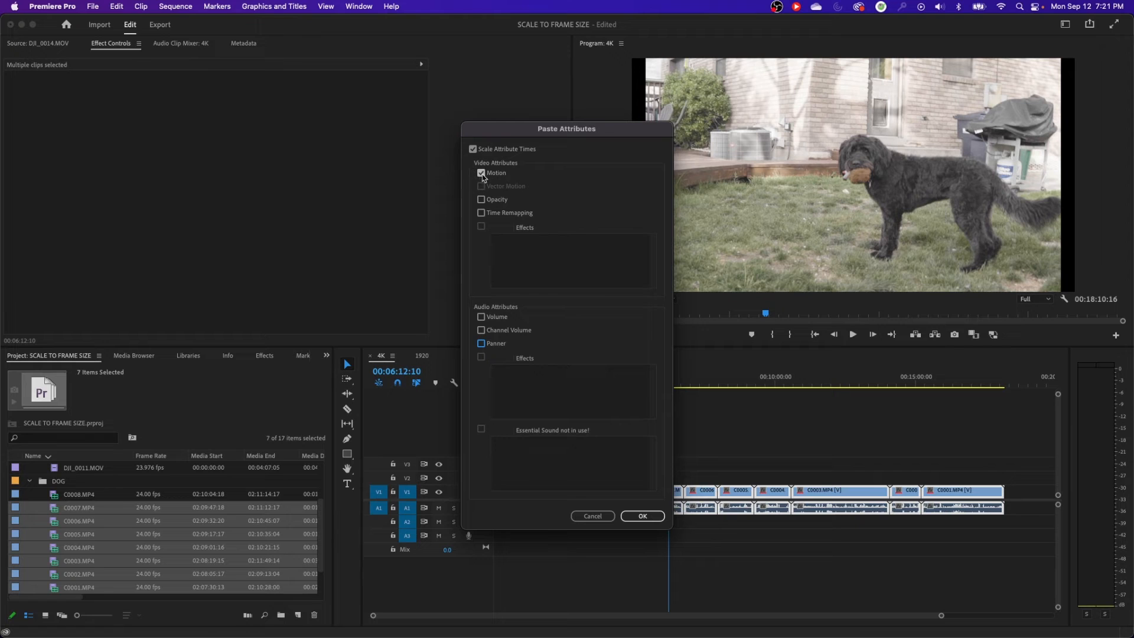
left_click(641, 516)
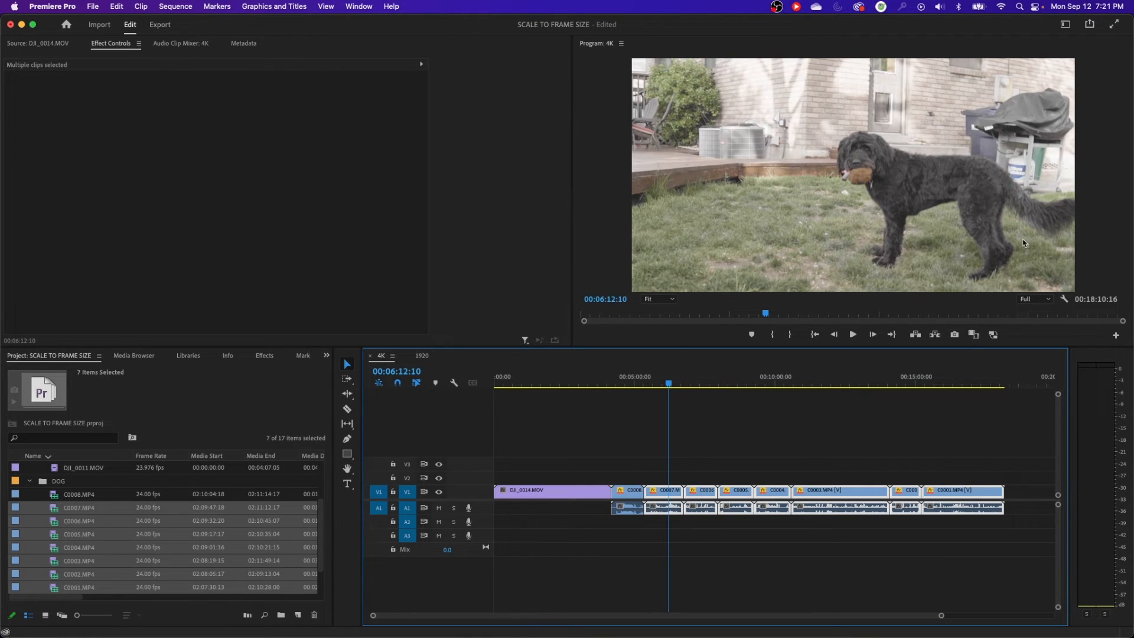
left_click(698, 384)
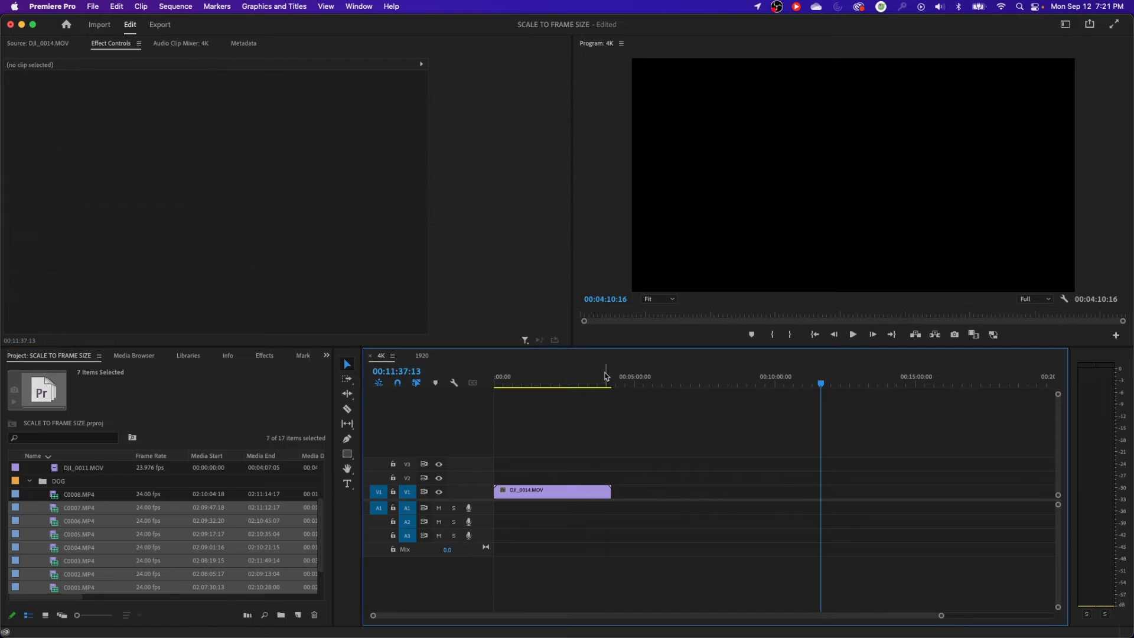
Scrub into the drone clip, then start importing the three JPG photos
left_click(583, 383)
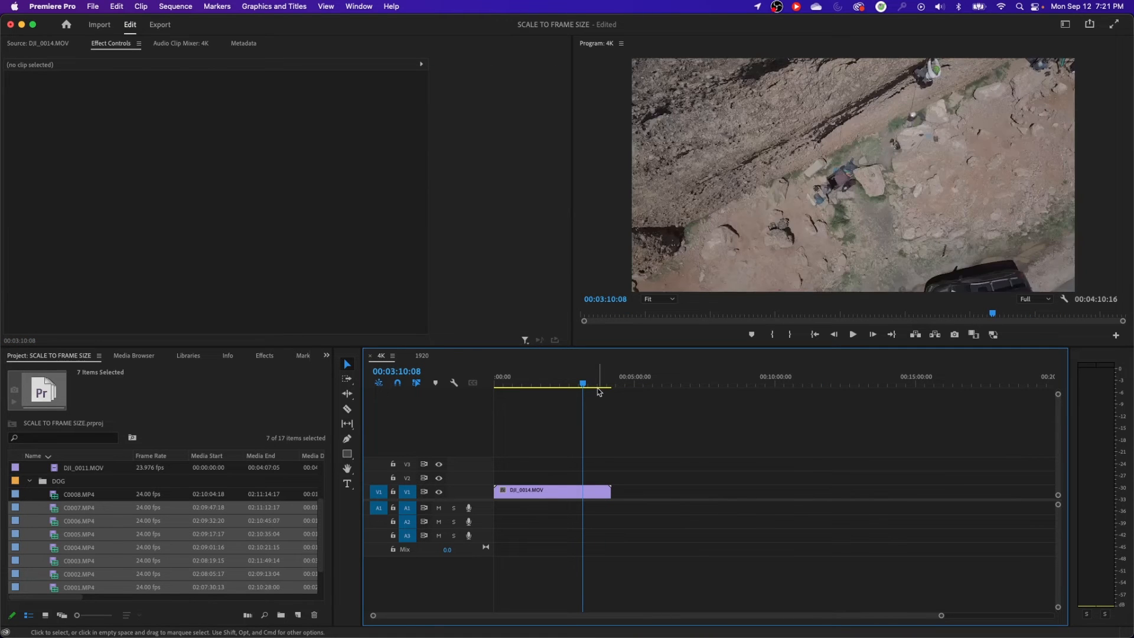
key("cmd+s")
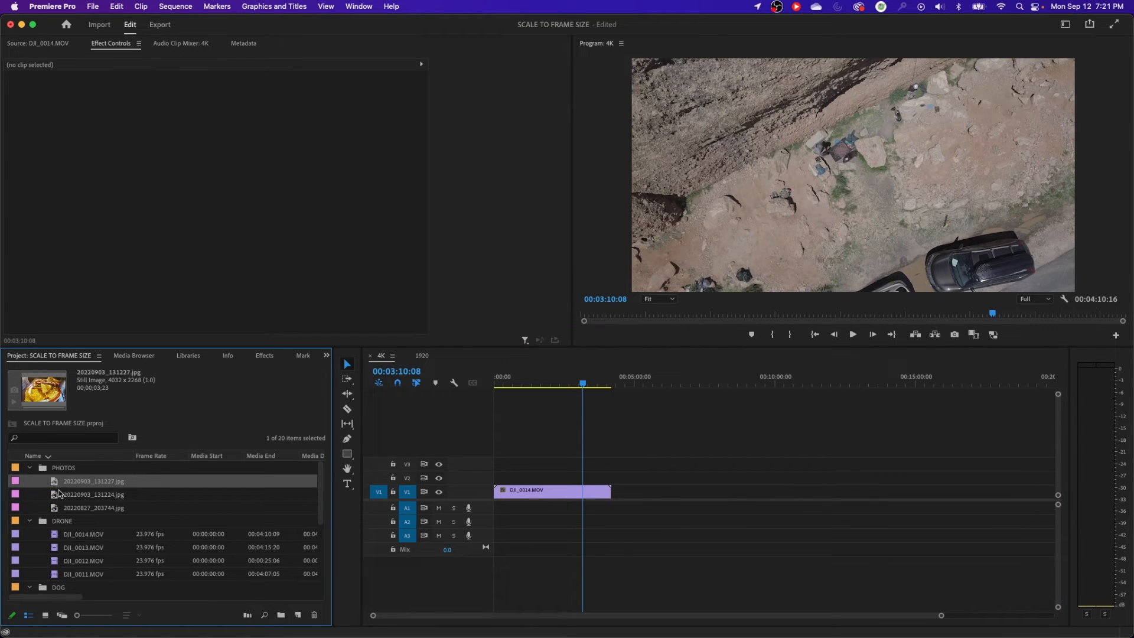
mouse_move(90, 514)
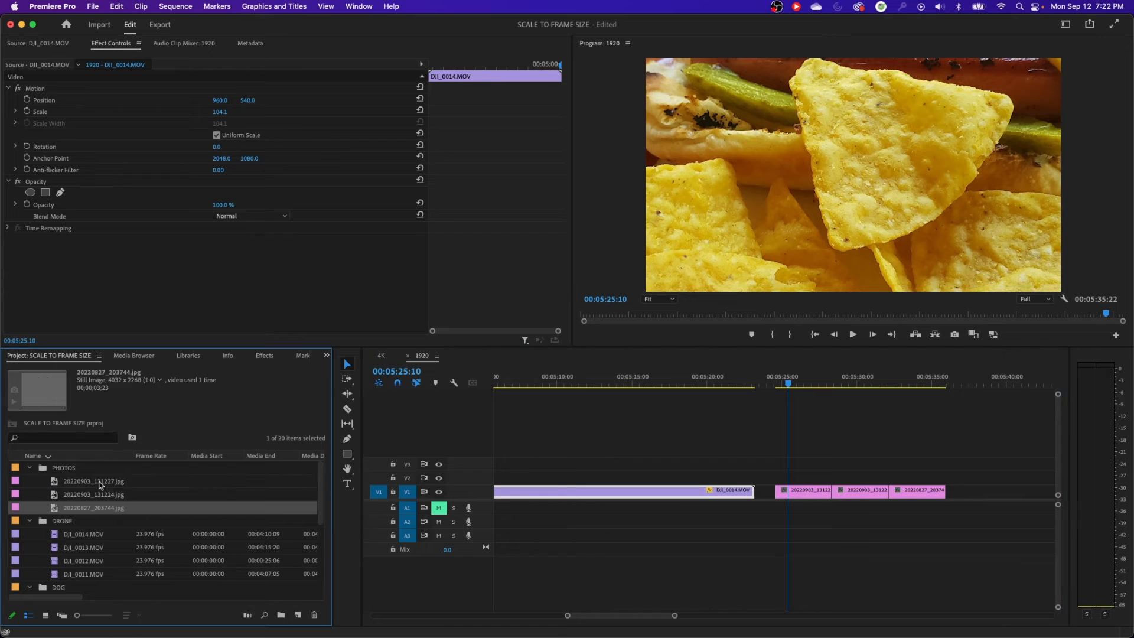
Open 20220903_131227.jpg in the Source Monitor to see it uncropped
double_click(93, 481)
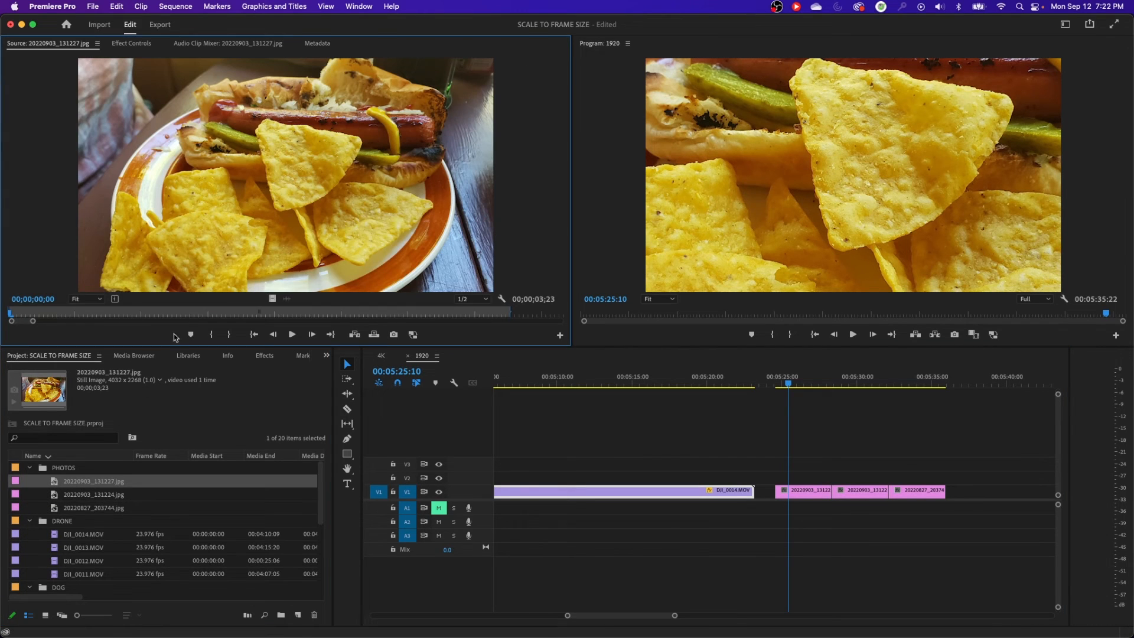
mouse_move(353, 240)
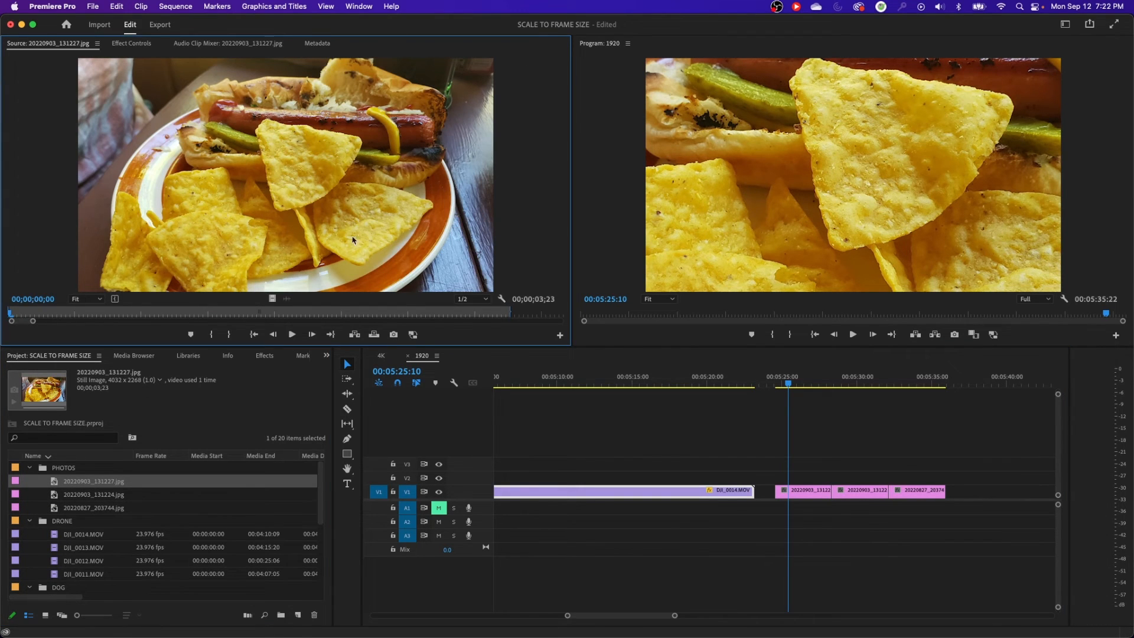
mouse_move(602, 281)
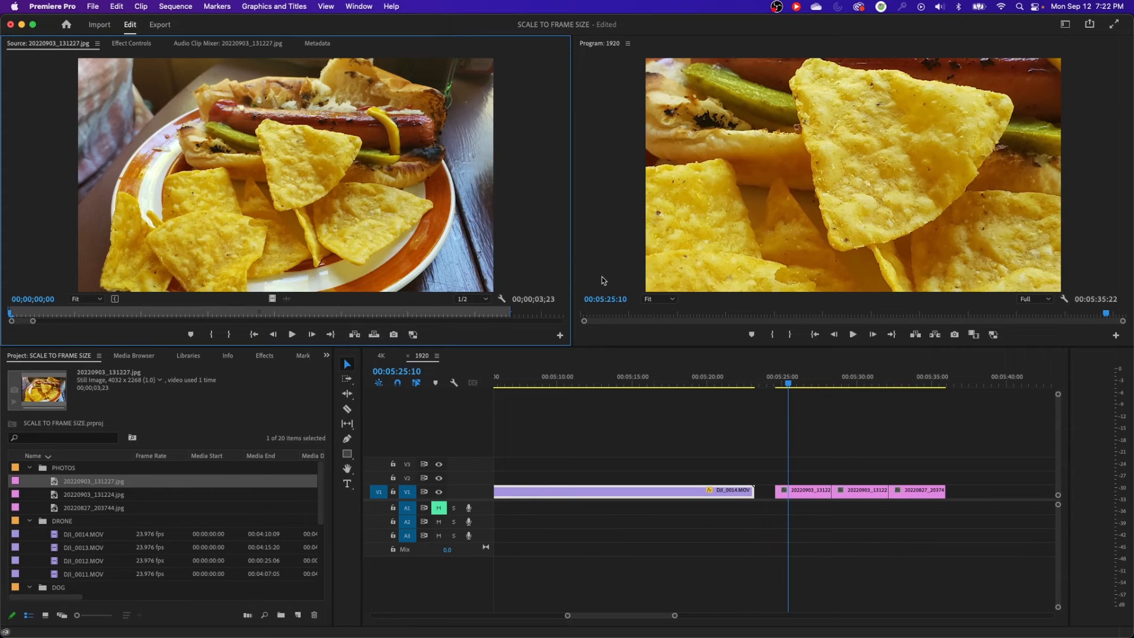
mouse_move(841, 464)
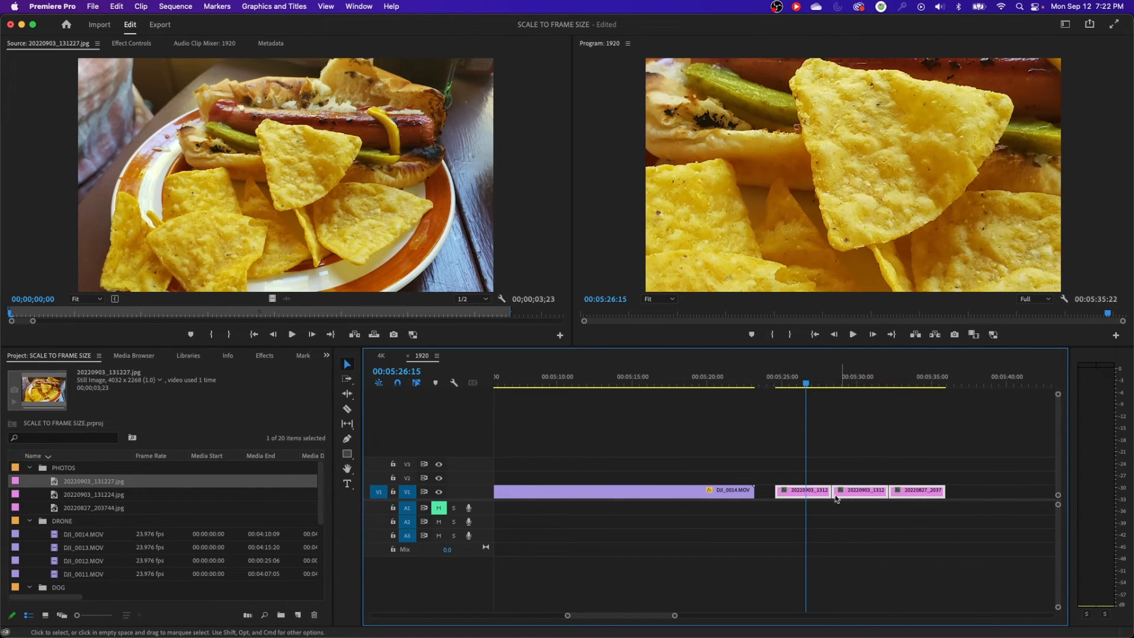
Set the hot dog photo clip to frame size and view its Effect Controls
right_click(805, 490)
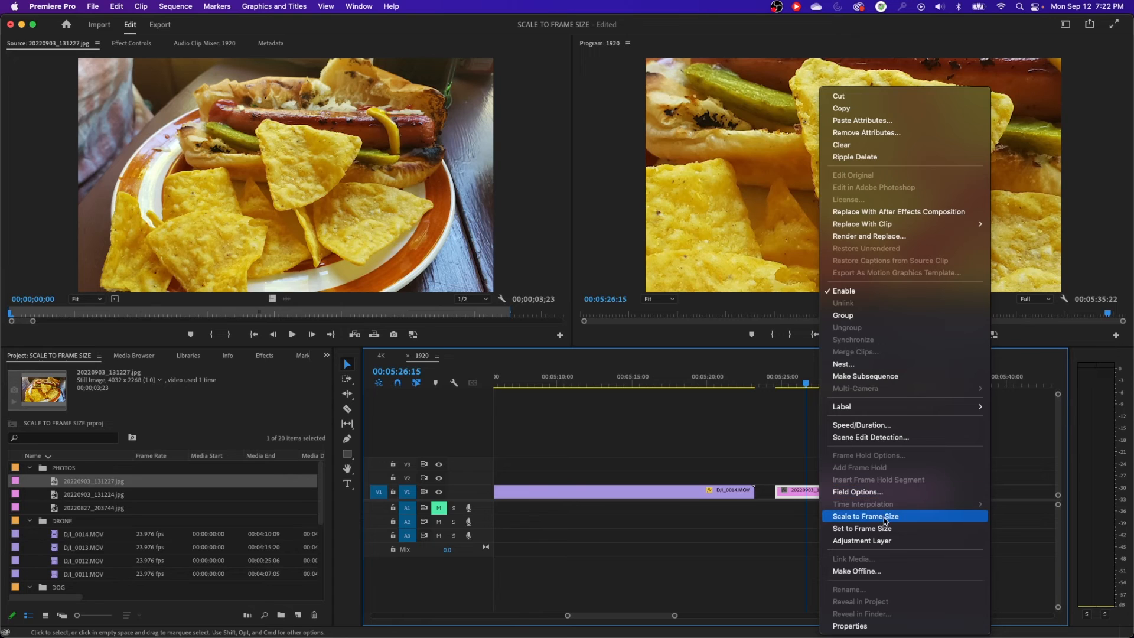
mouse_move(865, 528)
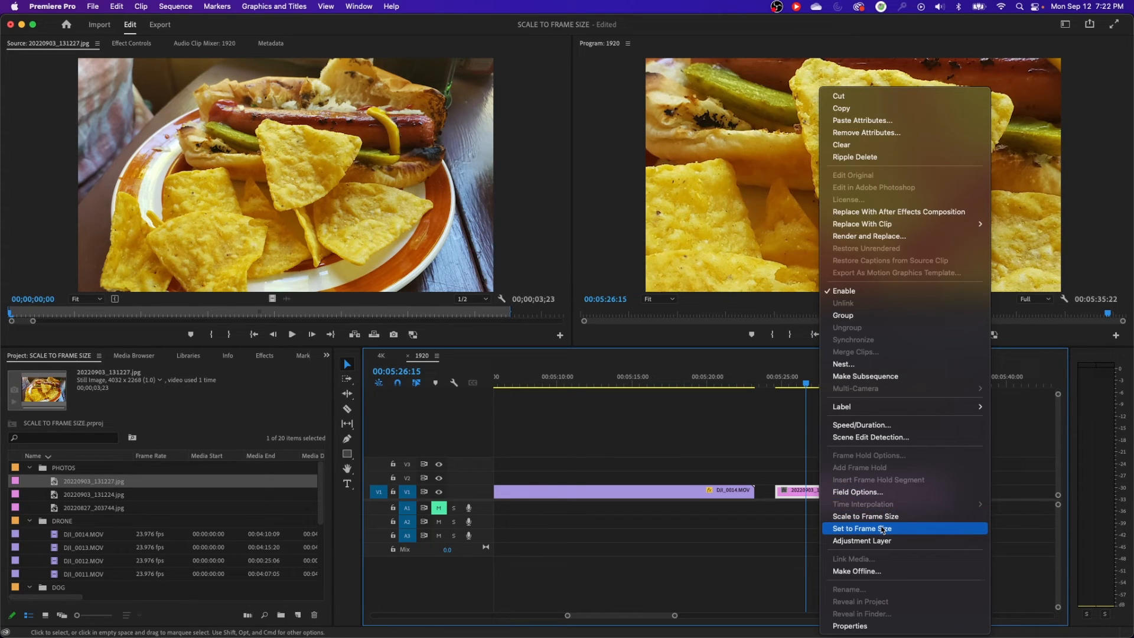
mouse_move(880, 528)
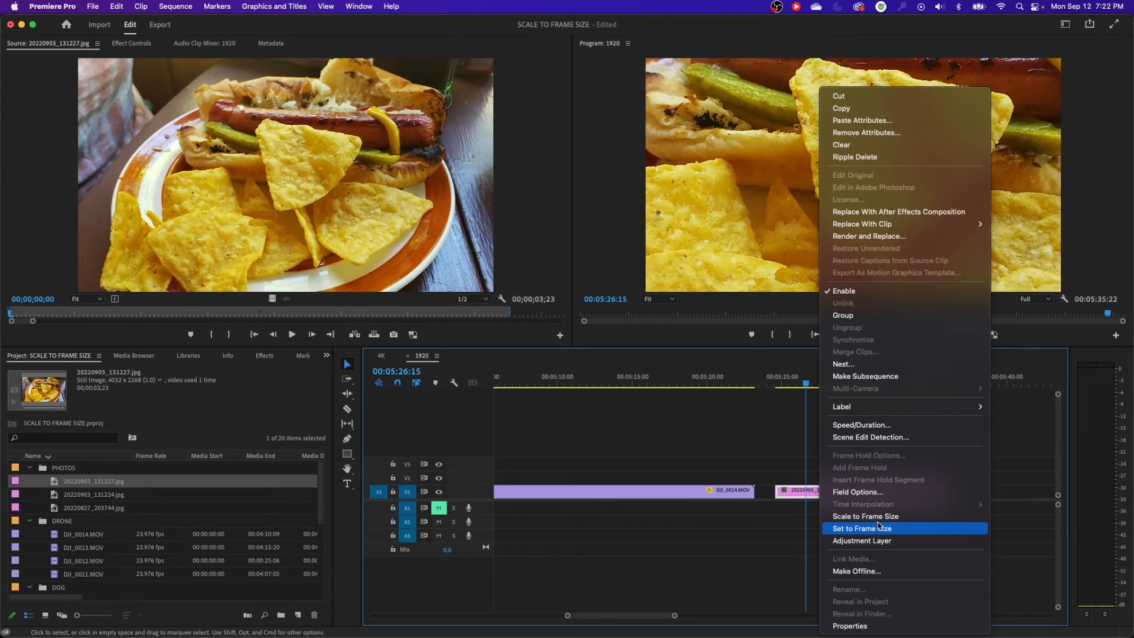
mouse_move(865, 516)
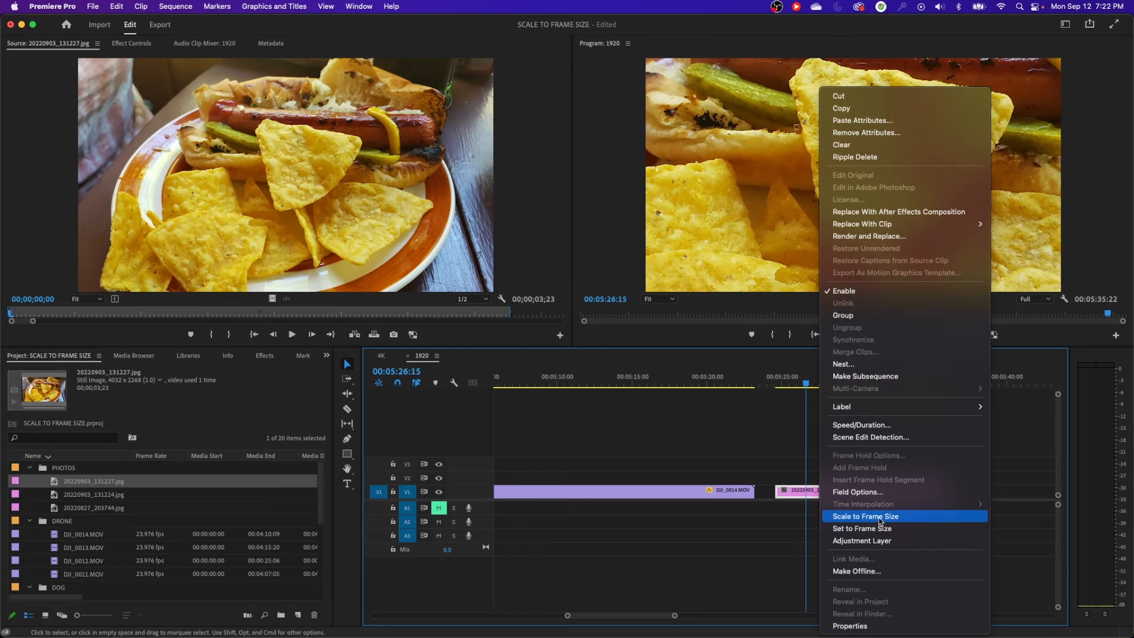
mouse_move(877, 528)
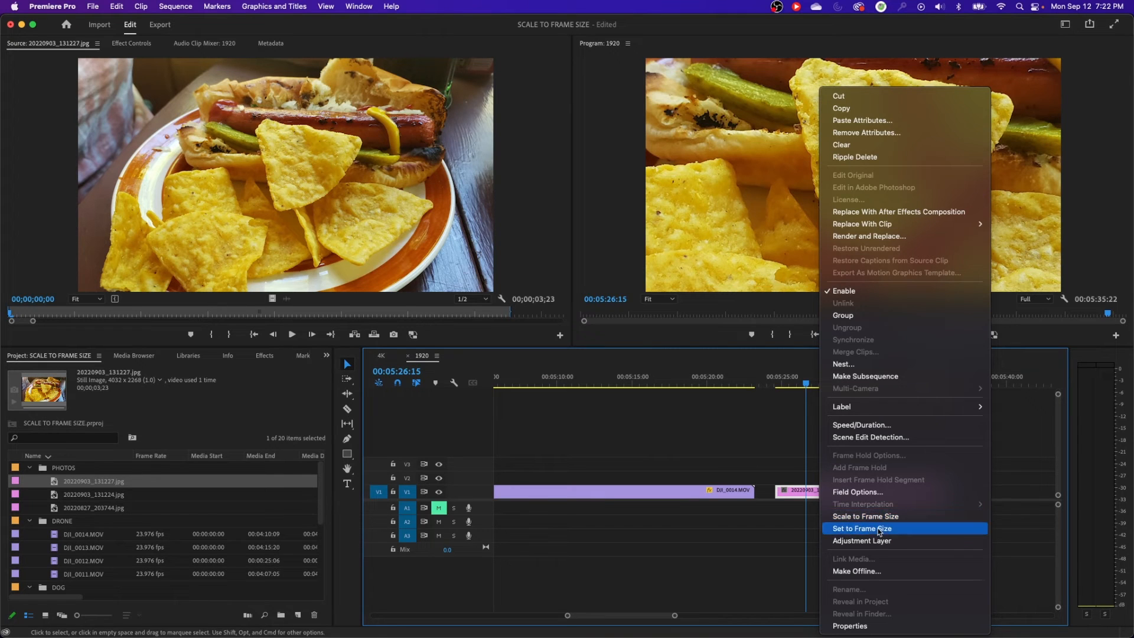
left_click(868, 528)
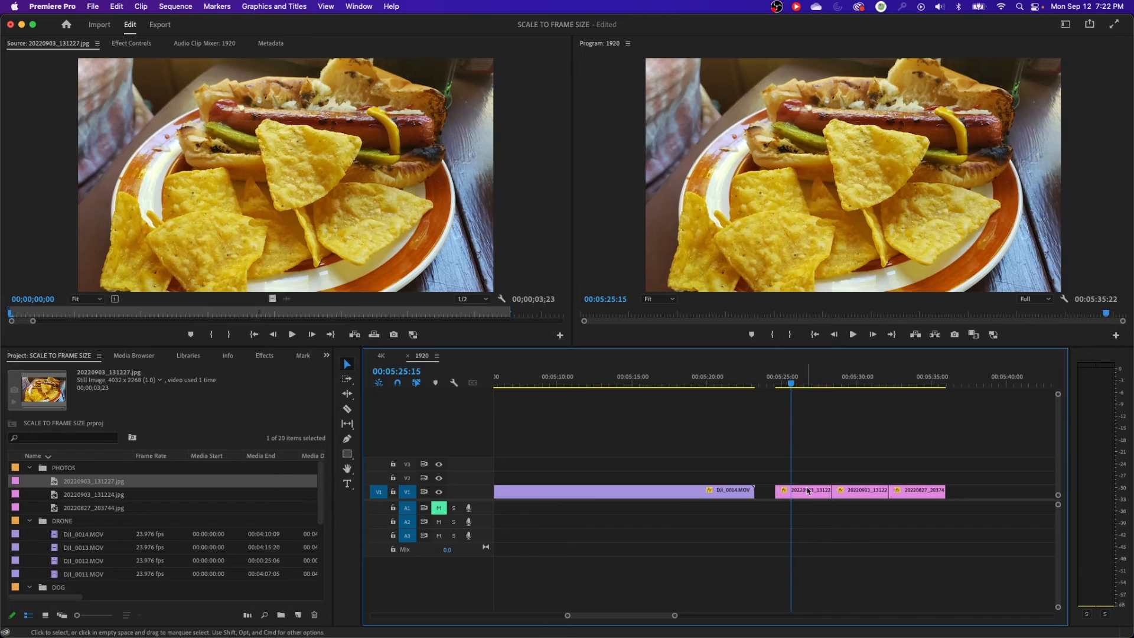
left_click(803, 490)
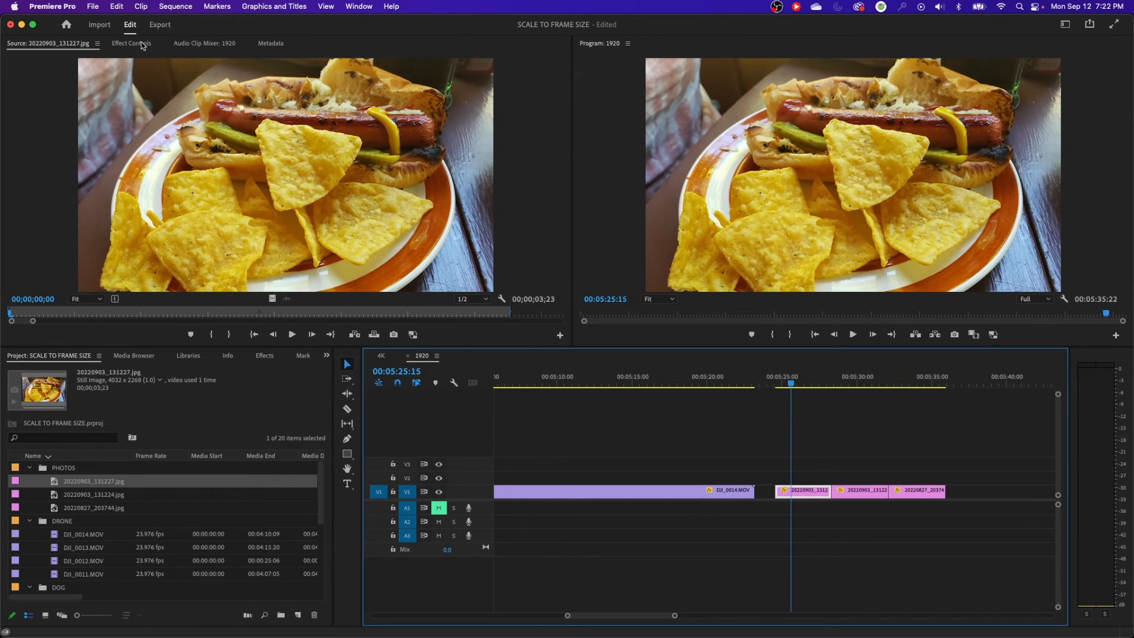
left_click(131, 42)
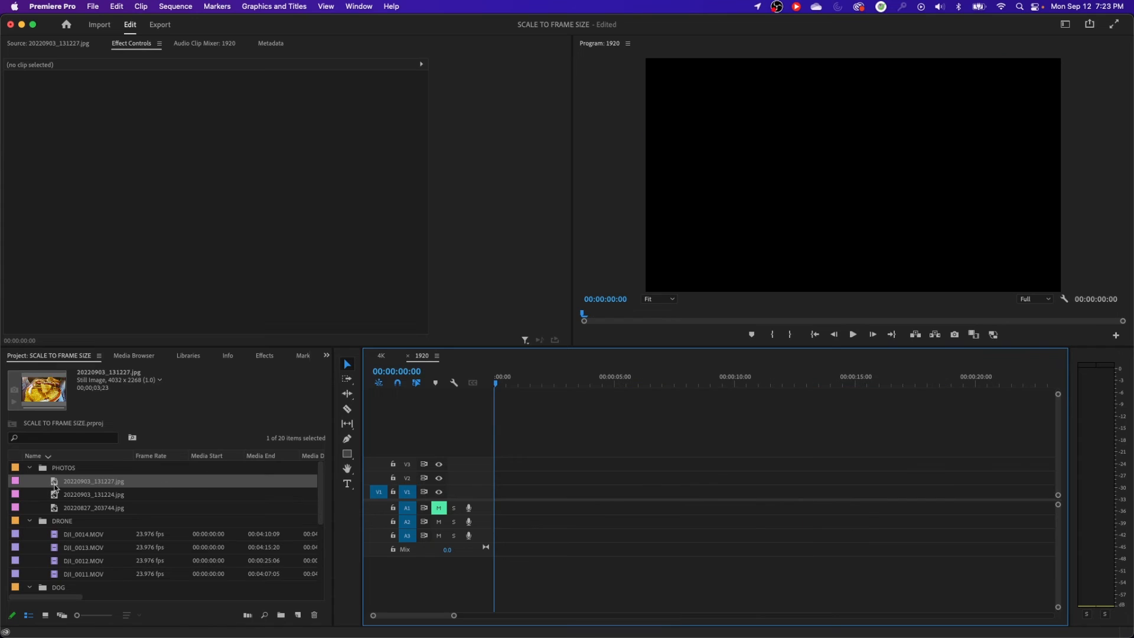
mouse_move(80, 510)
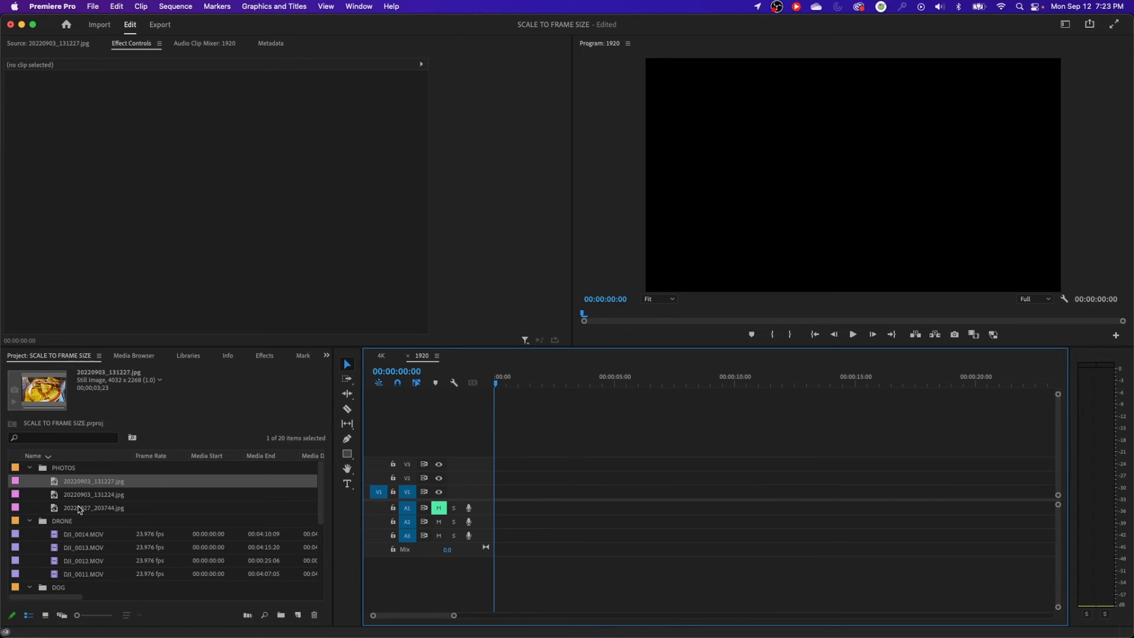
mouse_move(80, 508)
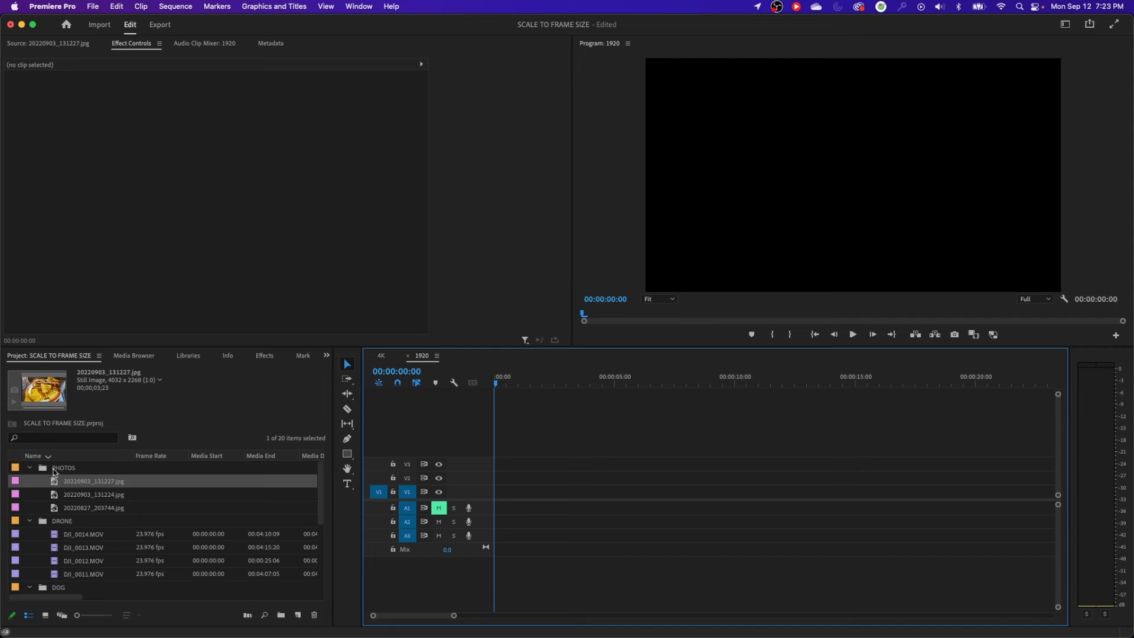
Select all three photos in the PHOTOS bin for deletion
left_click(537, 376)
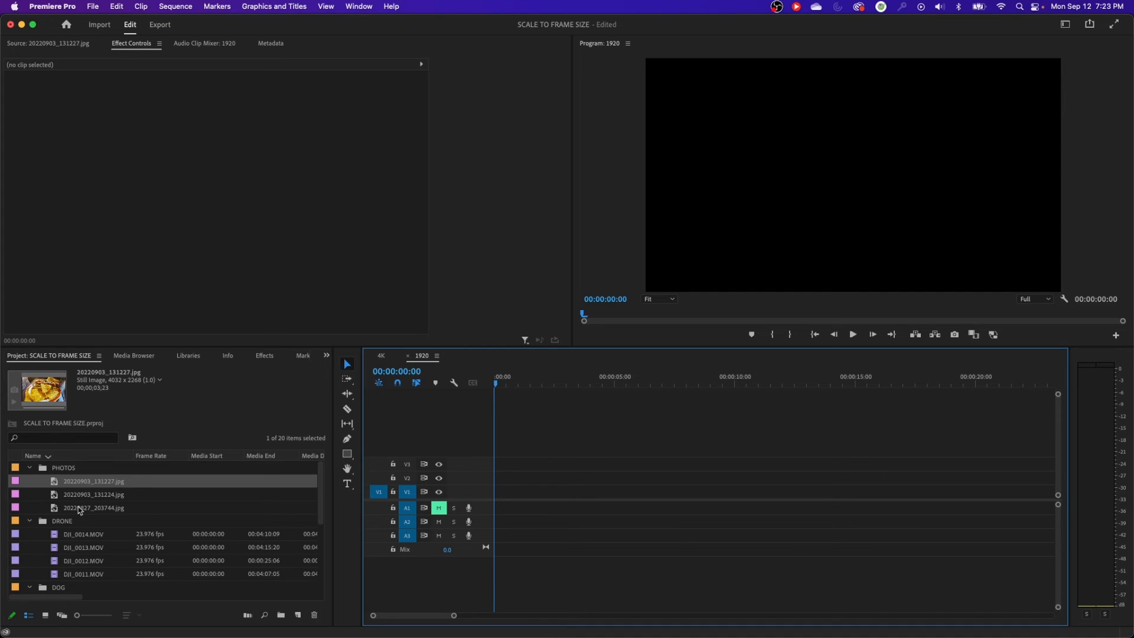
left_click(93, 507)
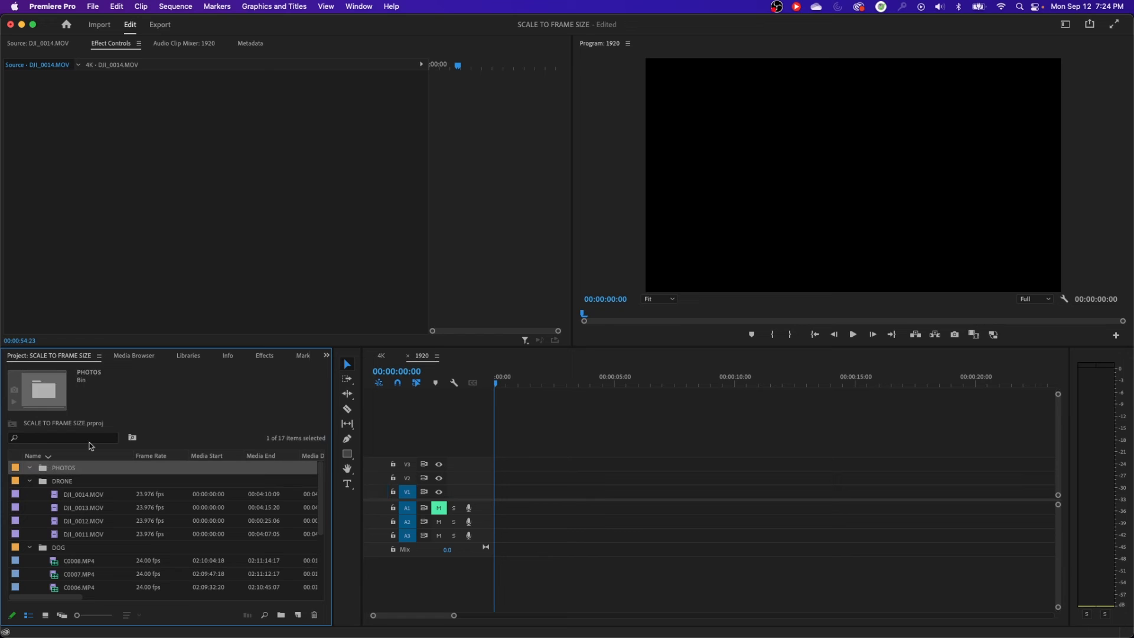
Set the Media preference Default Media Scaling to 'Set to frame size'
left_click(52, 6)
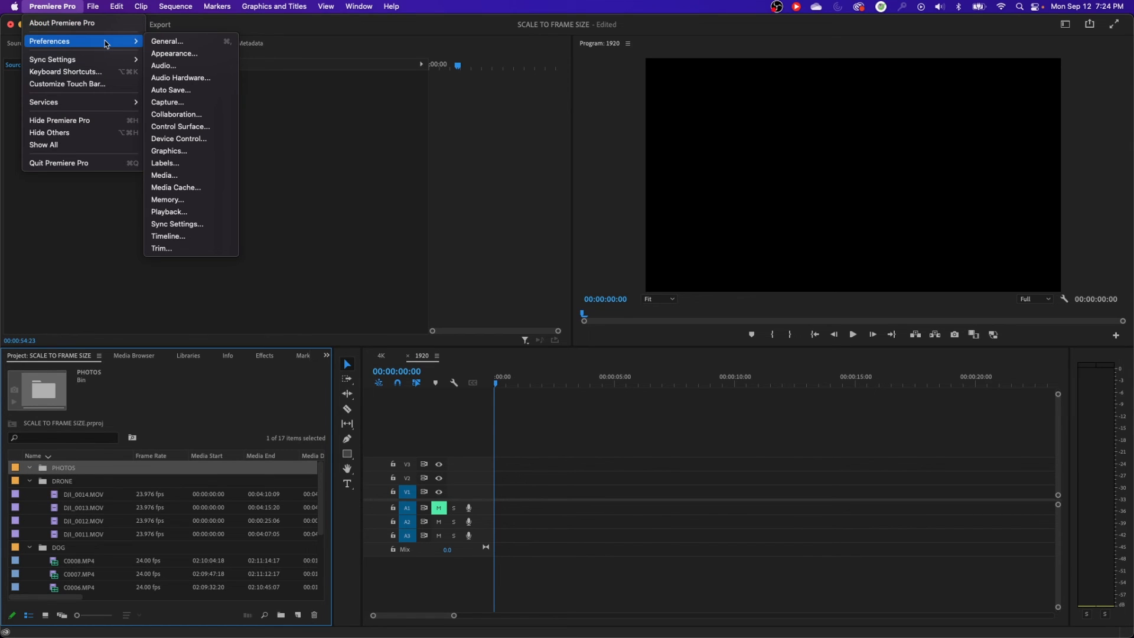
mouse_move(163, 175)
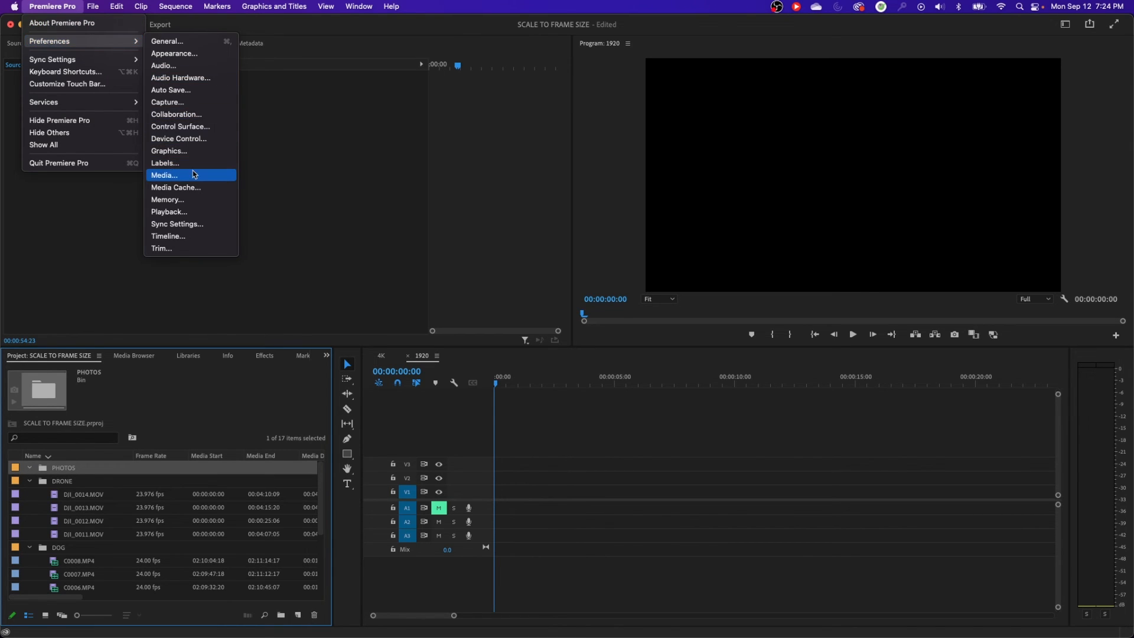
left_click(164, 175)
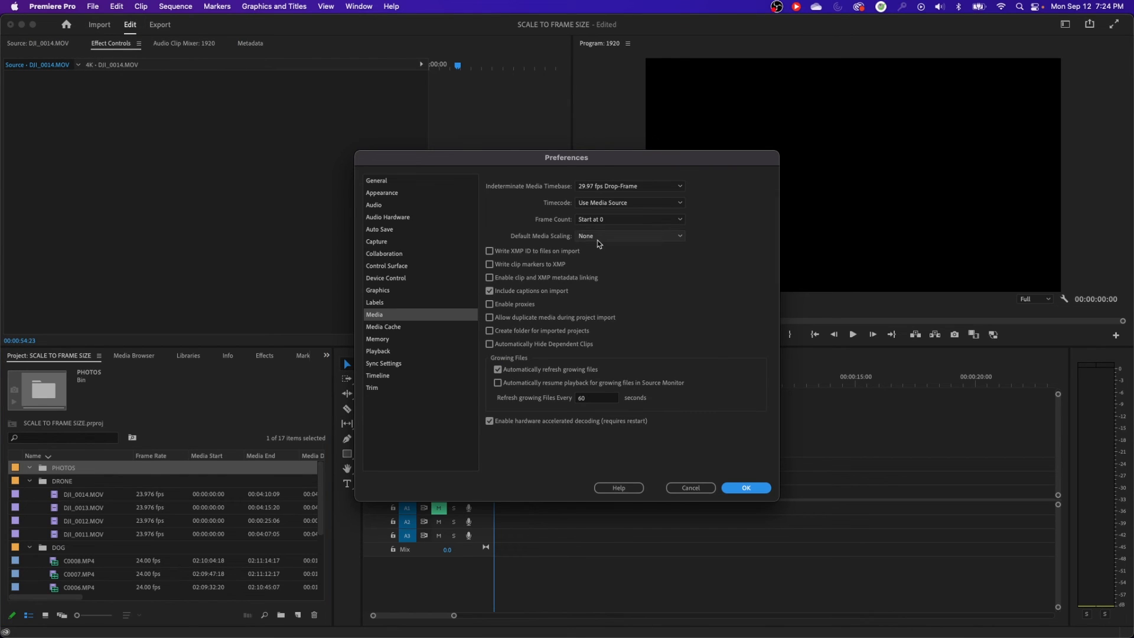
left_click(629, 236)
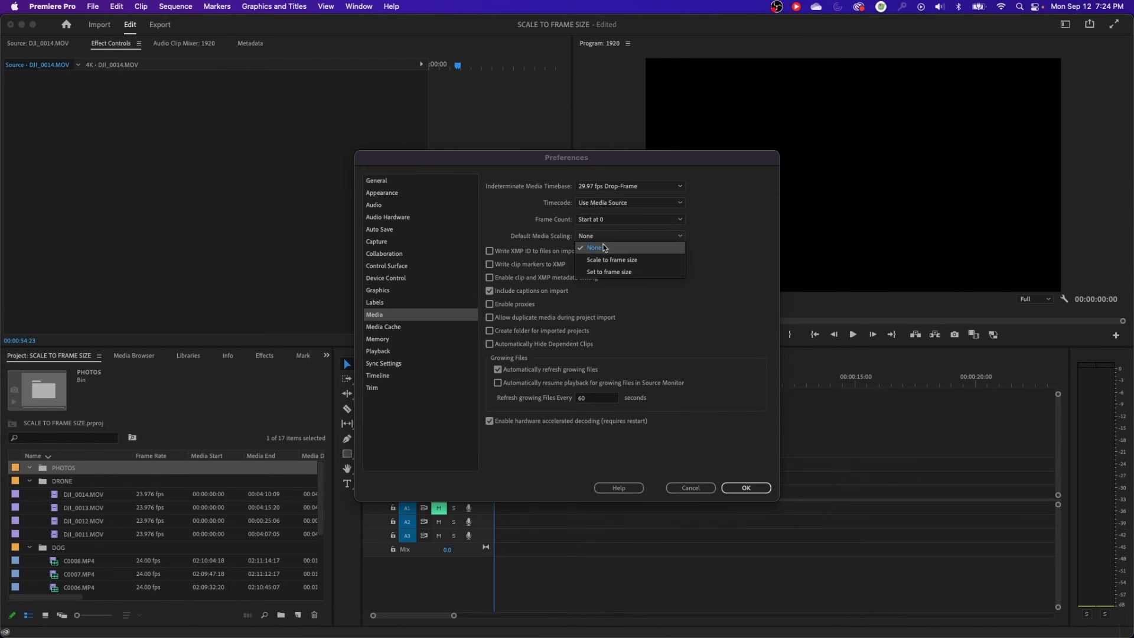
mouse_move(610, 271)
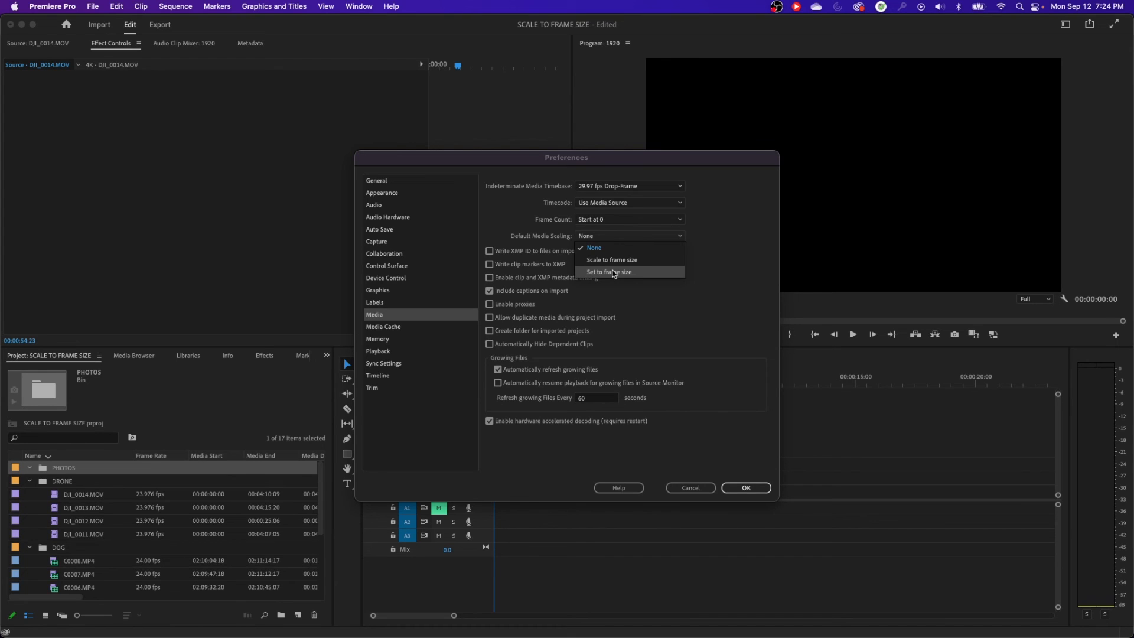
left_click(608, 271)
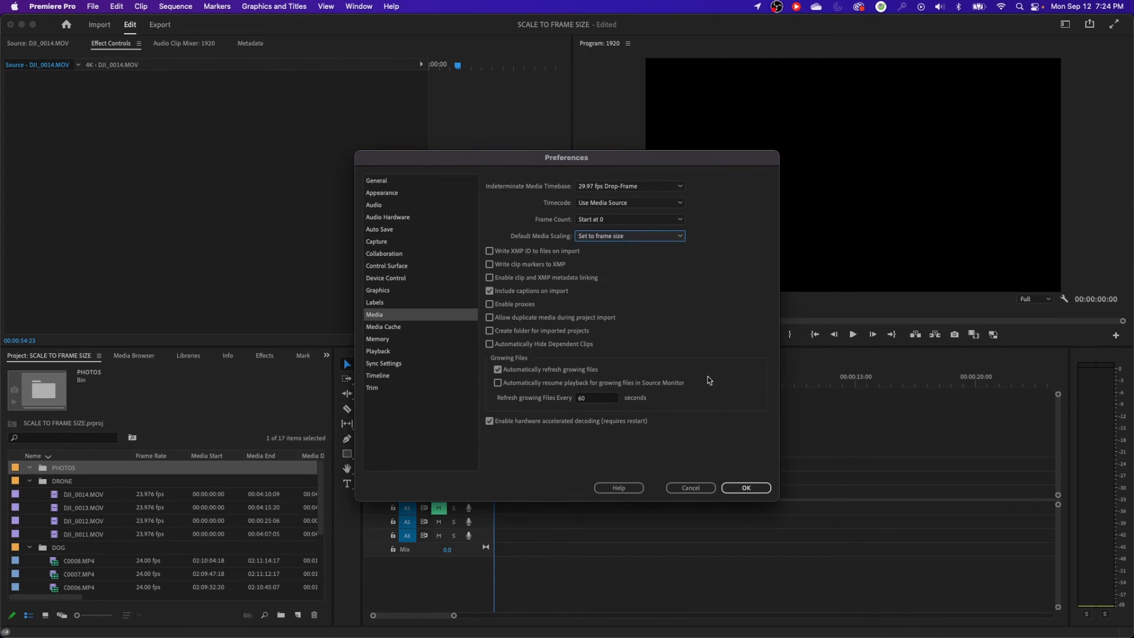
left_click(745, 488)
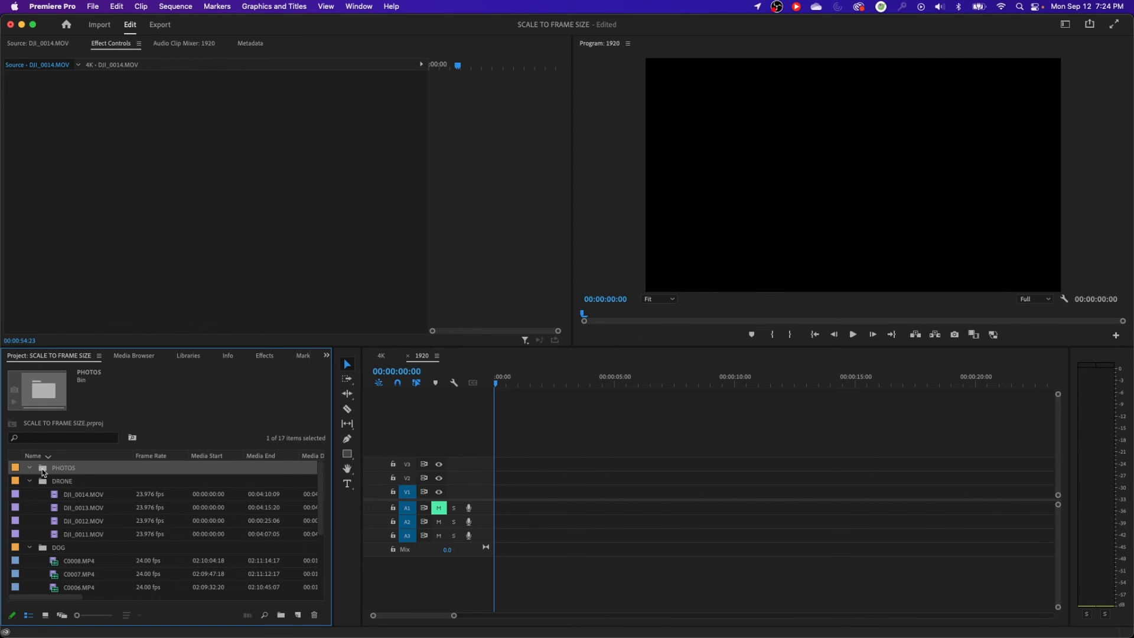
Import the three hot dog JPGs from Downloads into the PHOTOS bin
left_click(93, 6)
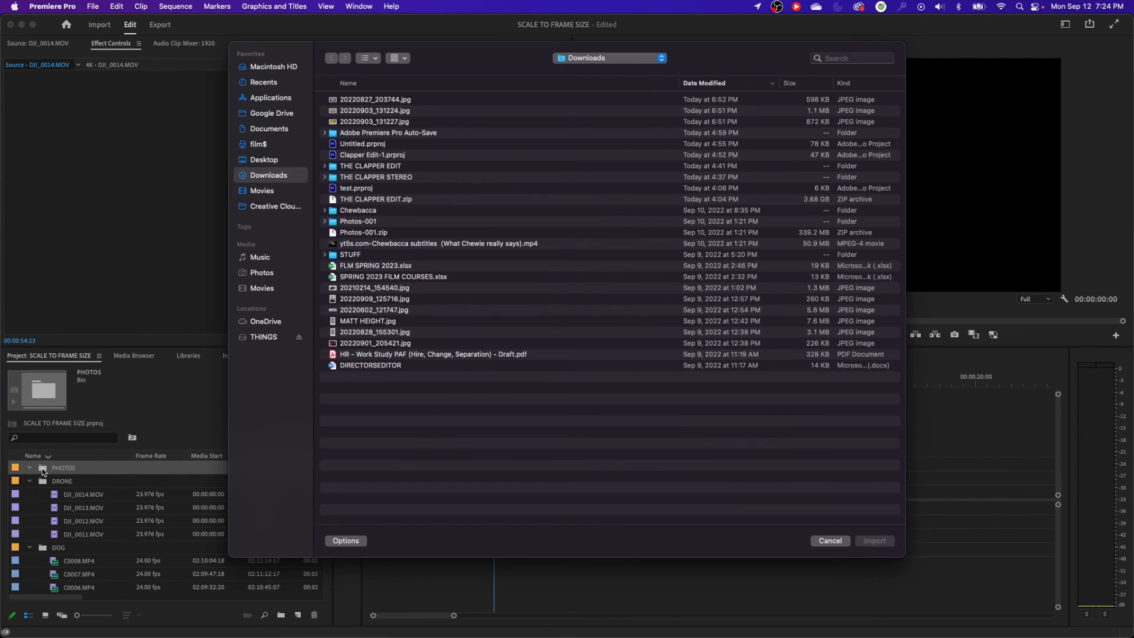
left_click(375, 99)
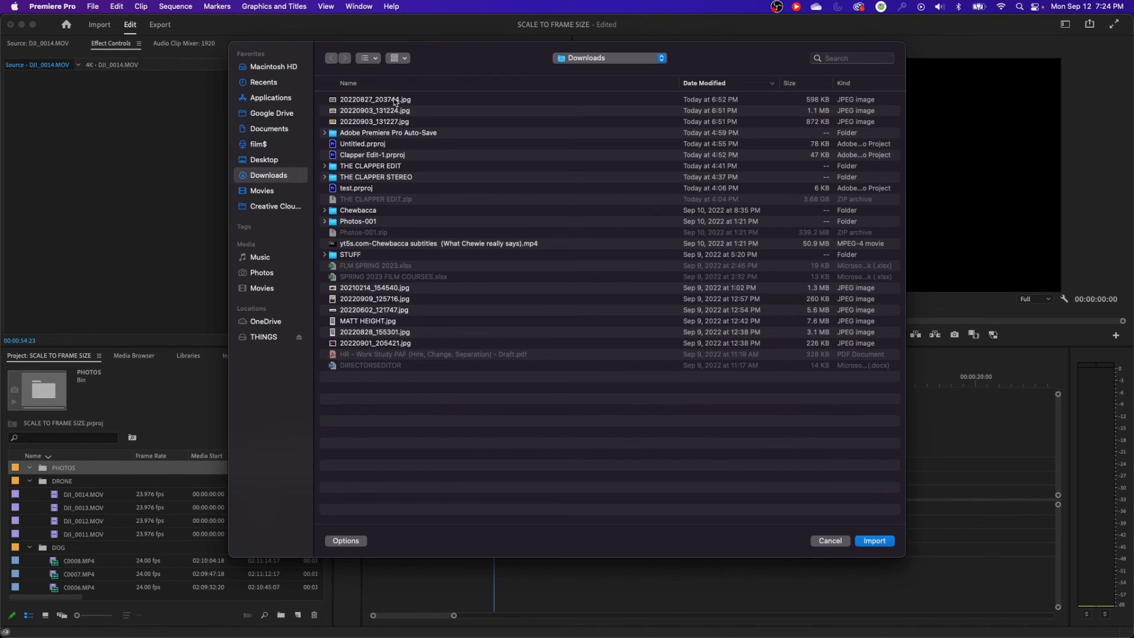
left_click(874, 541)
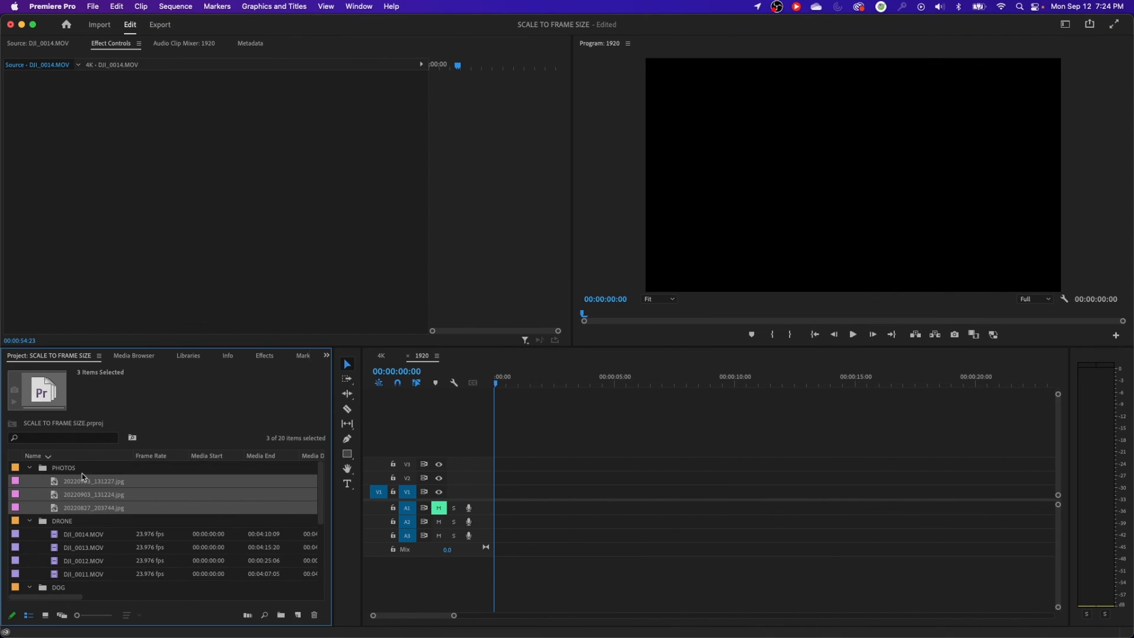
left_click(93, 481)
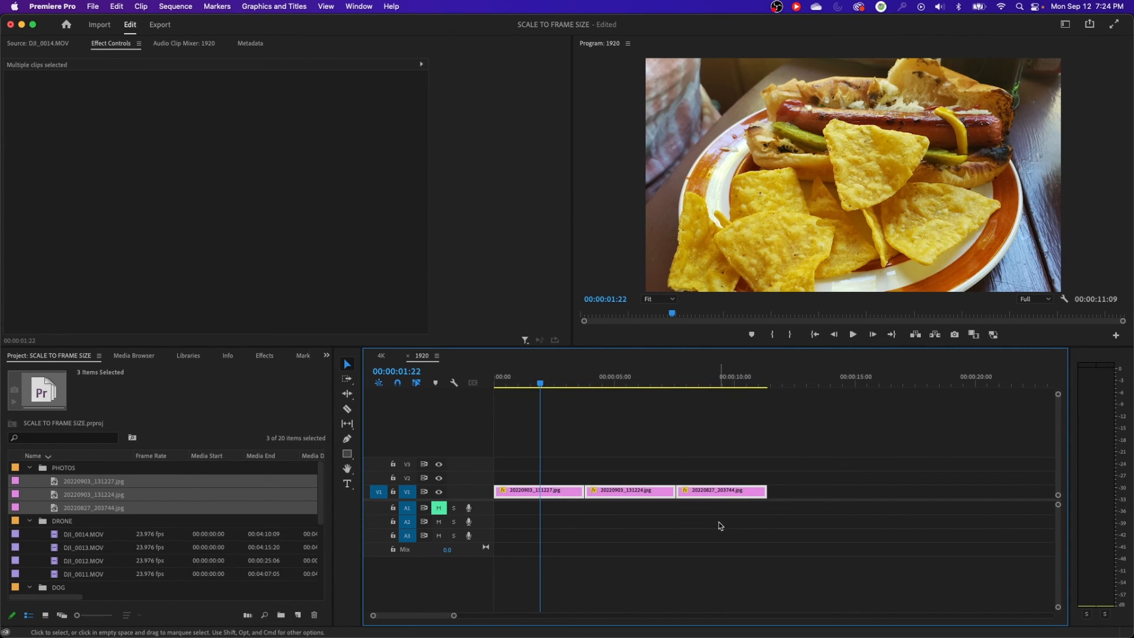
mouse_move(621, 529)
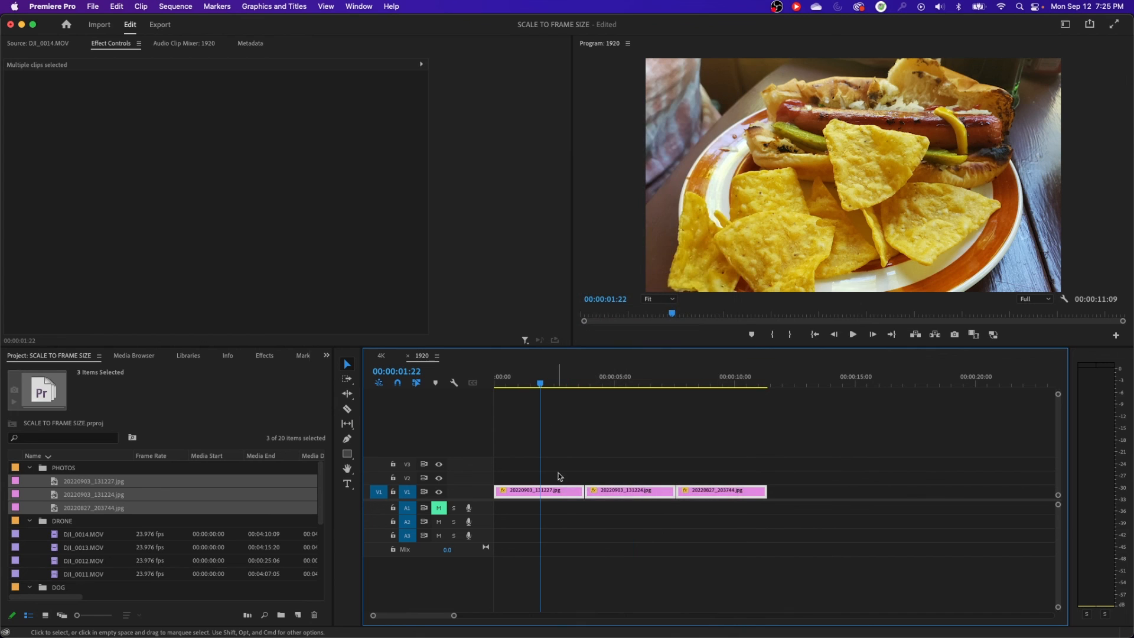
Scale the first photo clip from 47.6 to 110.6, then deselect it
left_click(538, 491)
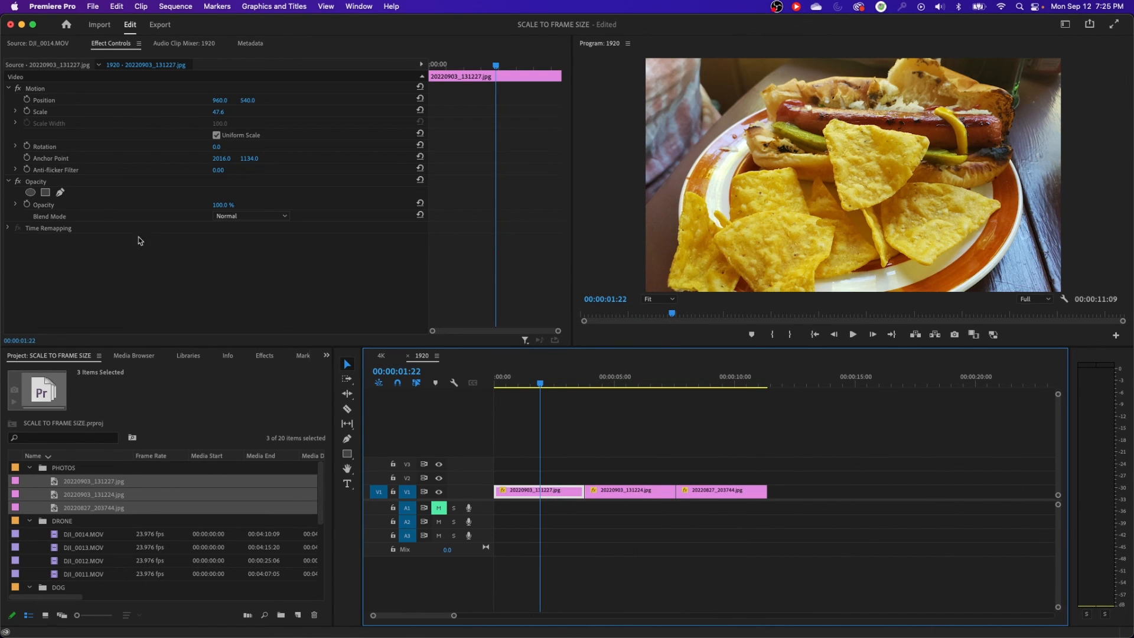
mouse_move(234, 119)
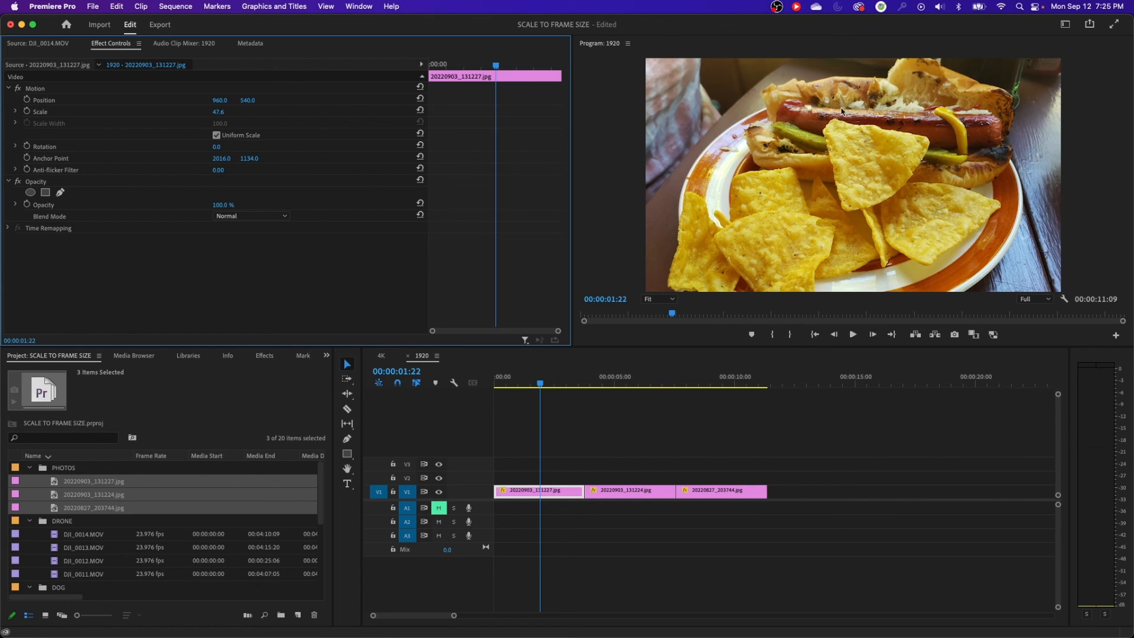
mouse_move(469, 398)
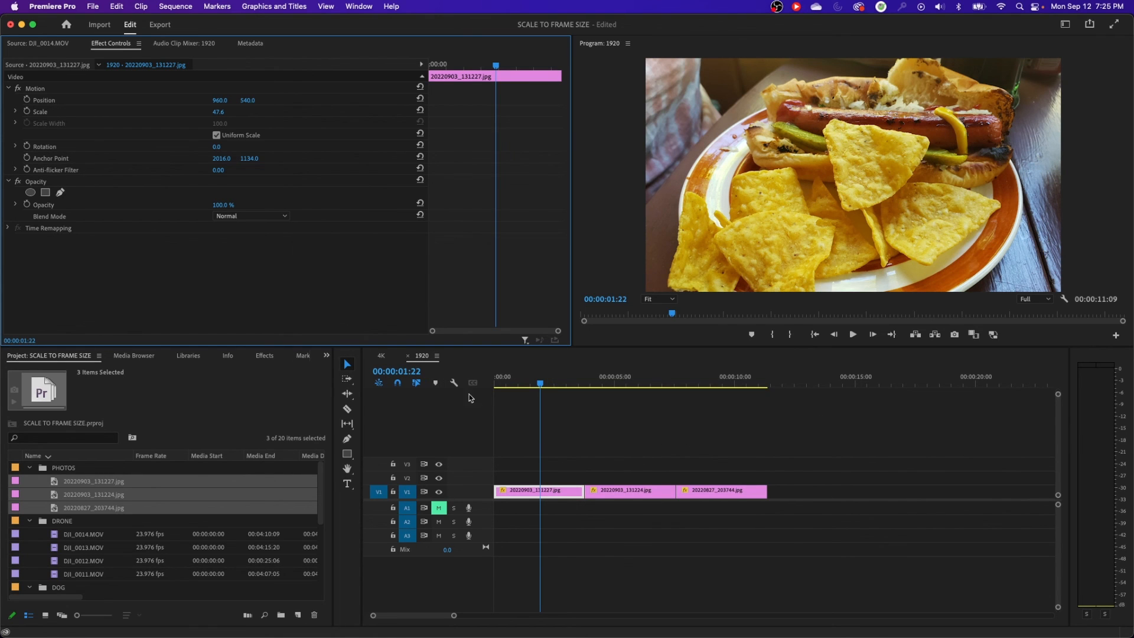
mouse_move(745, 184)
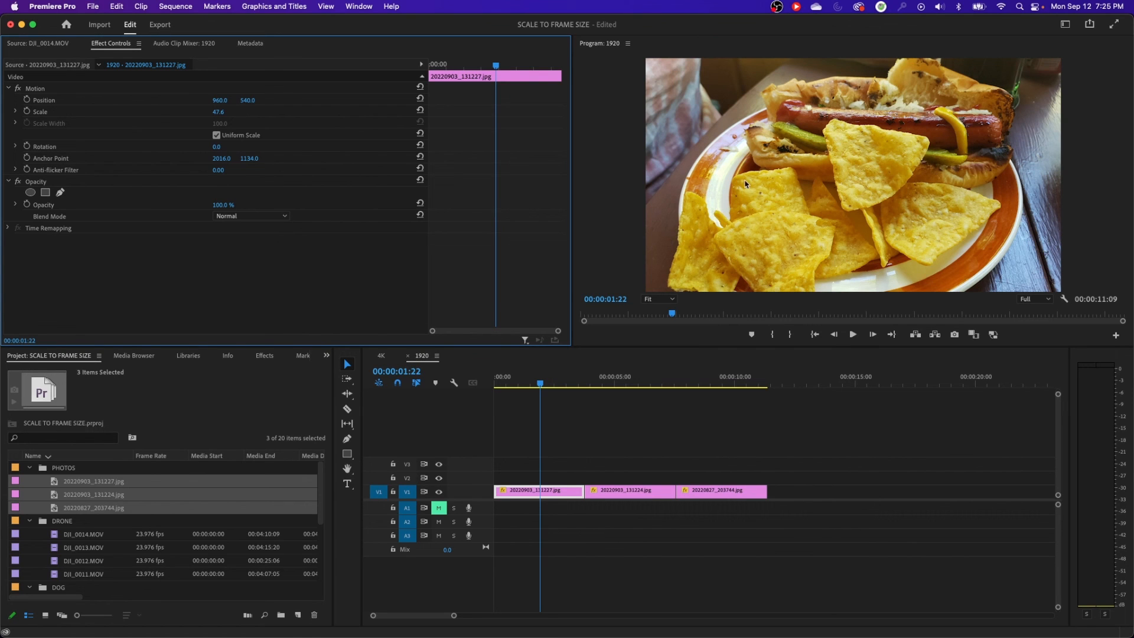
left_click(34, 88)
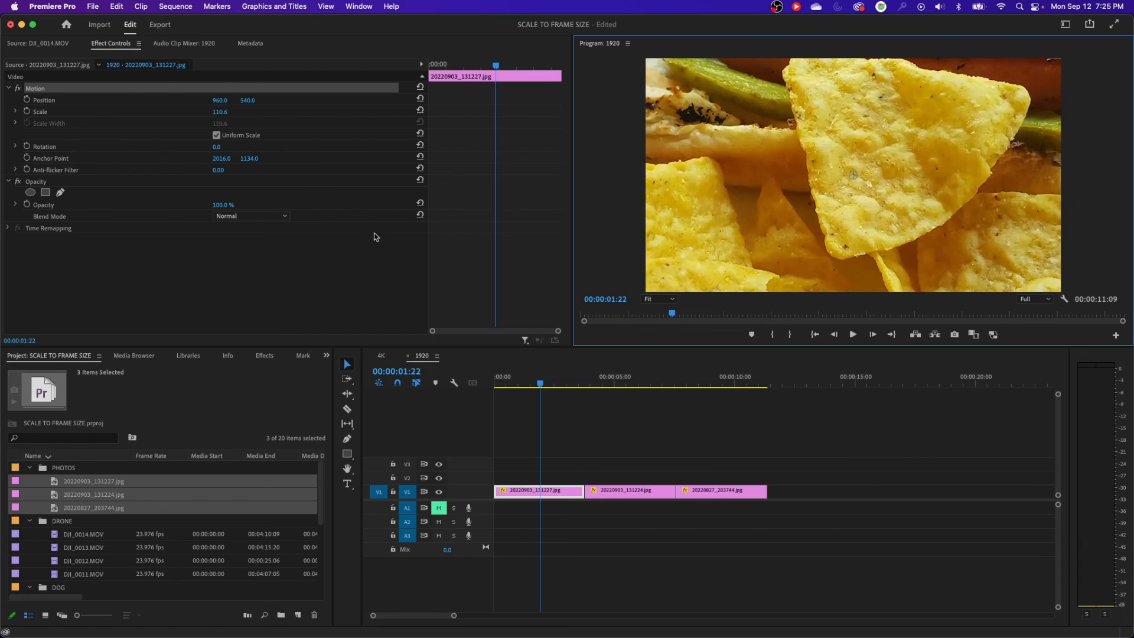
left_click(527, 439)
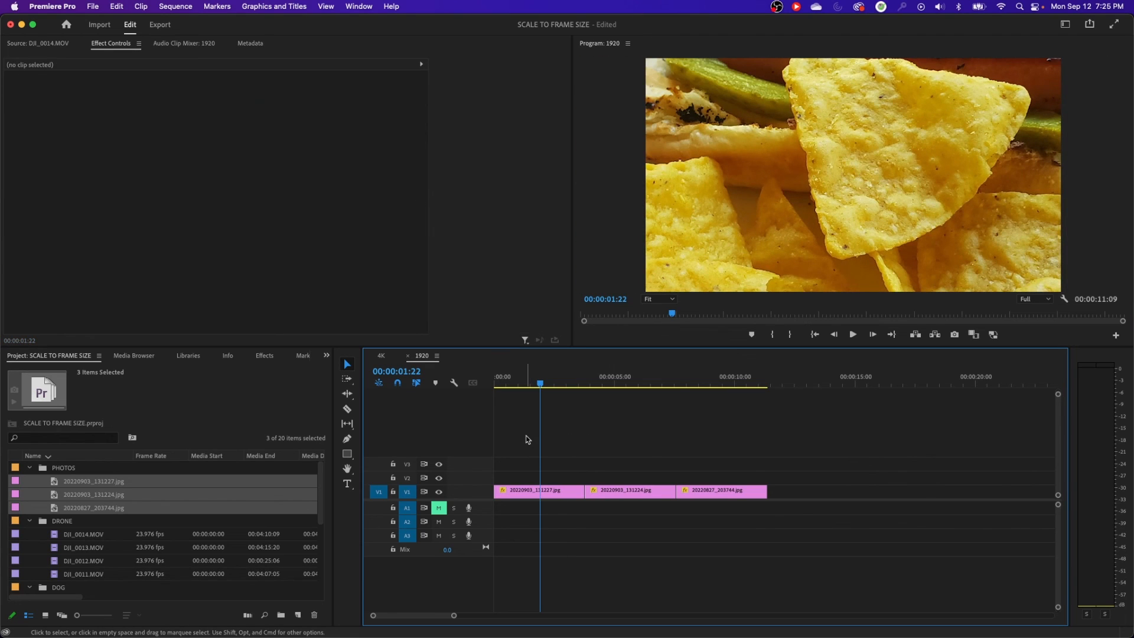